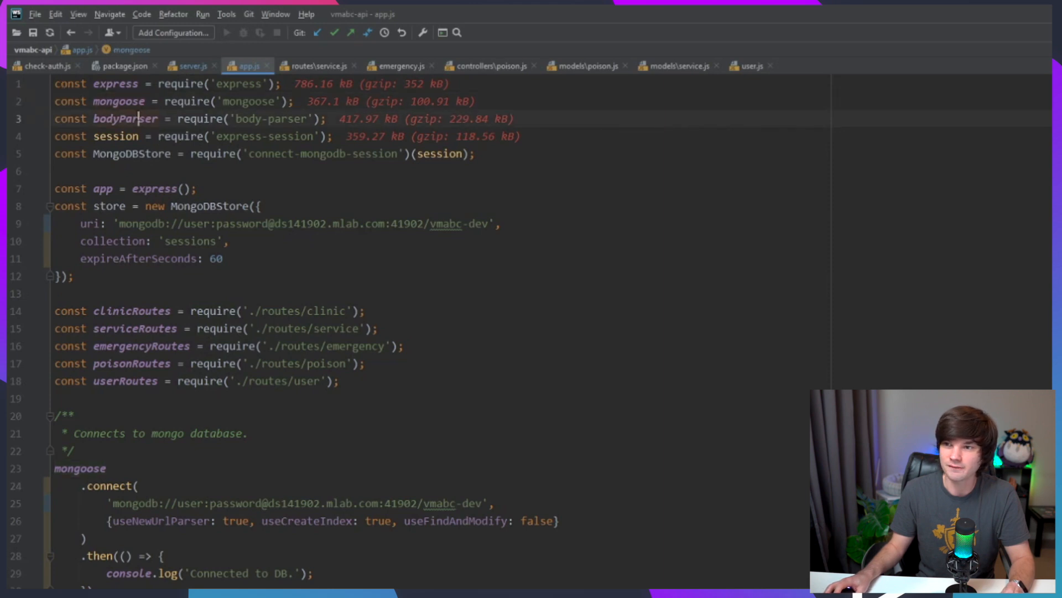
# Step: Open the empty test.js and expand the rsc template into a MyComponent React component
pyautogui.doubleClick(118, 101)
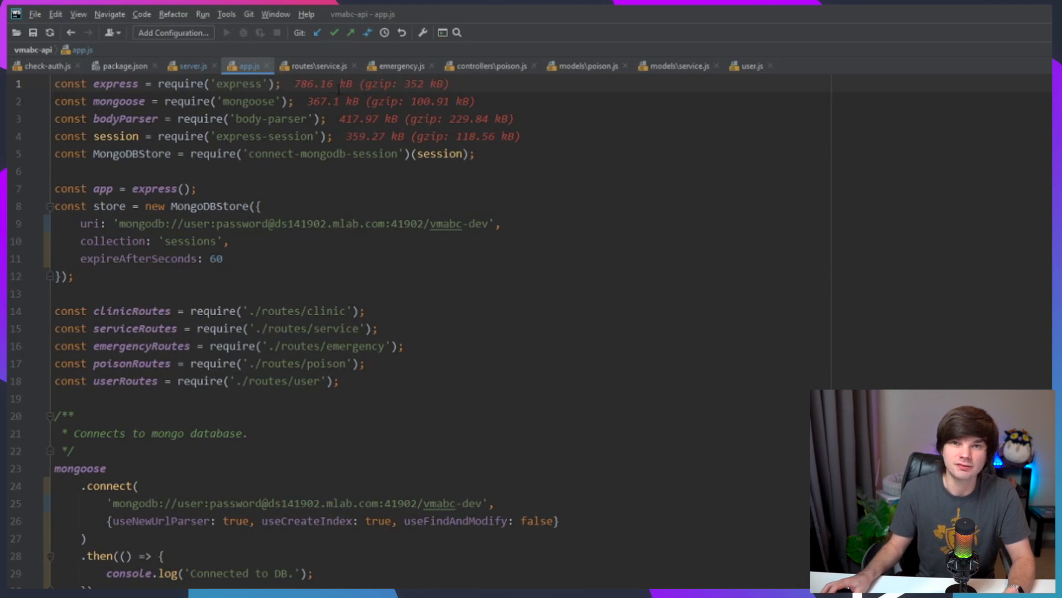
pyautogui.click(281, 84)
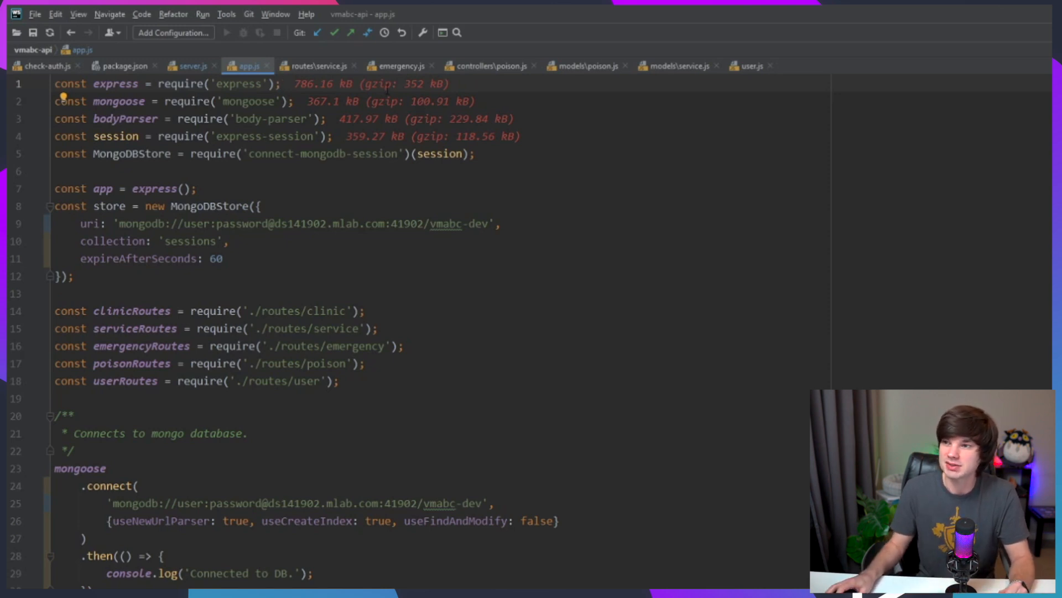
pyautogui.click(332, 136)
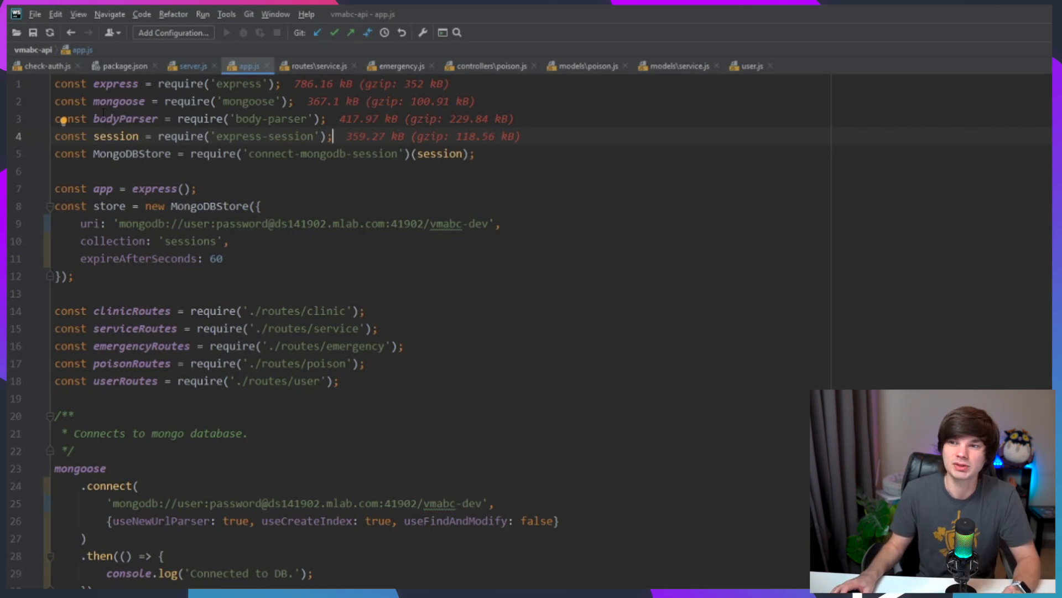
pyautogui.click(118, 101)
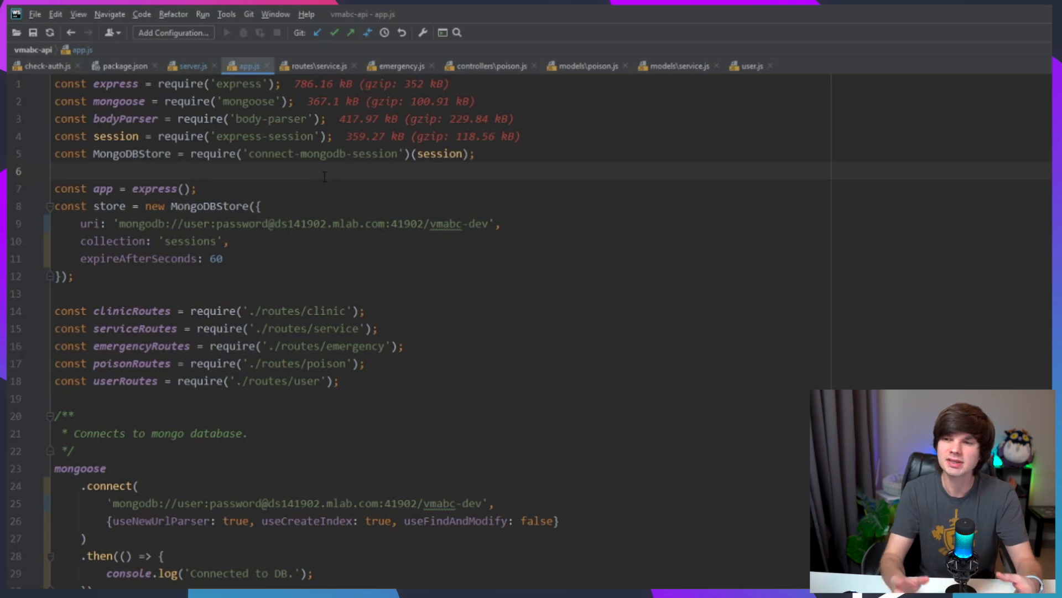
pyautogui.click(58, 171)
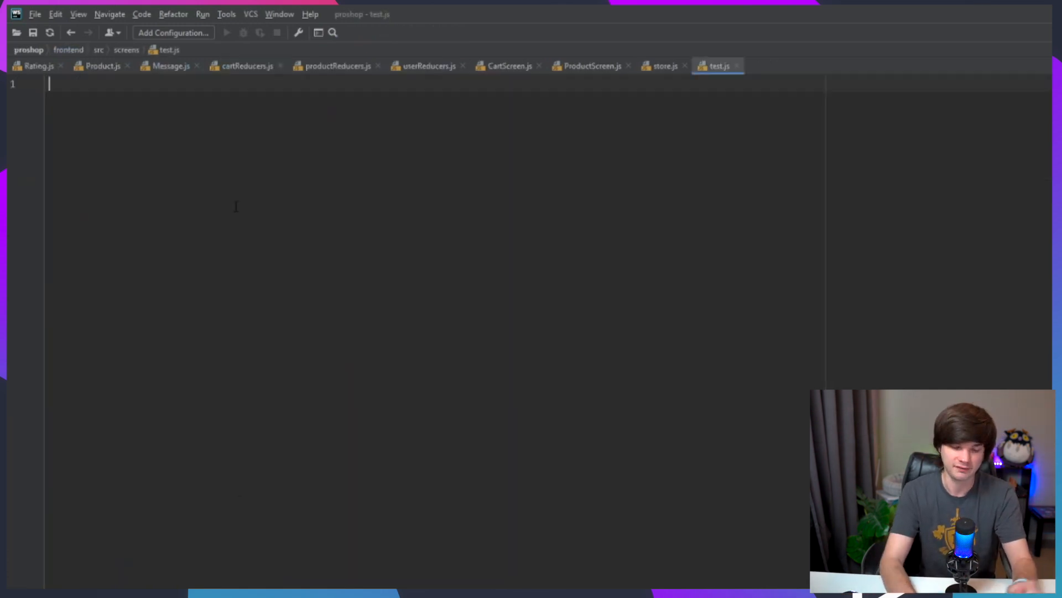
pyautogui.write('r')
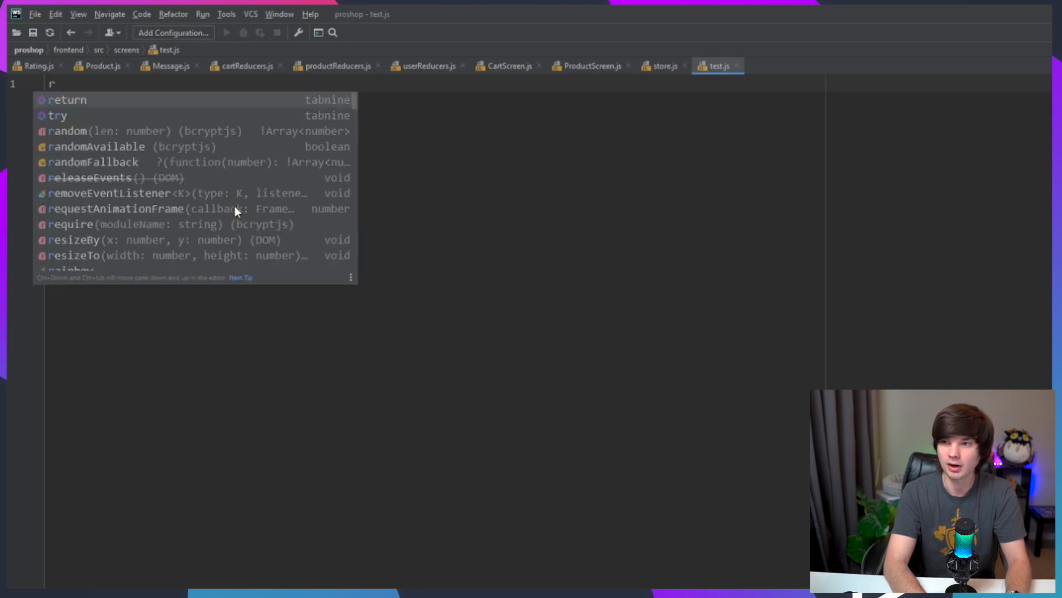
pyautogui.write('sc')
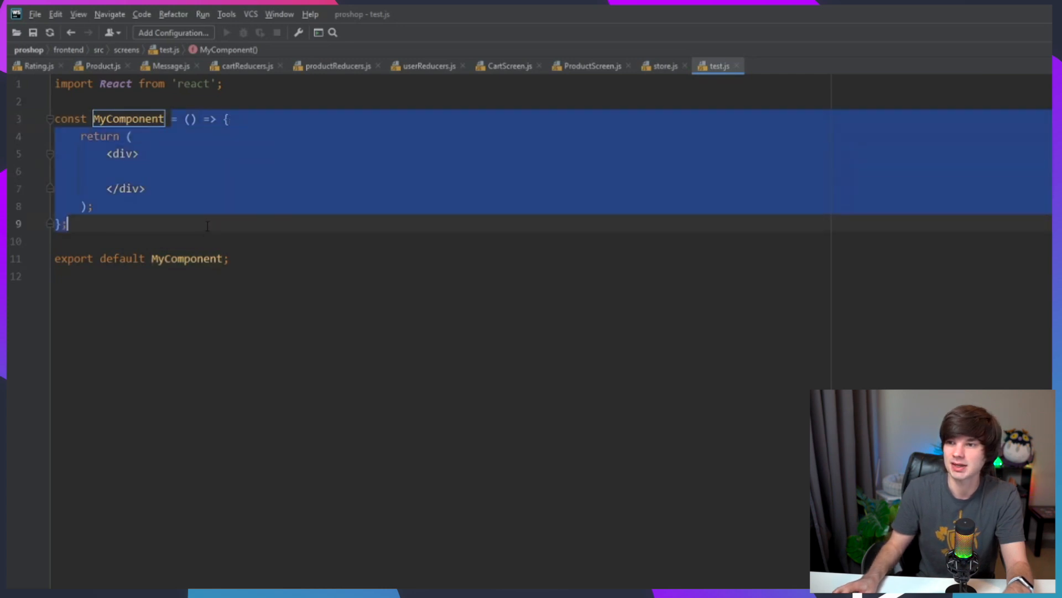
# Step: Replace the whole file with the rscp template's component boilerplate
pyautogui.click(138, 154)
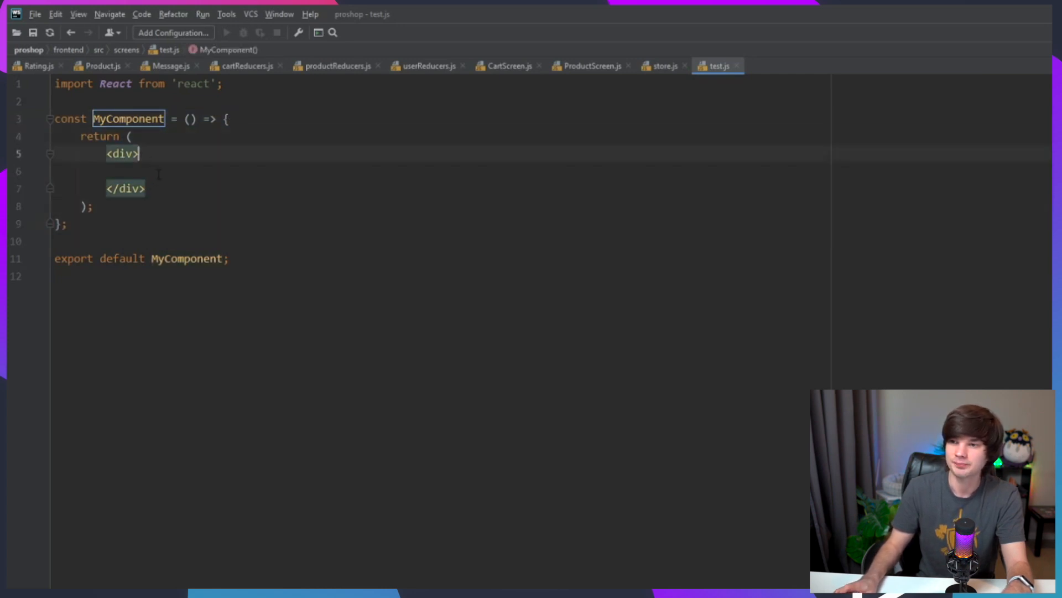
pyautogui.press('ctrl+a')
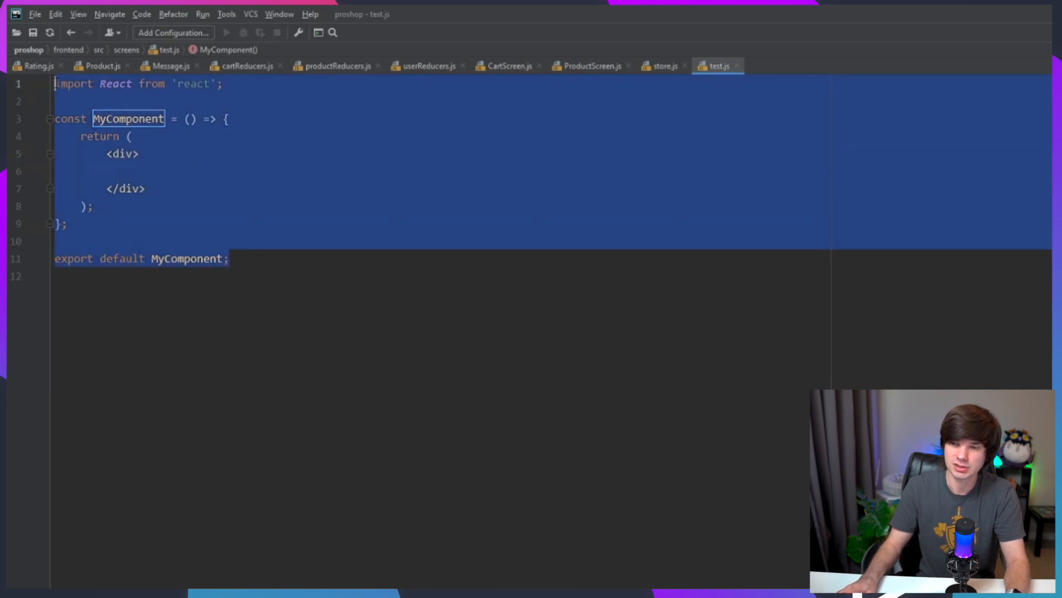
pyautogui.write('rscp')
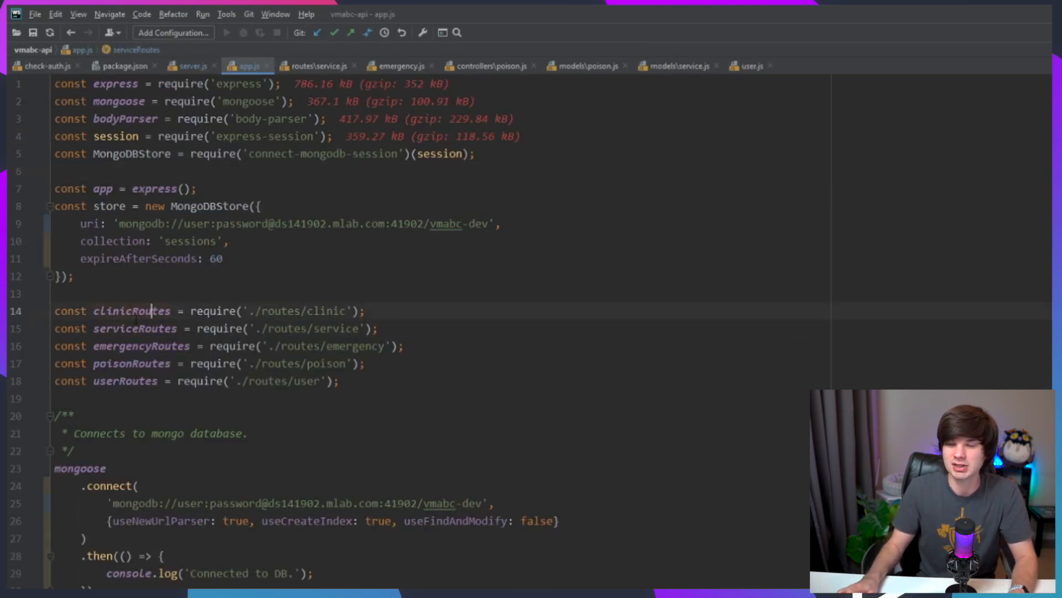
pyautogui.click(126, 328)
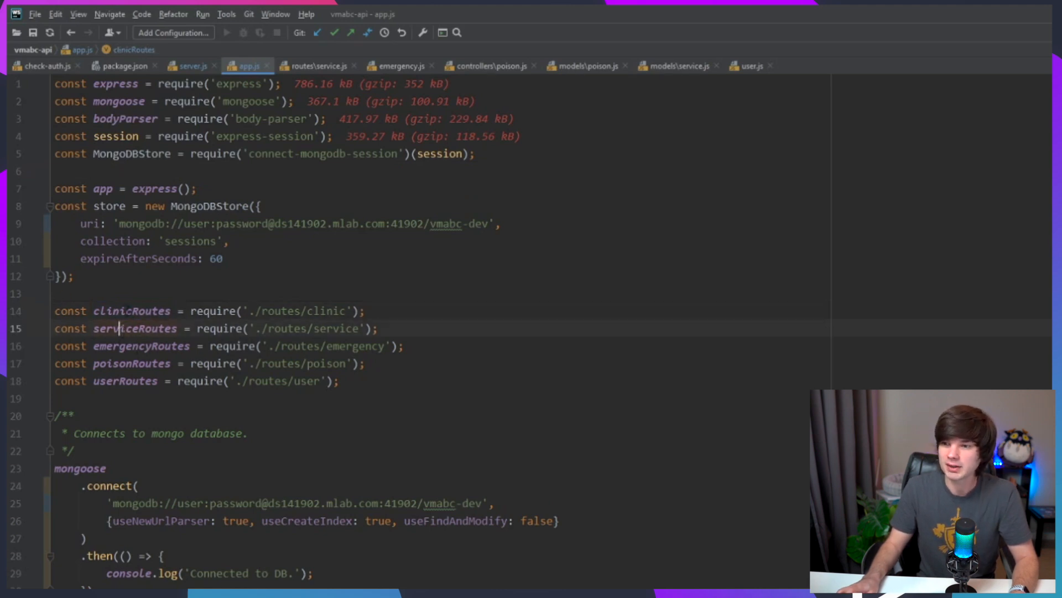
pyautogui.doubleClick(132, 310)
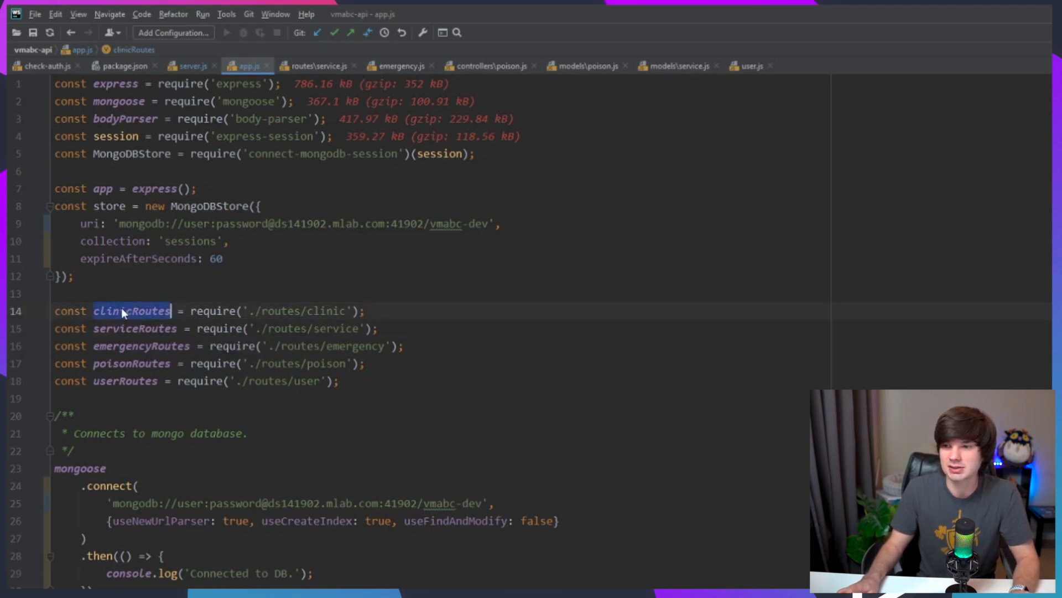
pyautogui.rightClick(132, 310)
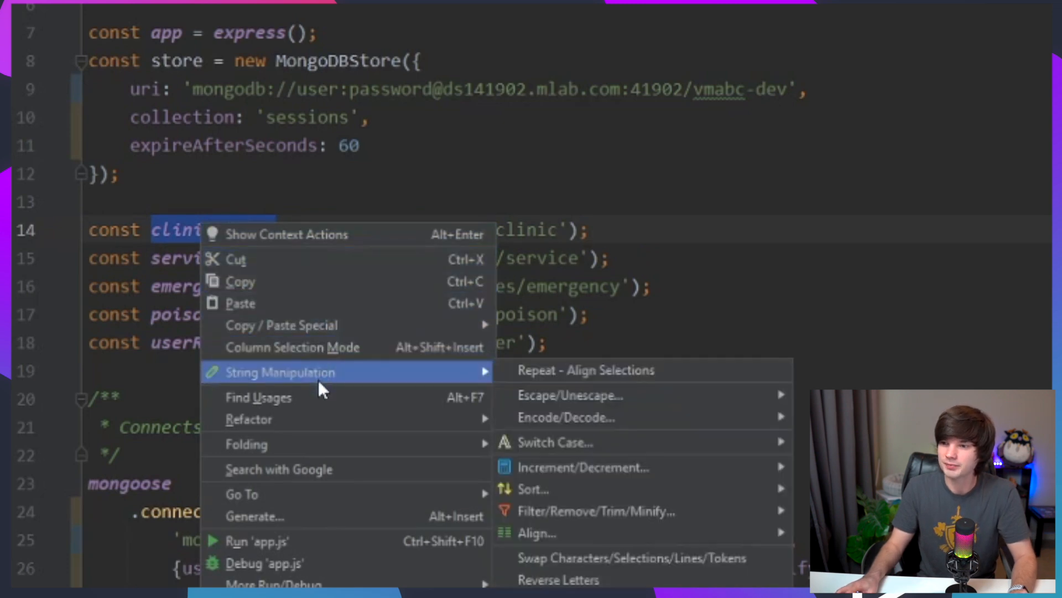
pyautogui.moveTo(327, 391)
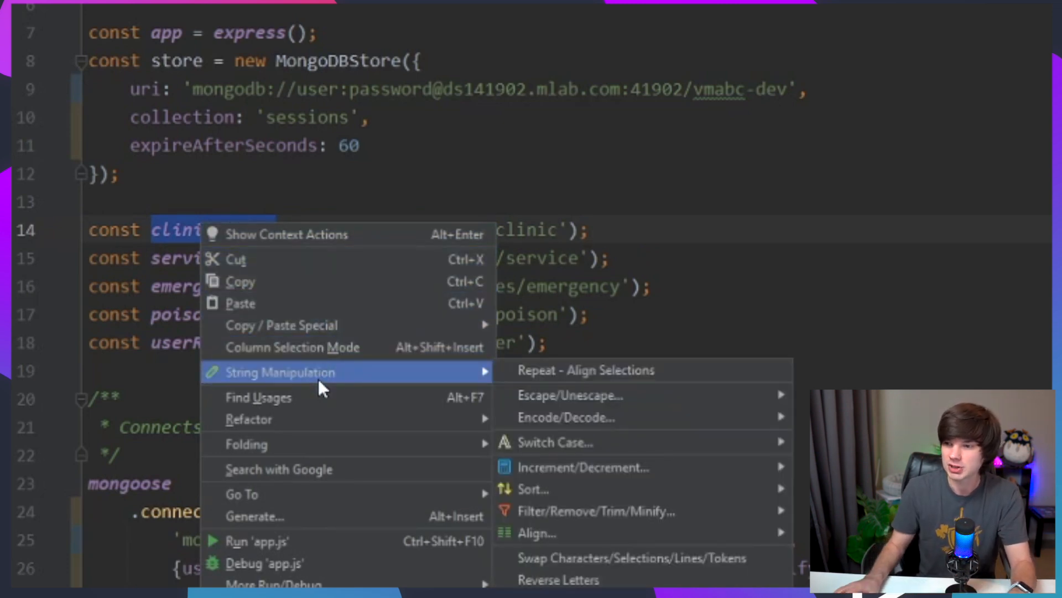
pyautogui.moveTo(534, 490)
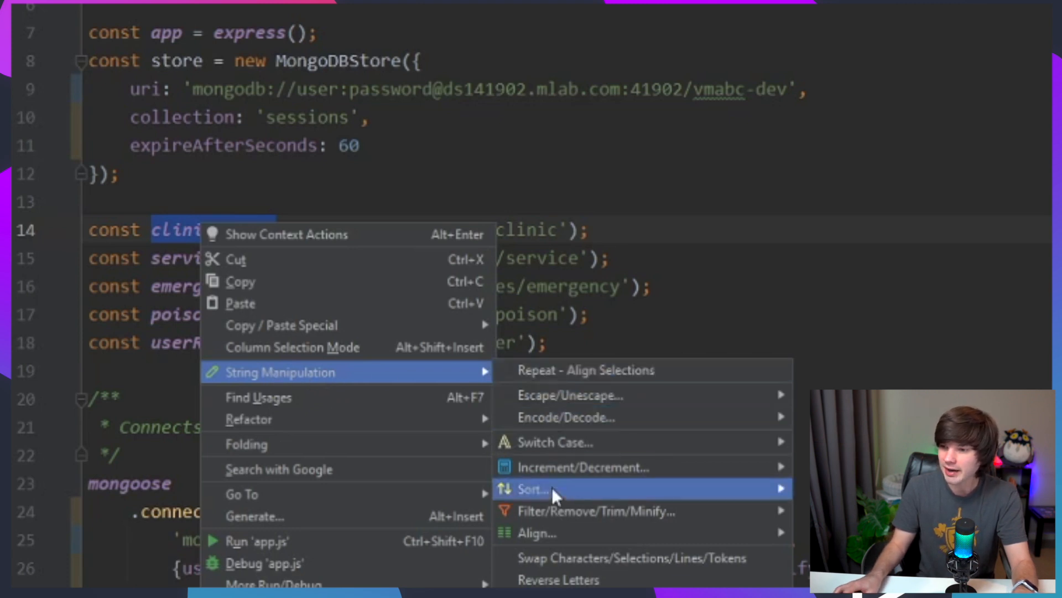
pyautogui.moveTo(589, 507)
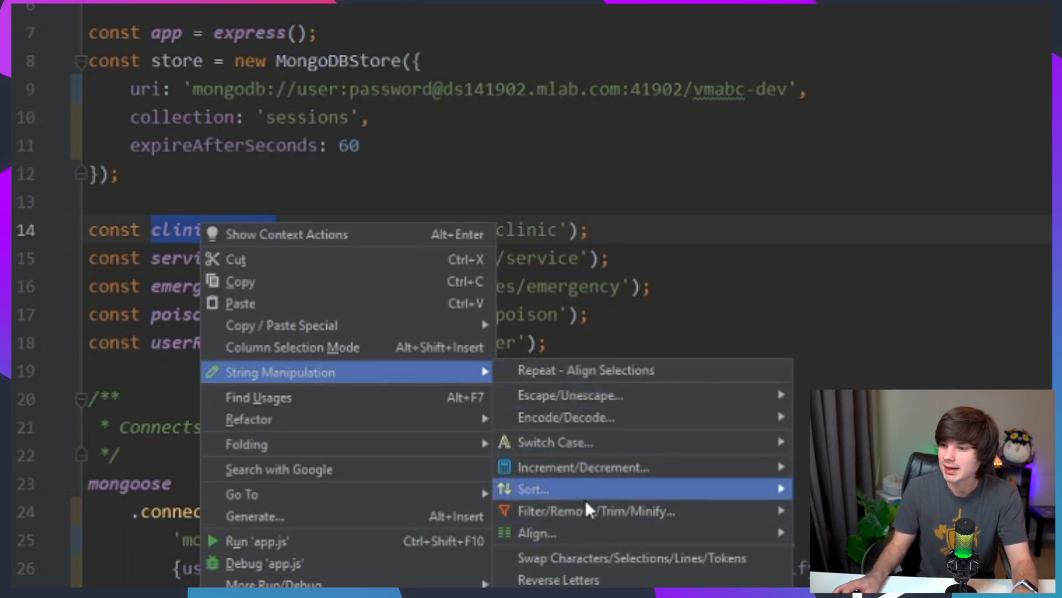
pyautogui.moveTo(601, 442)
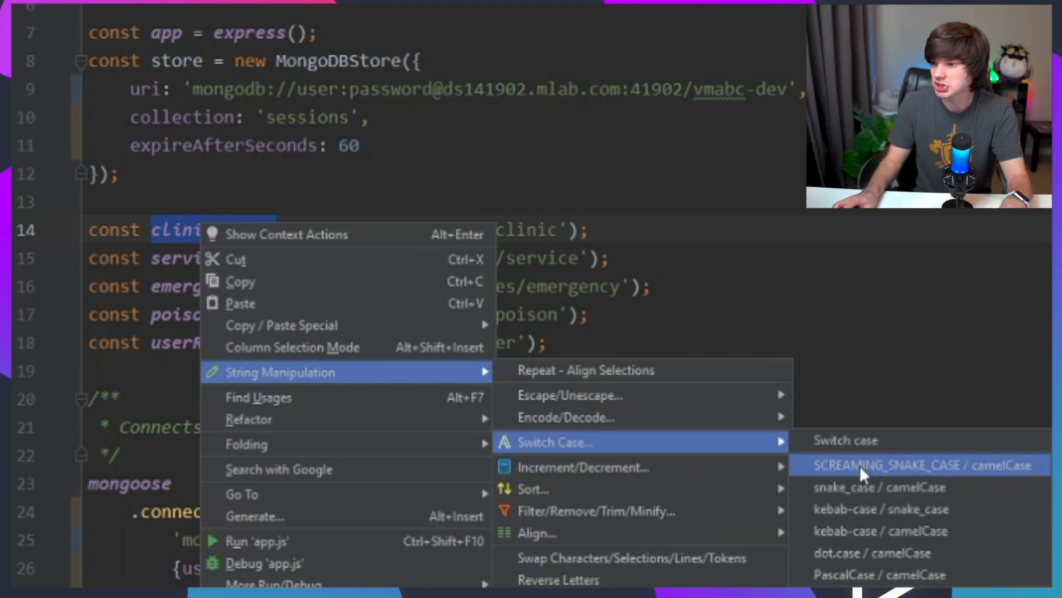
pyautogui.moveTo(888, 530)
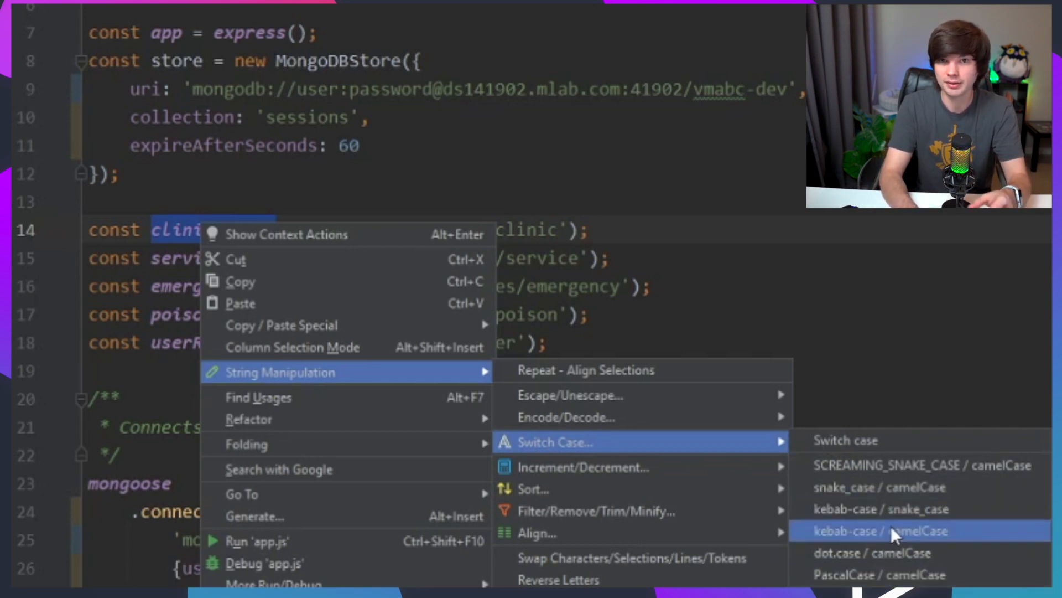
pyautogui.moveTo(894, 465)
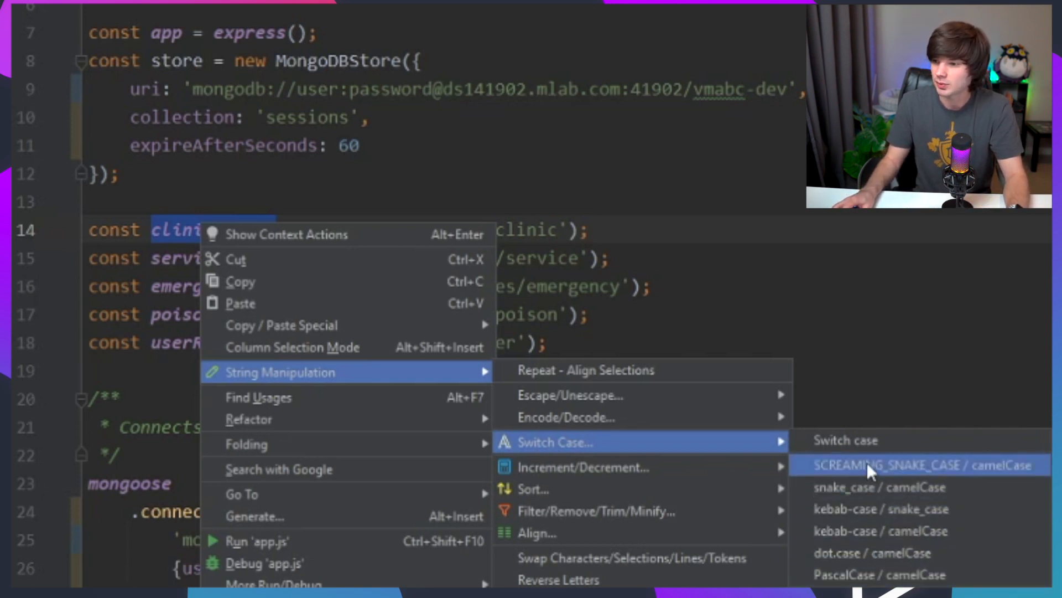
pyautogui.moveTo(880, 530)
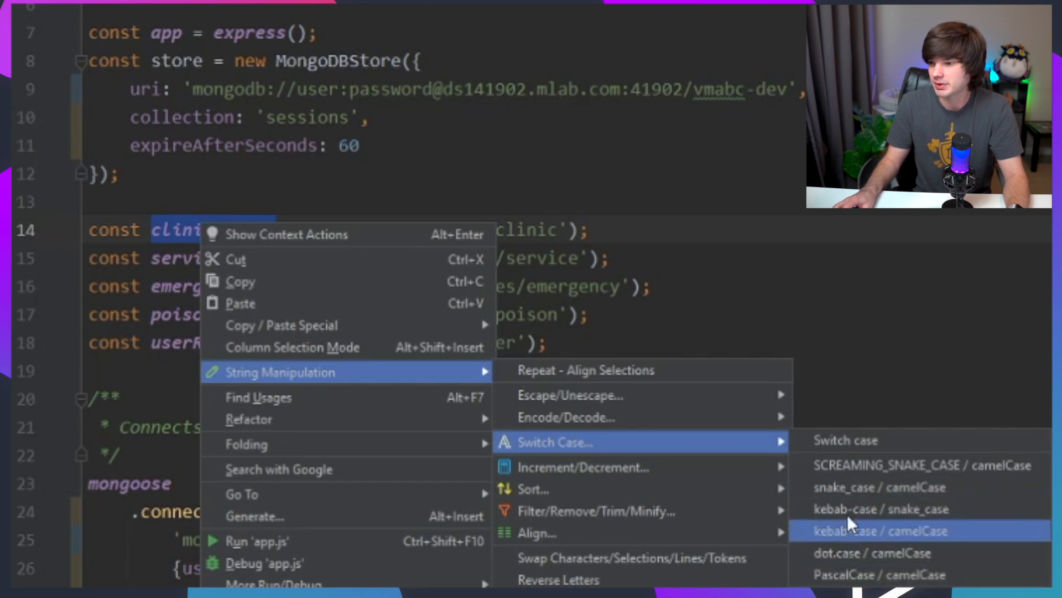
pyautogui.moveTo(921, 465)
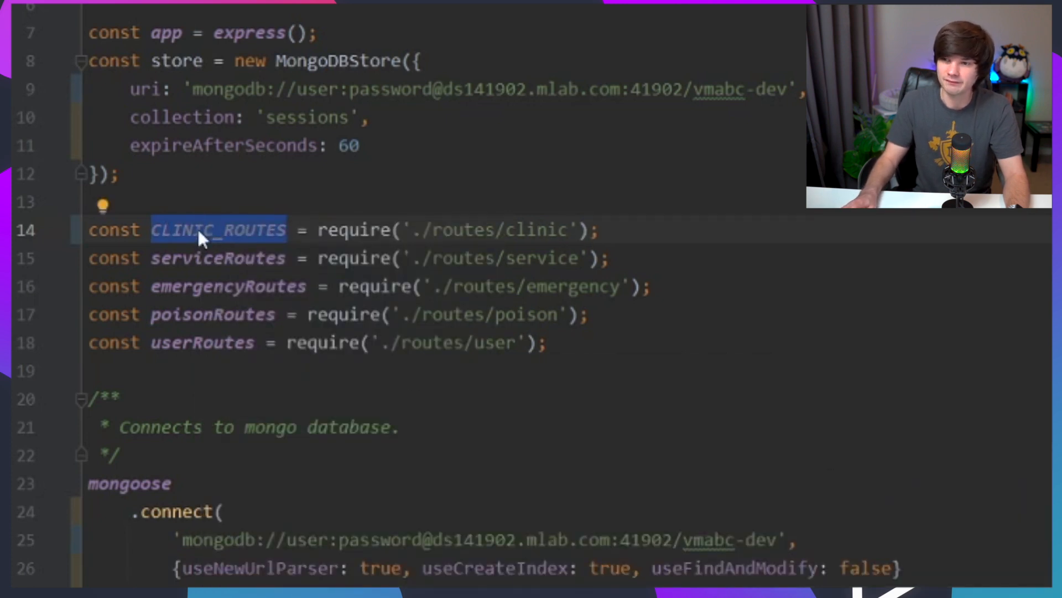
pyautogui.moveTo(203, 244)
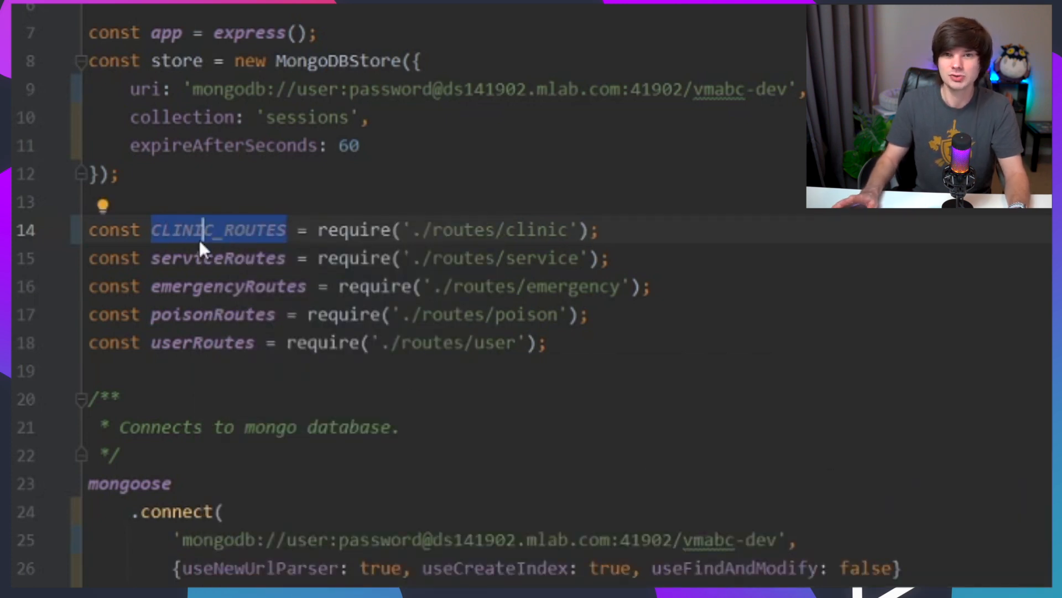
pyautogui.moveTo(203, 230)
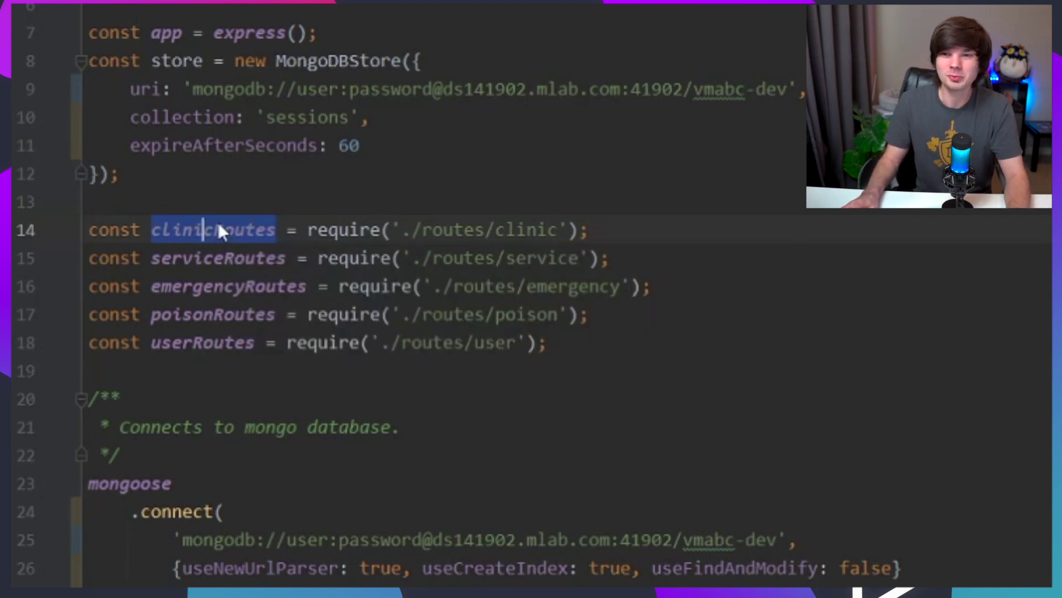
pyautogui.rightClick(217, 229)
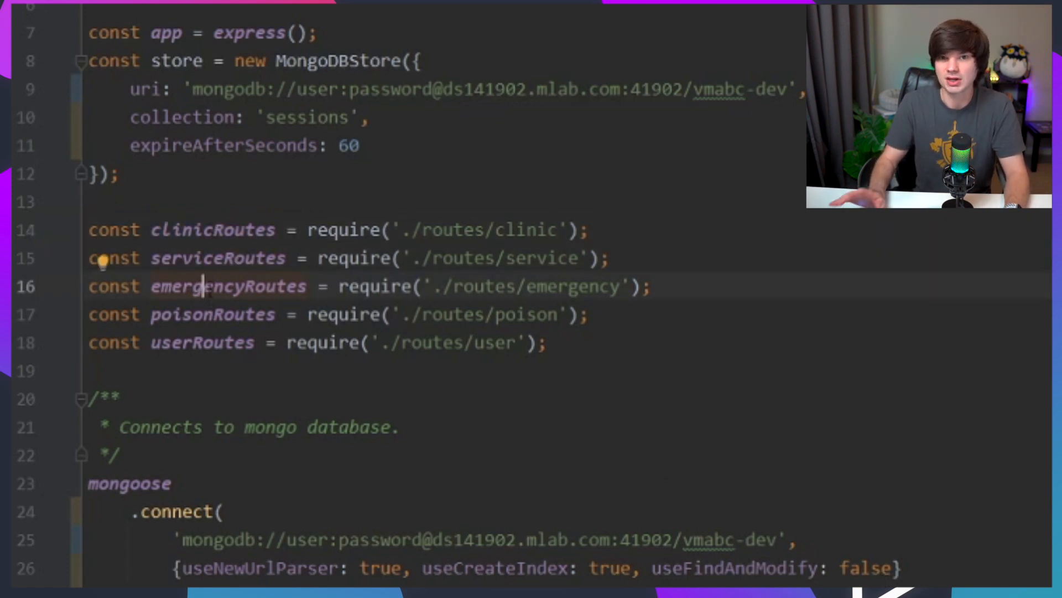
pyautogui.click(202, 230)
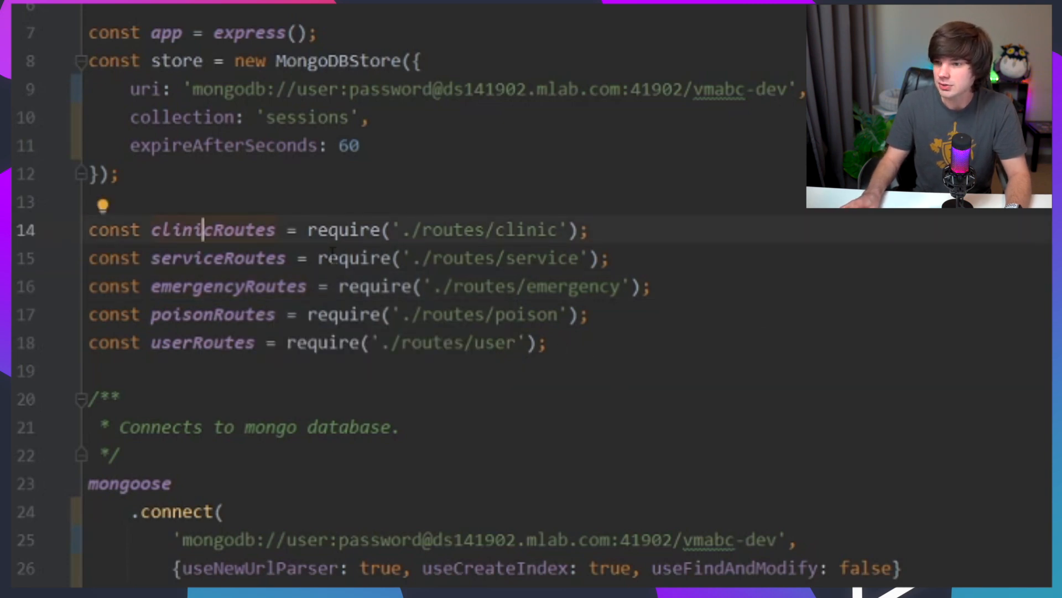
pyautogui.rightClick(400, 314)
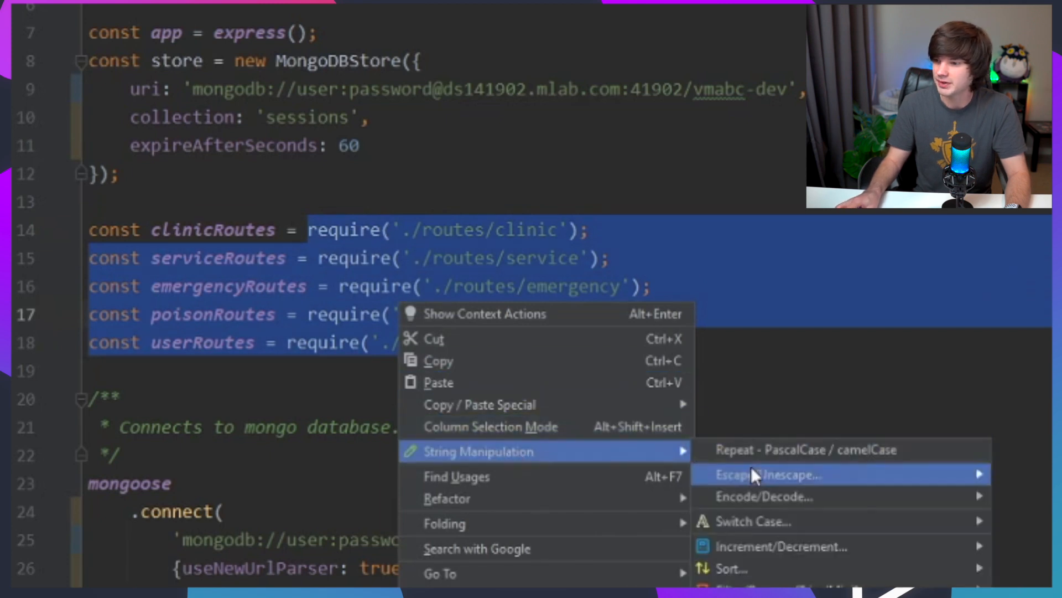
pyautogui.moveTo(682, 403)
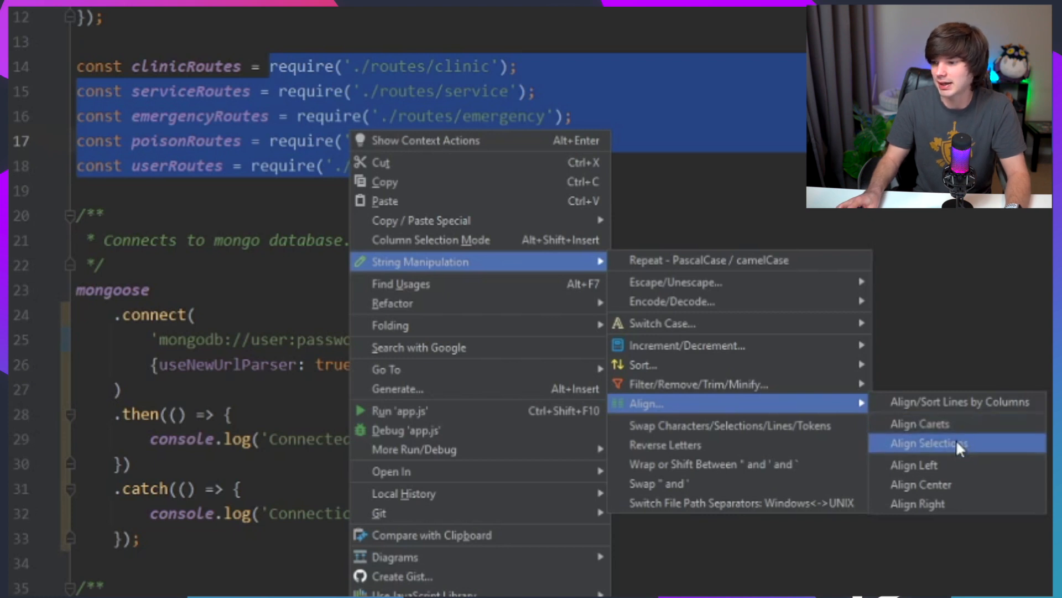
pyautogui.click(929, 443)
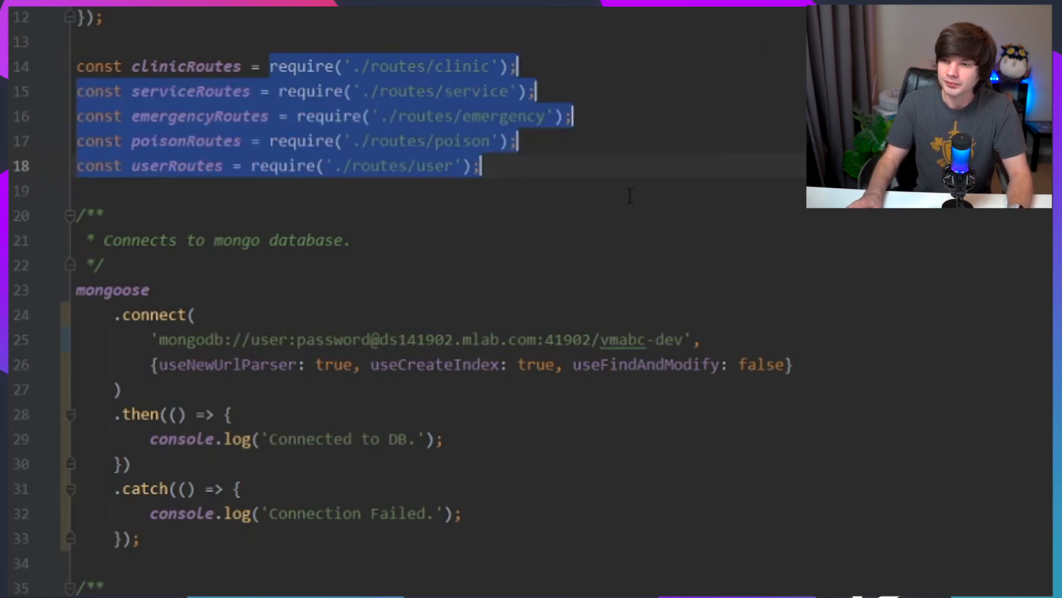
# Step: Encode clinicRoutes to UTF-8 hex, 636c696e6963526f75746573
pyautogui.rightClick(187, 66)
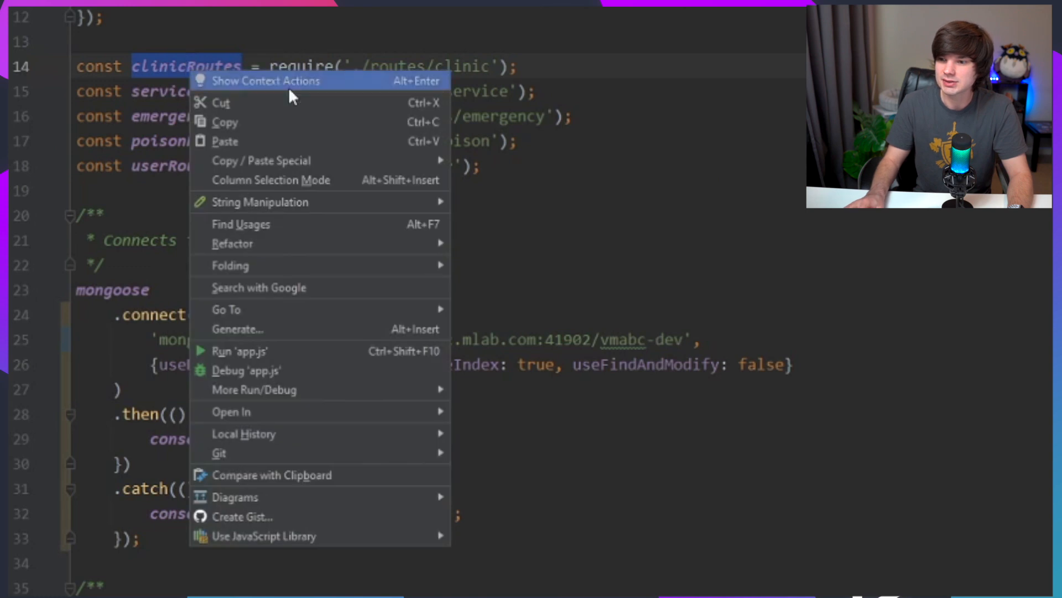
pyautogui.moveTo(260, 201)
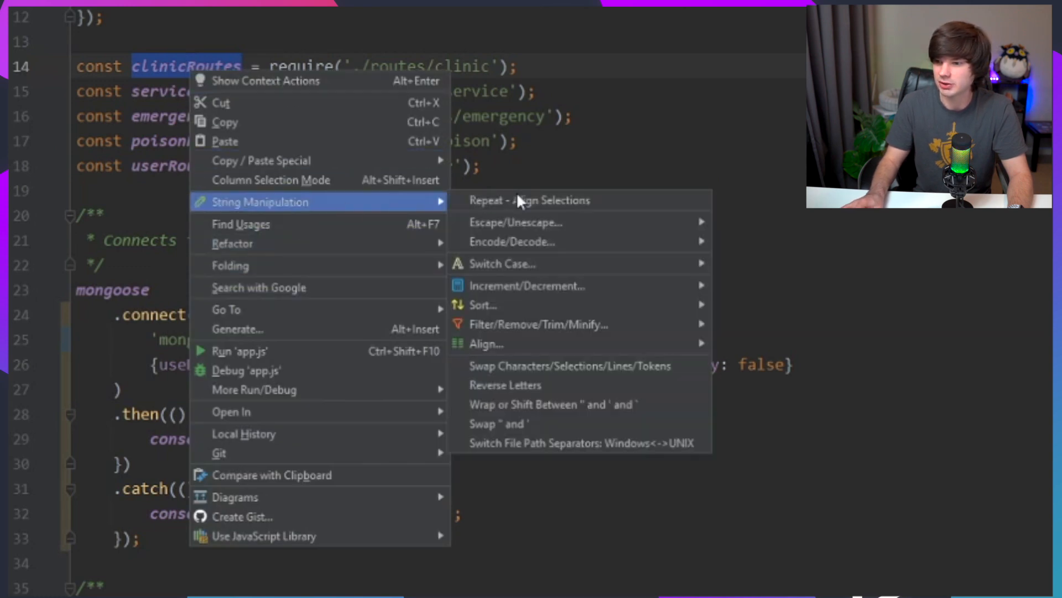
pyautogui.moveTo(512, 241)
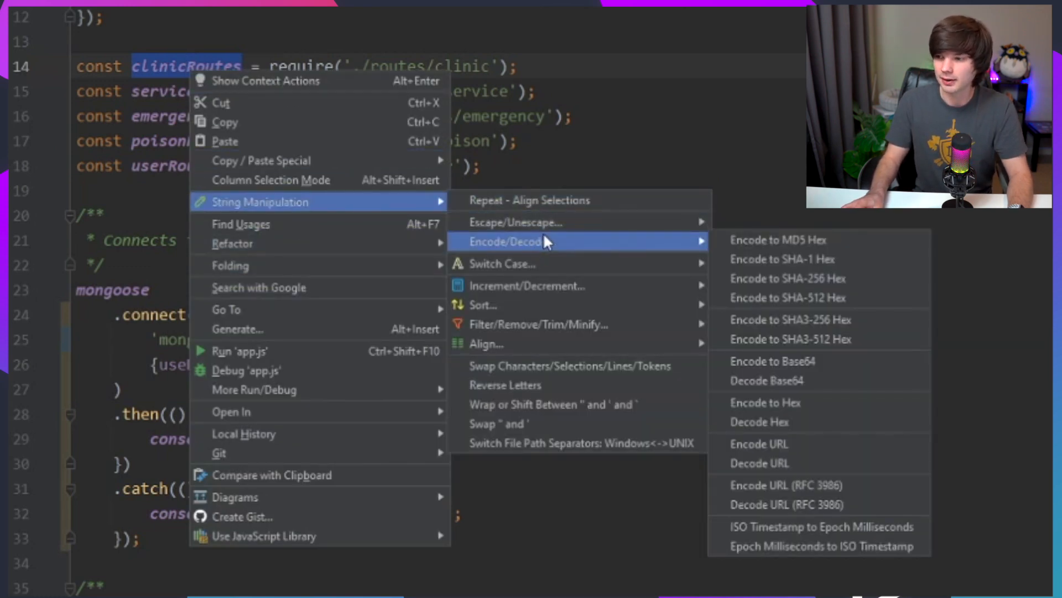
pyautogui.moveTo(765, 401)
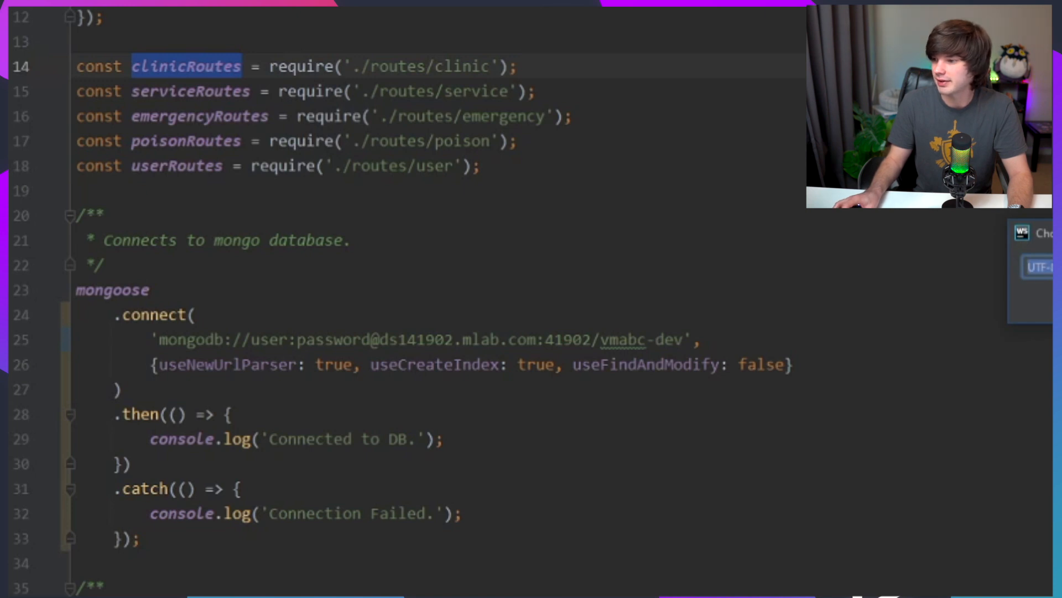
pyautogui.write('636c696e6963526f75746573')
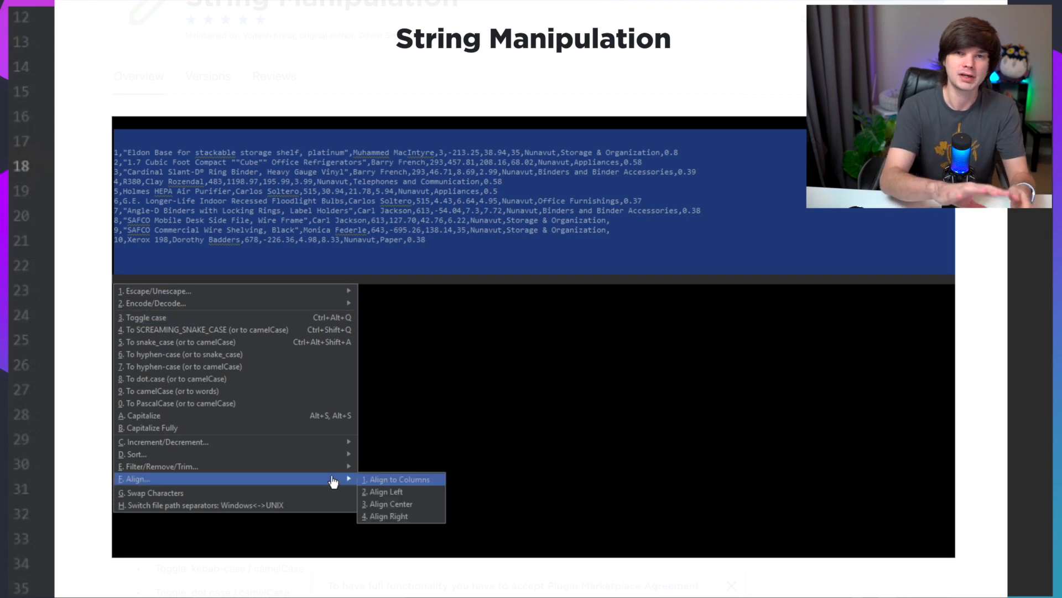
pyautogui.click(399, 479)
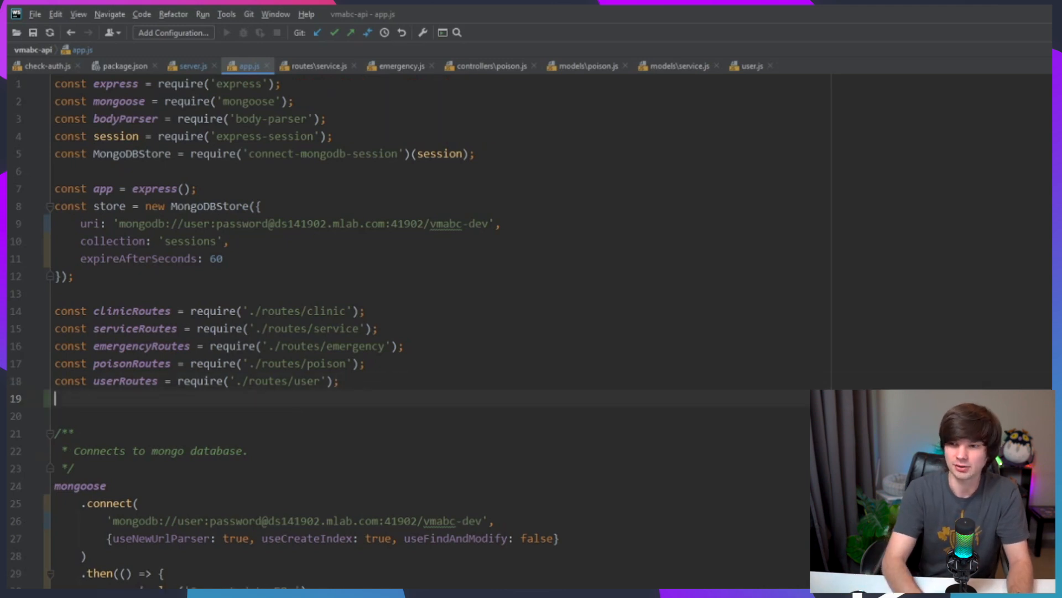
# Step: Write a try { } catch (err) block that logs the error with console
pyautogui.write('const')
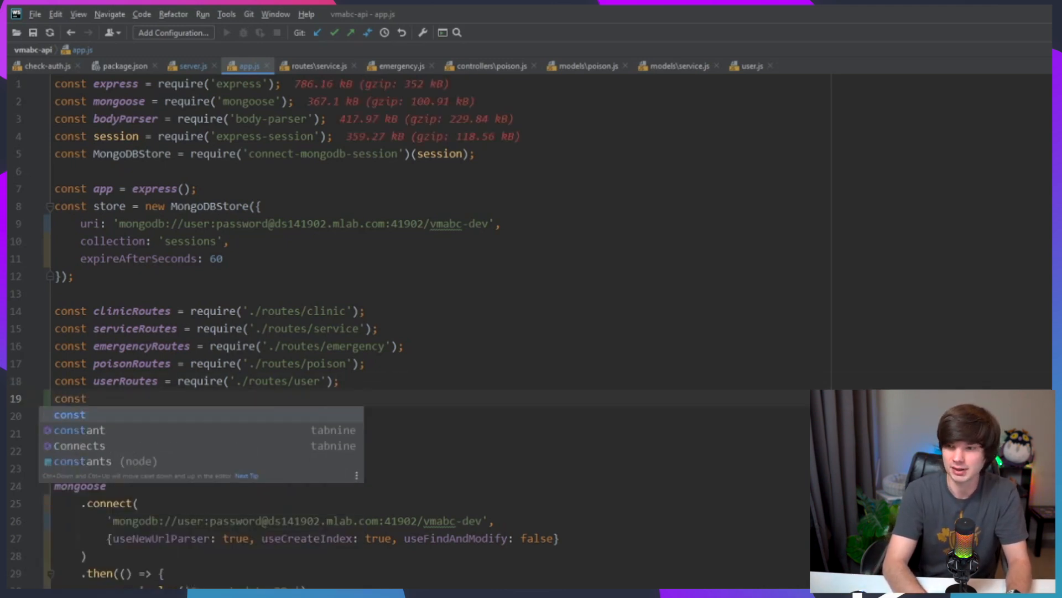
pyautogui.write('user')
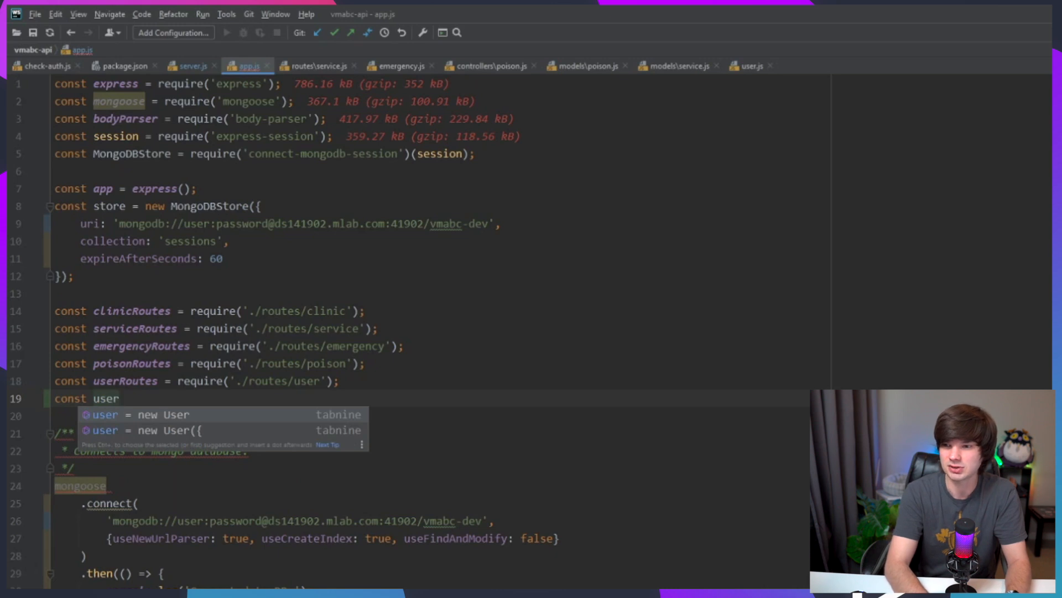
pyautogui.write('T')
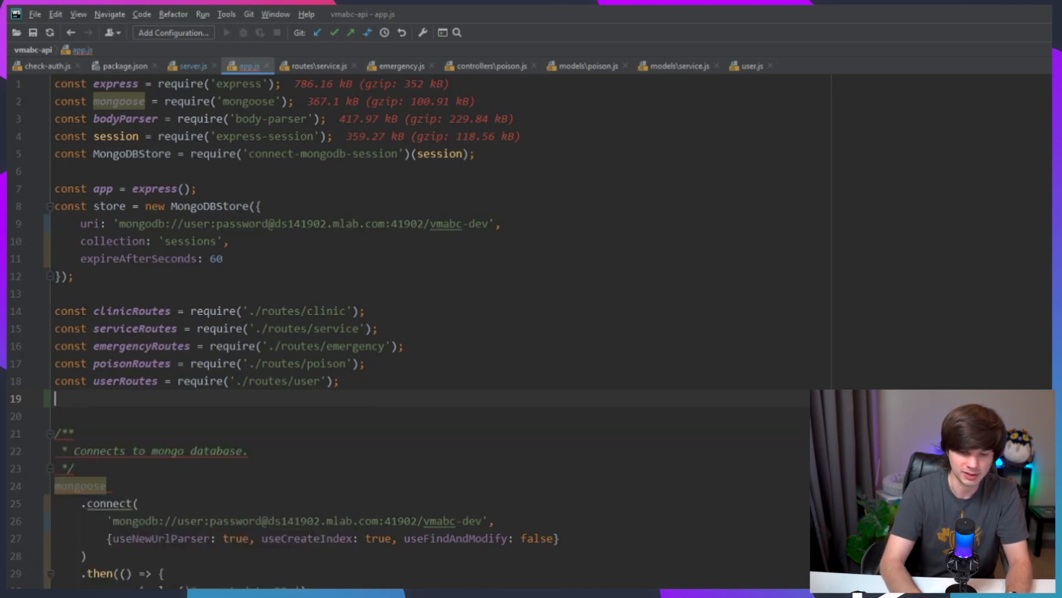
pyautogui.write('try {')
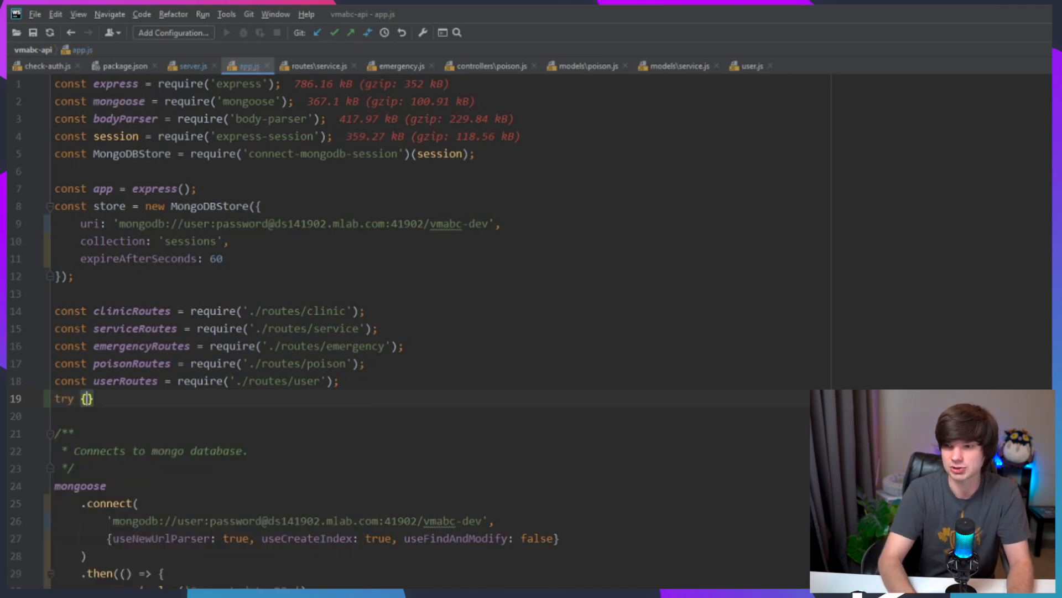
pyautogui.write('} cat')
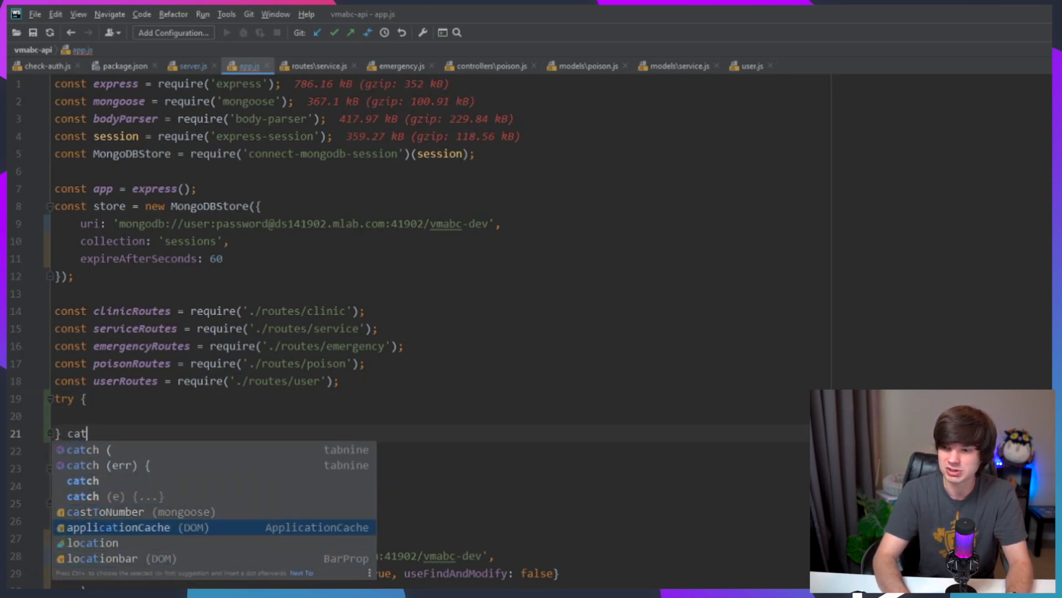
pyautogui.press('down')
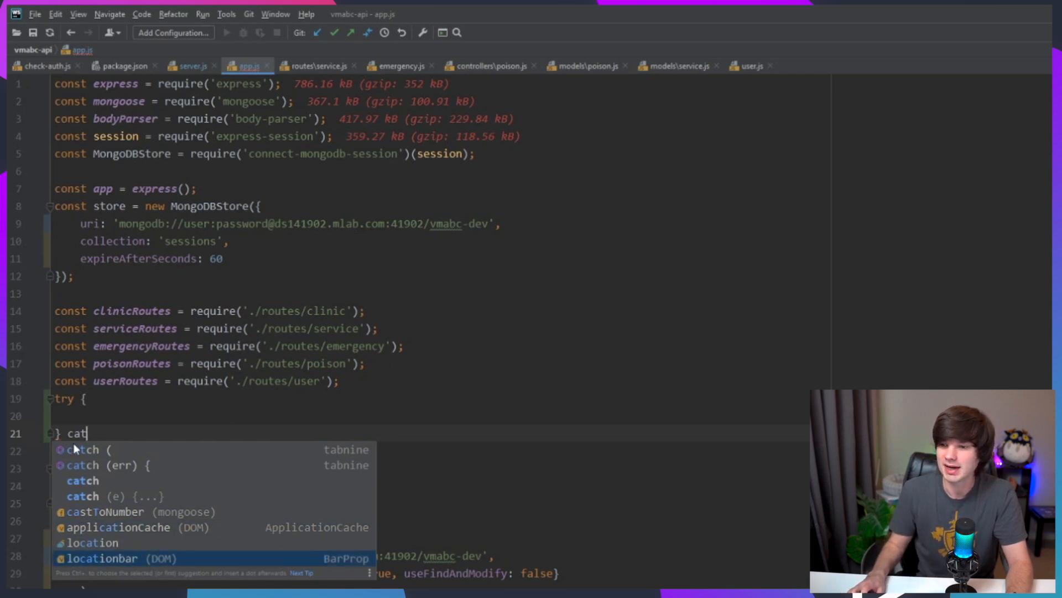
pyautogui.moveTo(92, 467)
pyautogui.write('ch (err) {}')
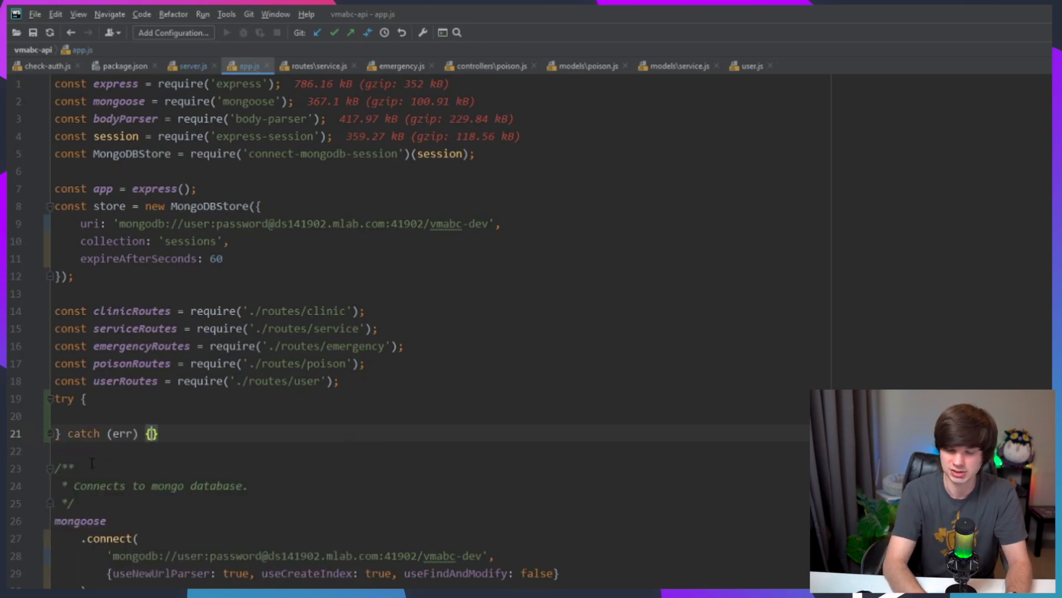
pyautogui.press('enter')
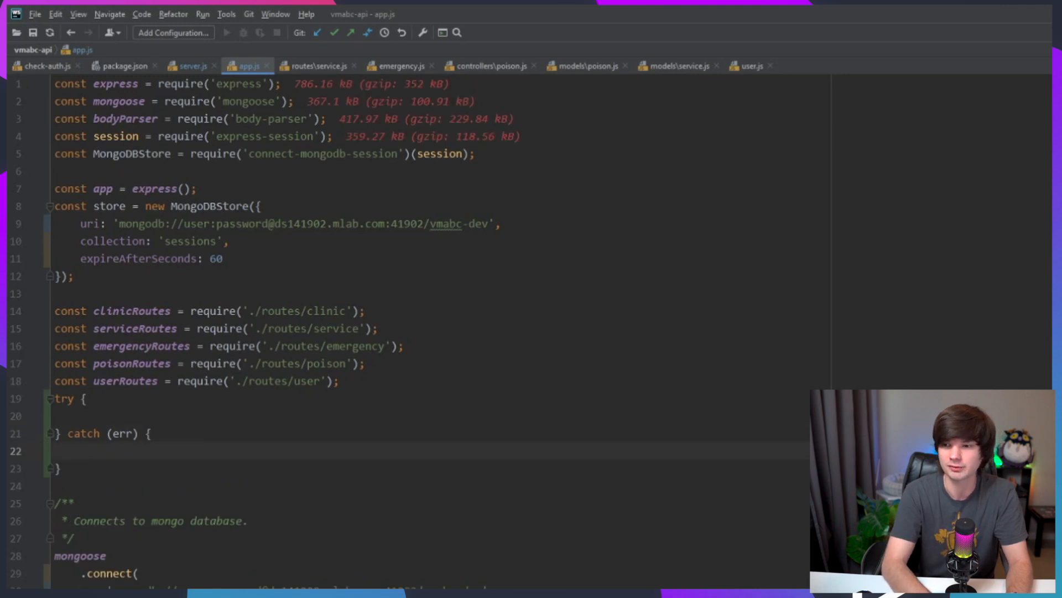
pyautogui.write('console.error(err);')
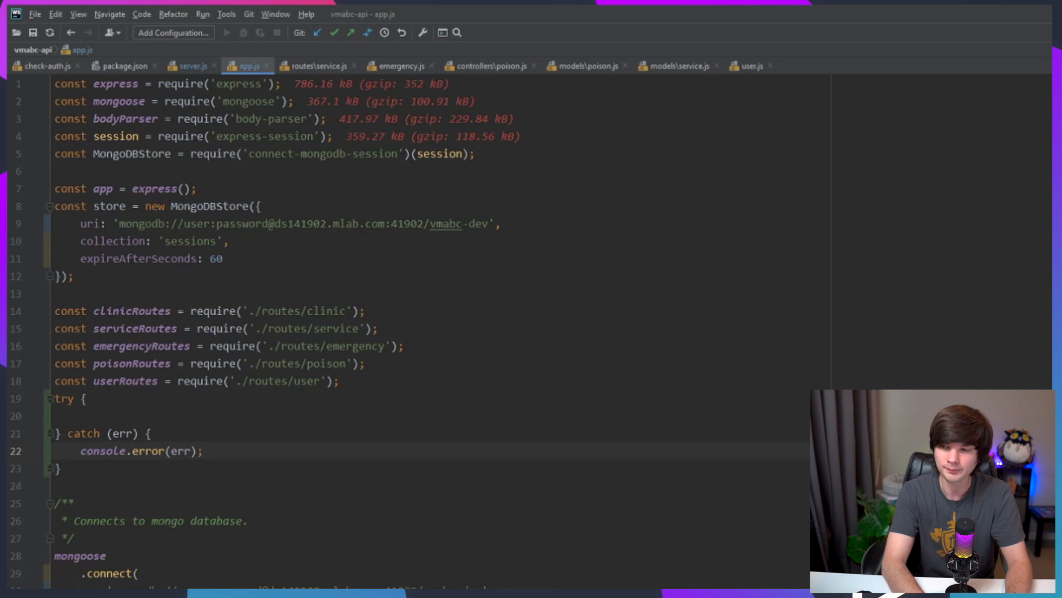
# Step: Add console.log('Hello World!') inside the try block
pyautogui.click(81, 416)
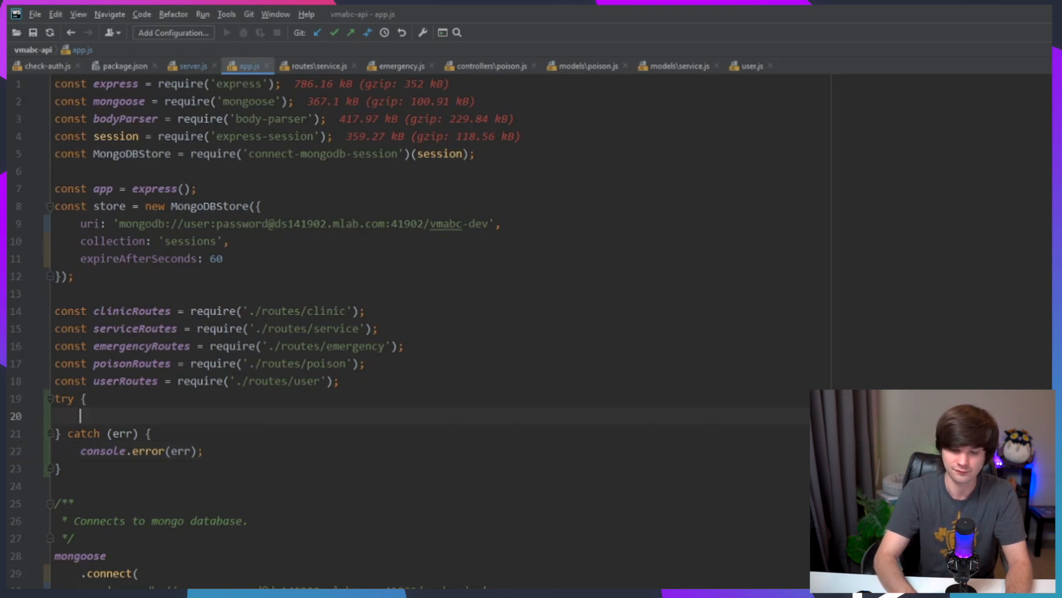
pyautogui.write('console')
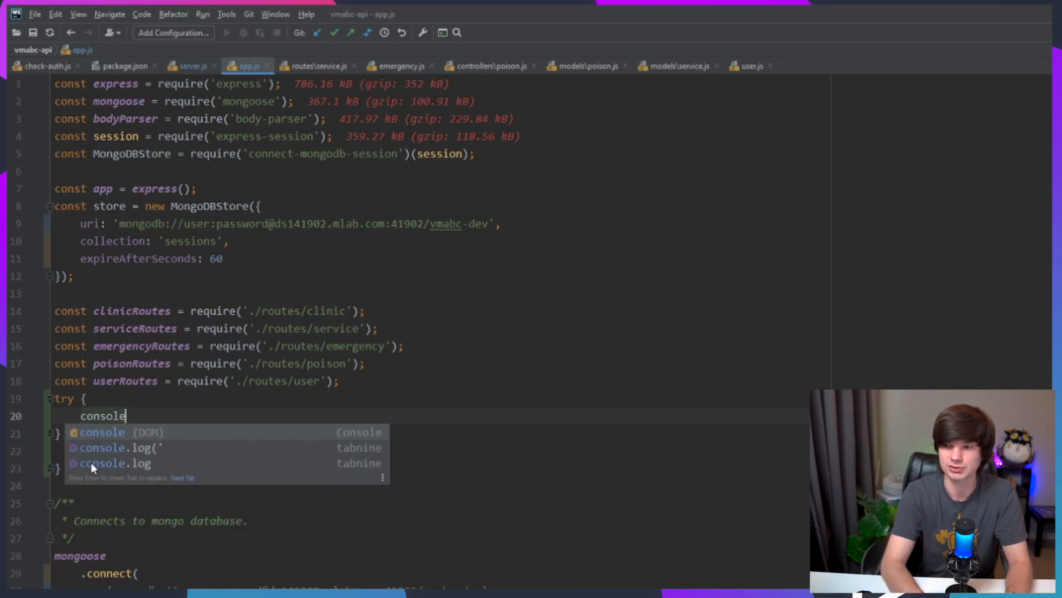
pyautogui.click(118, 447)
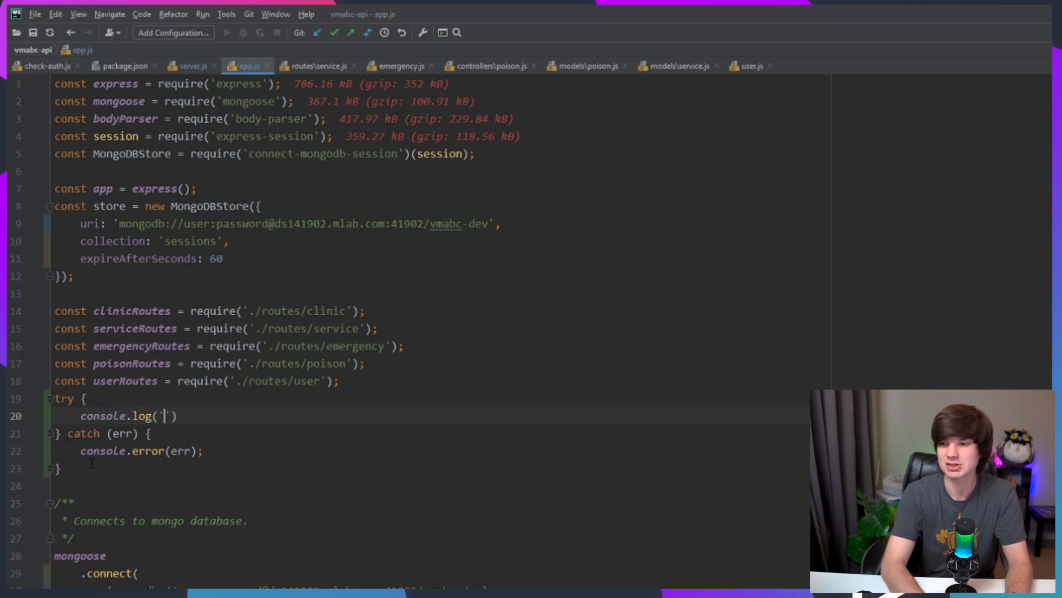
pyautogui.write('Helo')
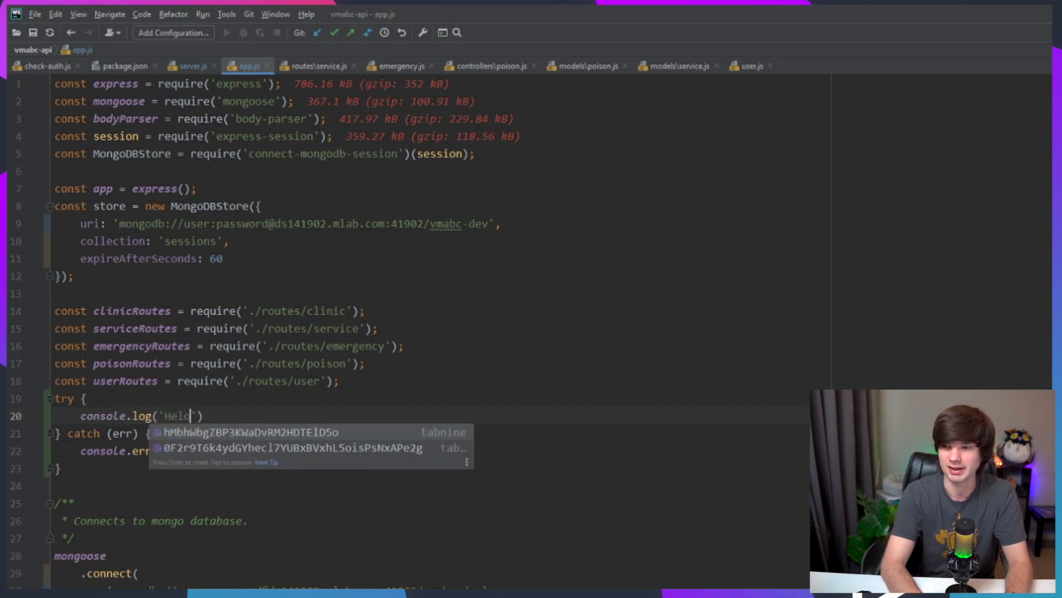
pyautogui.write('l')
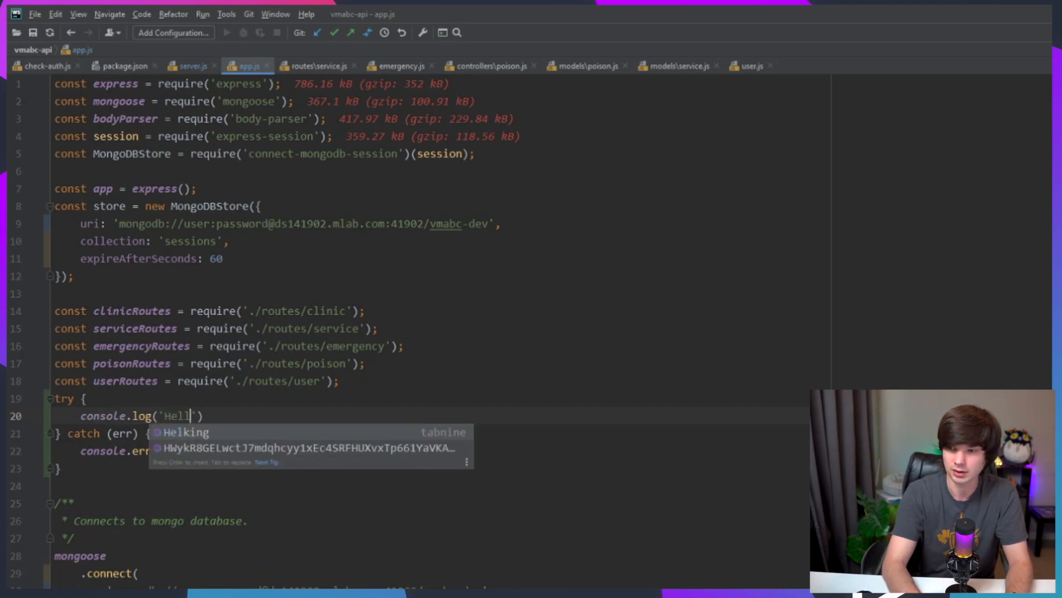
pyautogui.write('o World!')
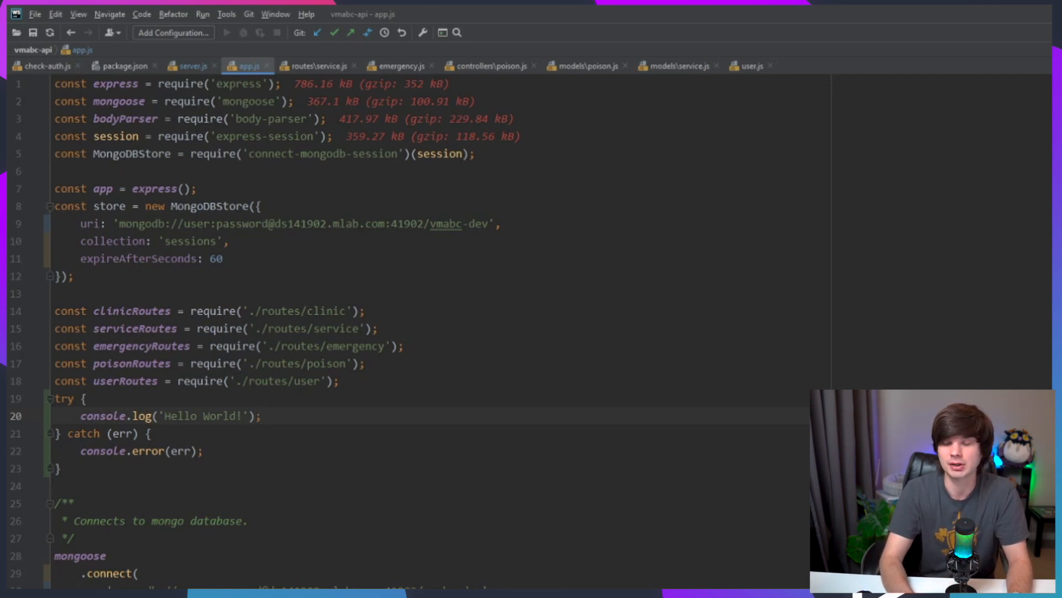
pyautogui.click(262, 416)
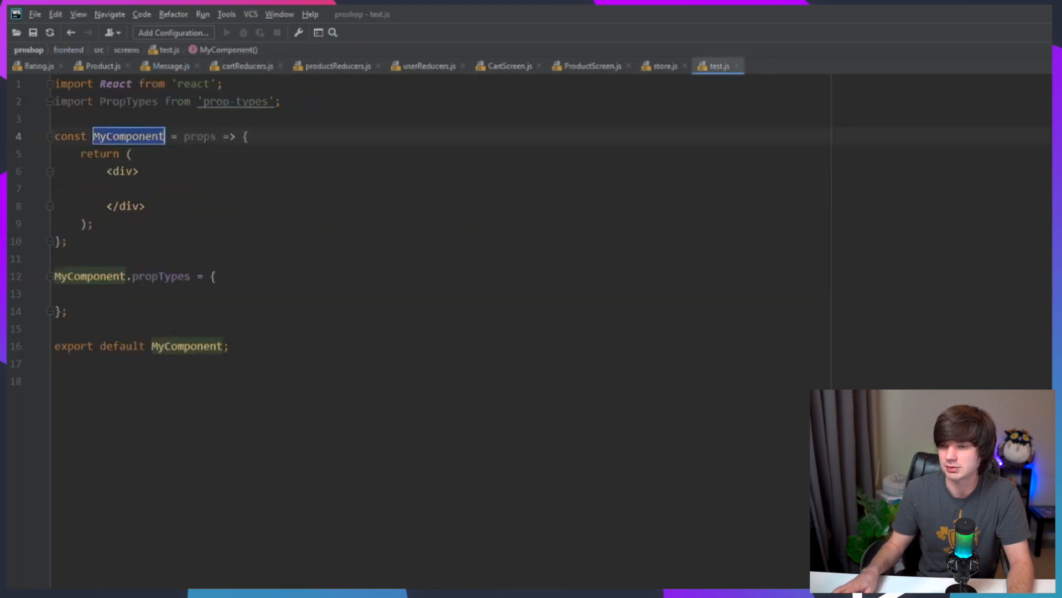
# Step: Enable read-only Code With Me access for proshop and copy the invitation link
pyautogui.click(58, 328)
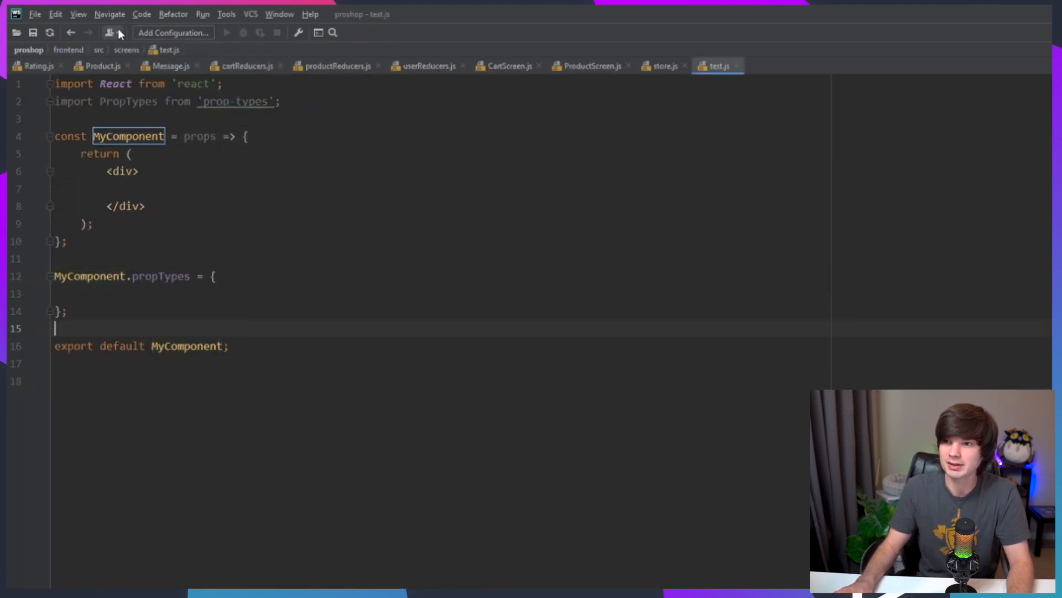
pyautogui.click(111, 32)
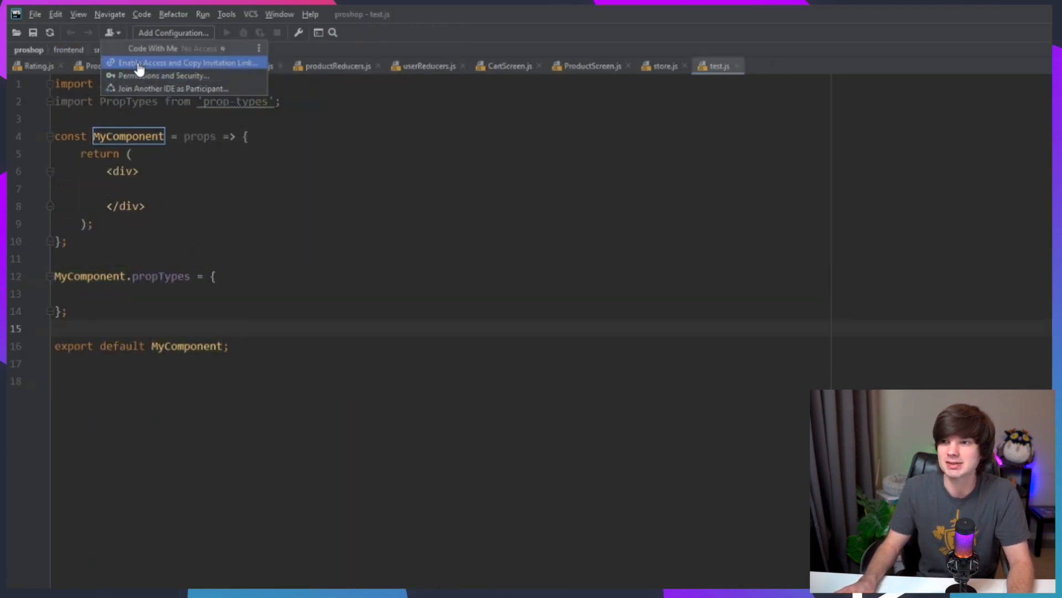
pyautogui.click(186, 63)
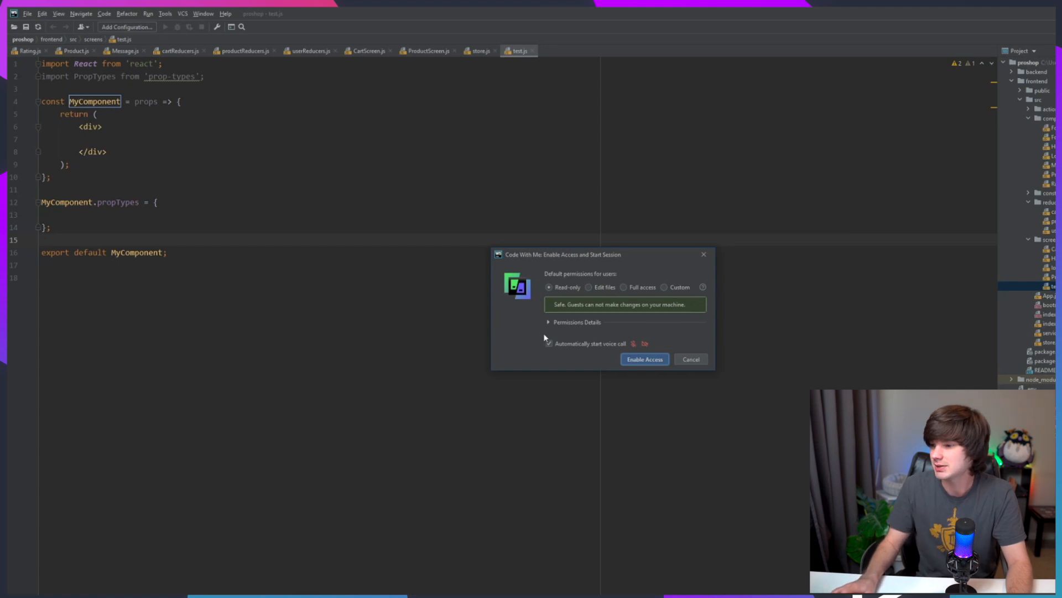
pyautogui.click(689, 359)
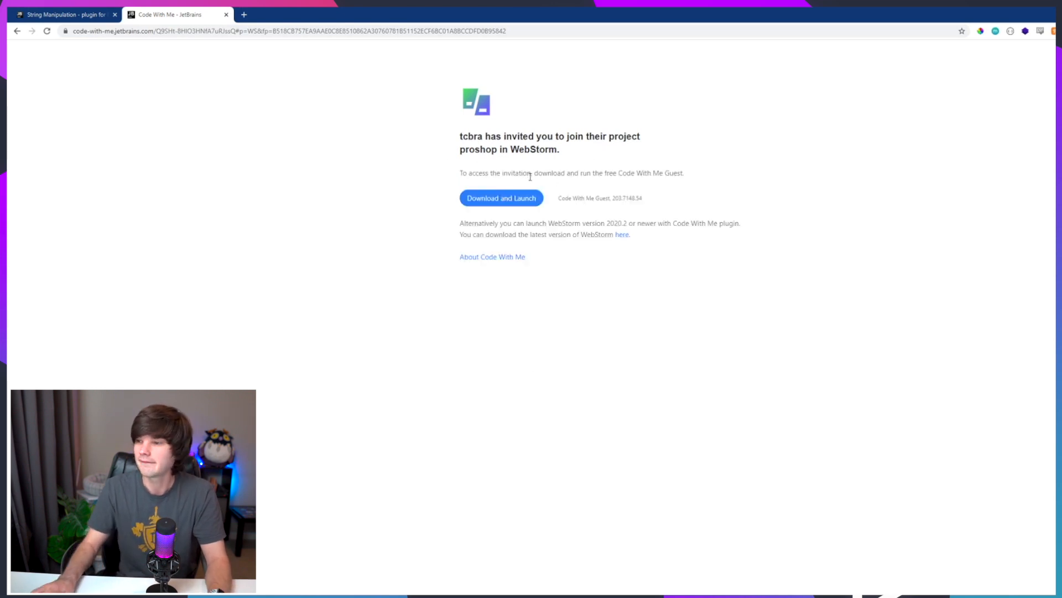
# Step: Download and run cwm-client-launcher.exe to request joining proshop as a guest
pyautogui.click(501, 197)
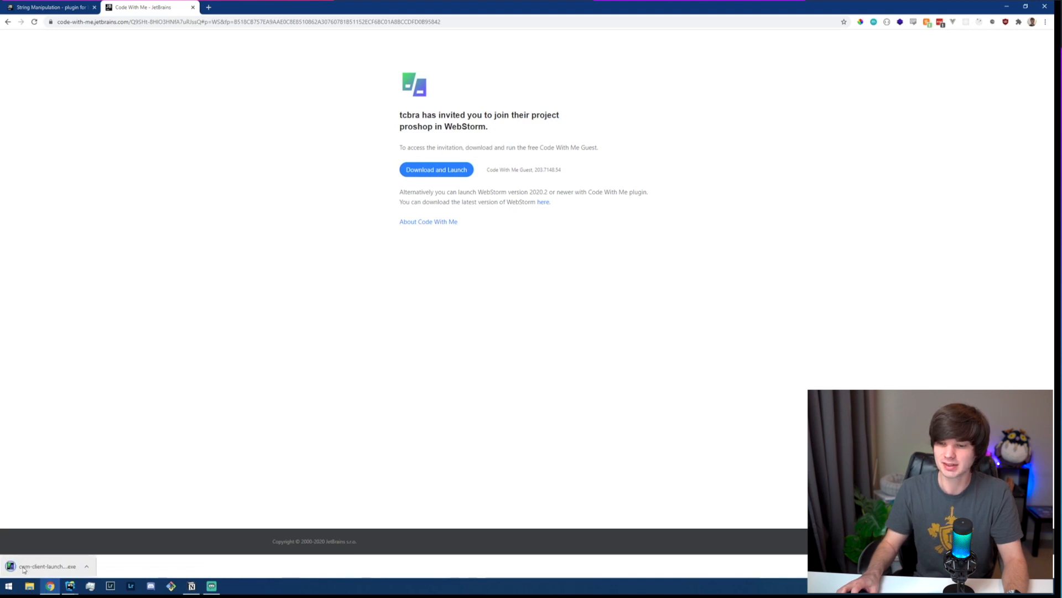
pyautogui.click(47, 565)
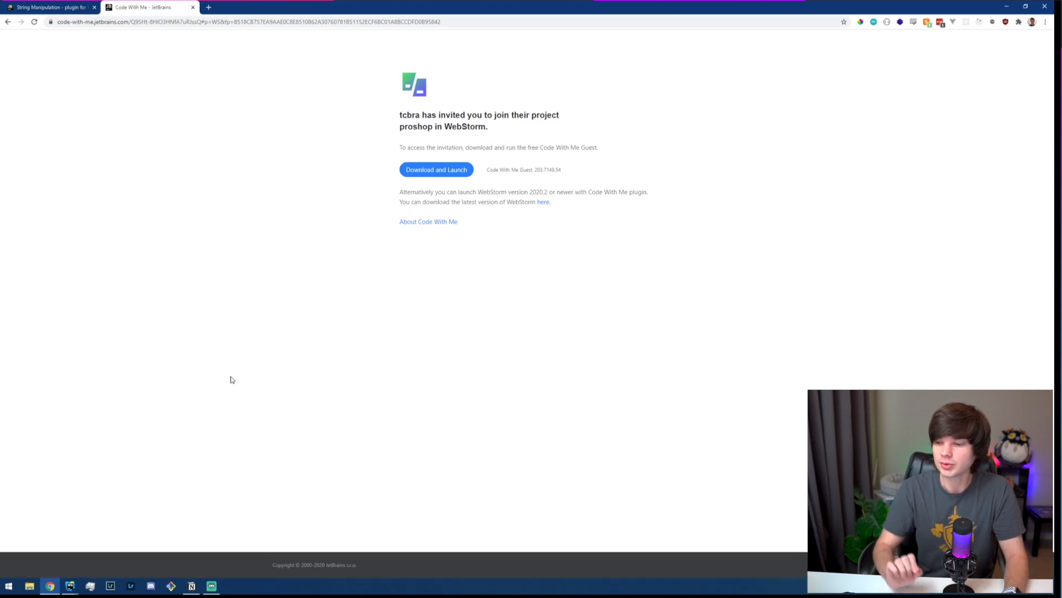
pyautogui.click(436, 170)
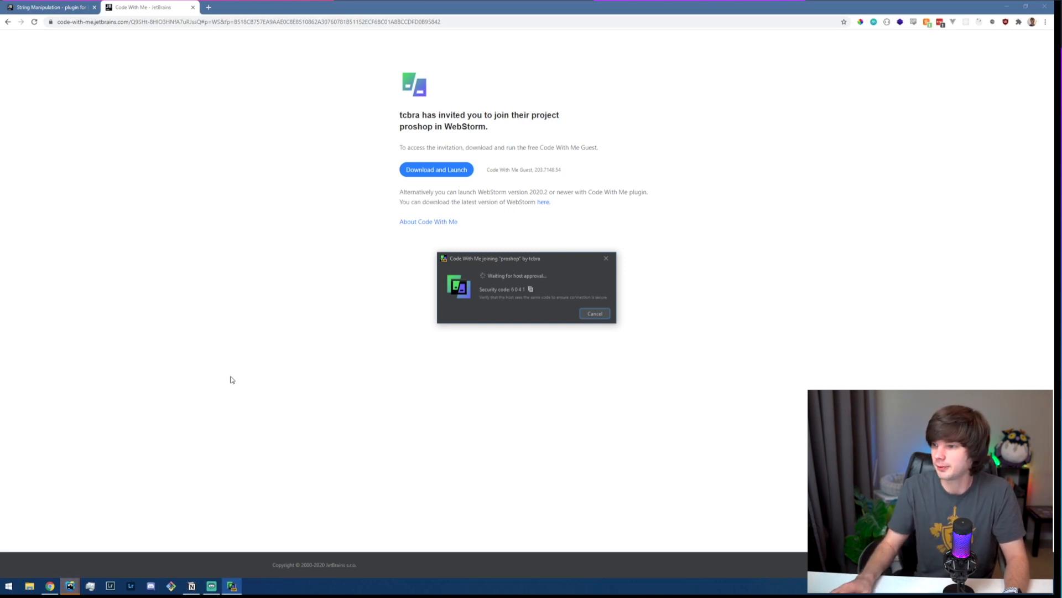
pyautogui.moveTo(496, 281)
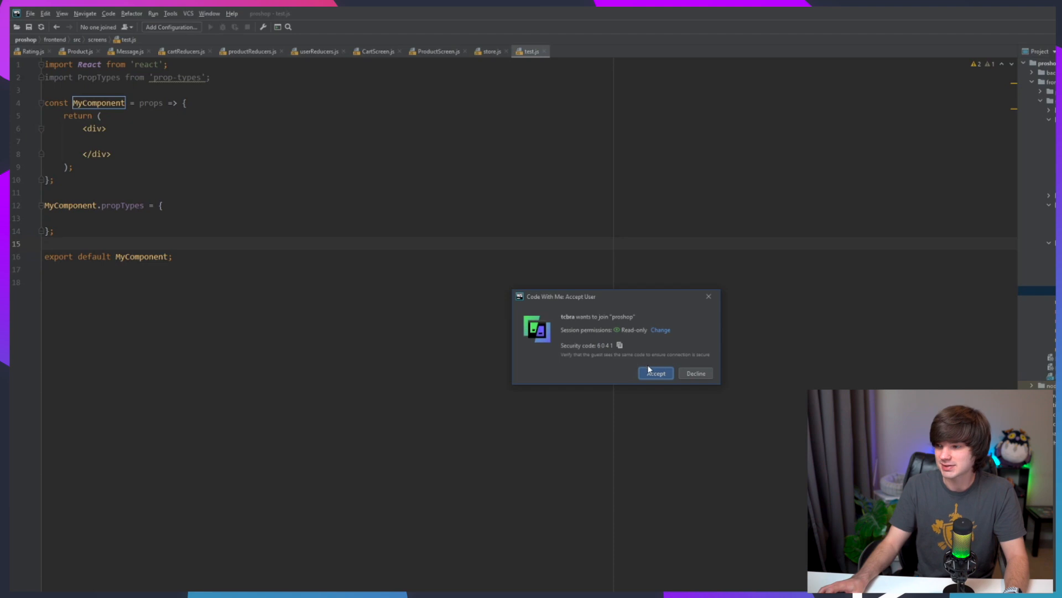
# Step: Accept the guest, then type console.log inside MyComponent.propTypes
pyautogui.click(655, 372)
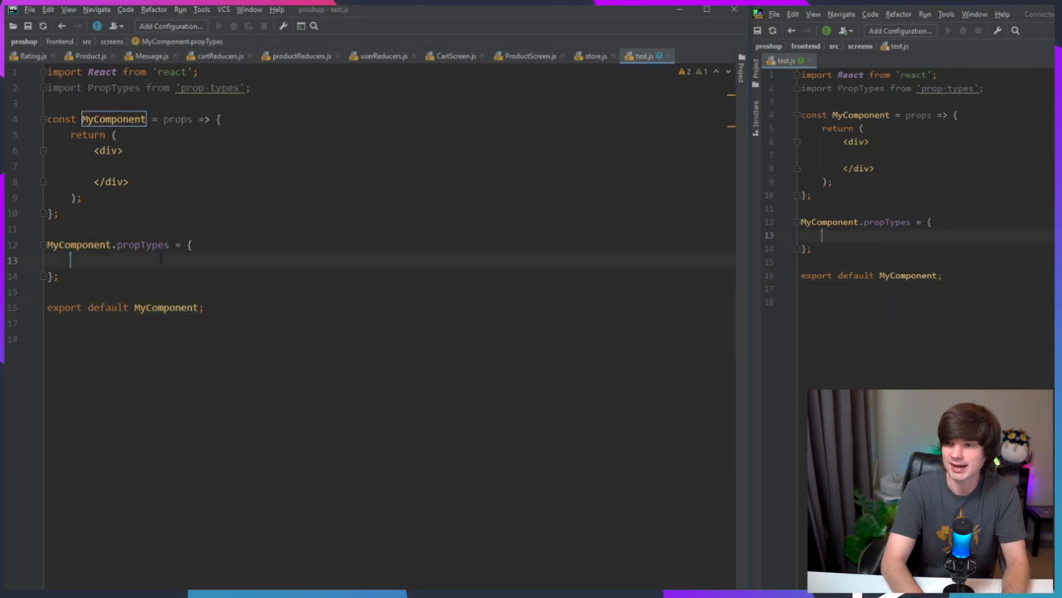
pyautogui.write('console.lo')
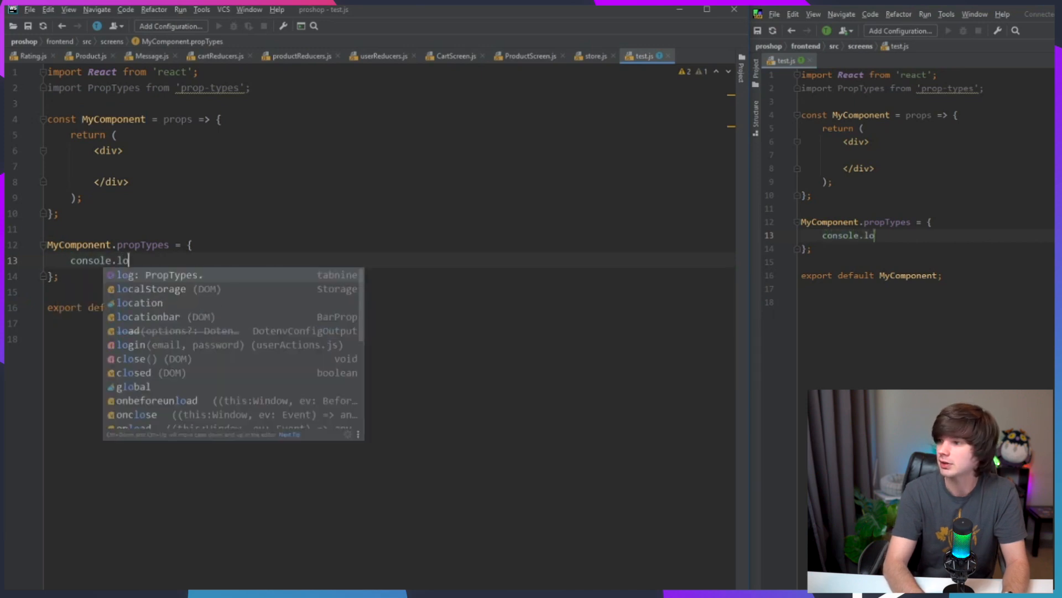
pyautogui.write('g')
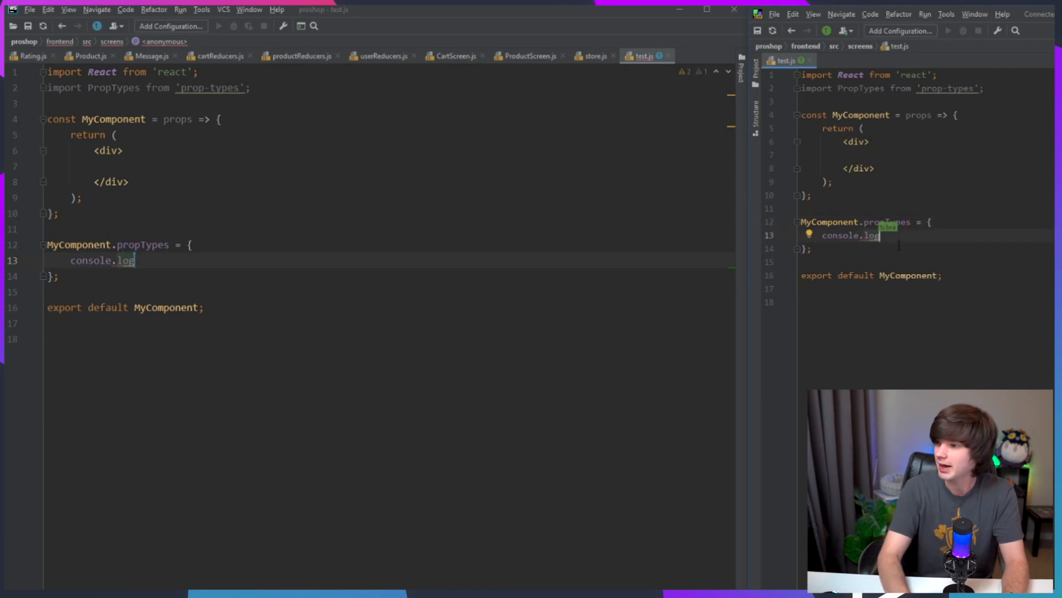
pyautogui.moveTo(836, 224)
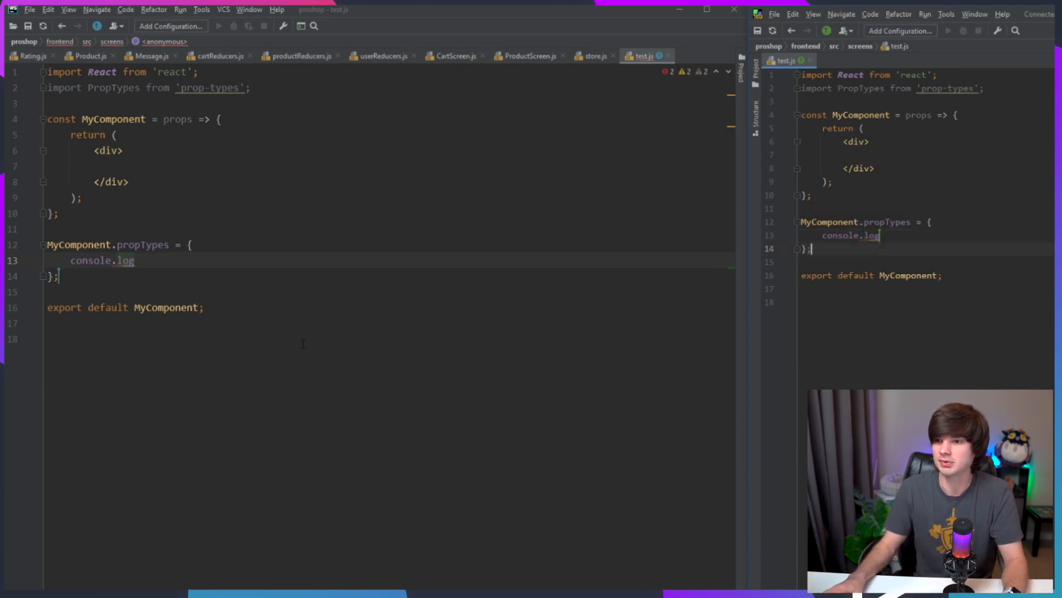
# Step: Set Code With Me guest permissions and start sharing the session
pyautogui.click(114, 26)
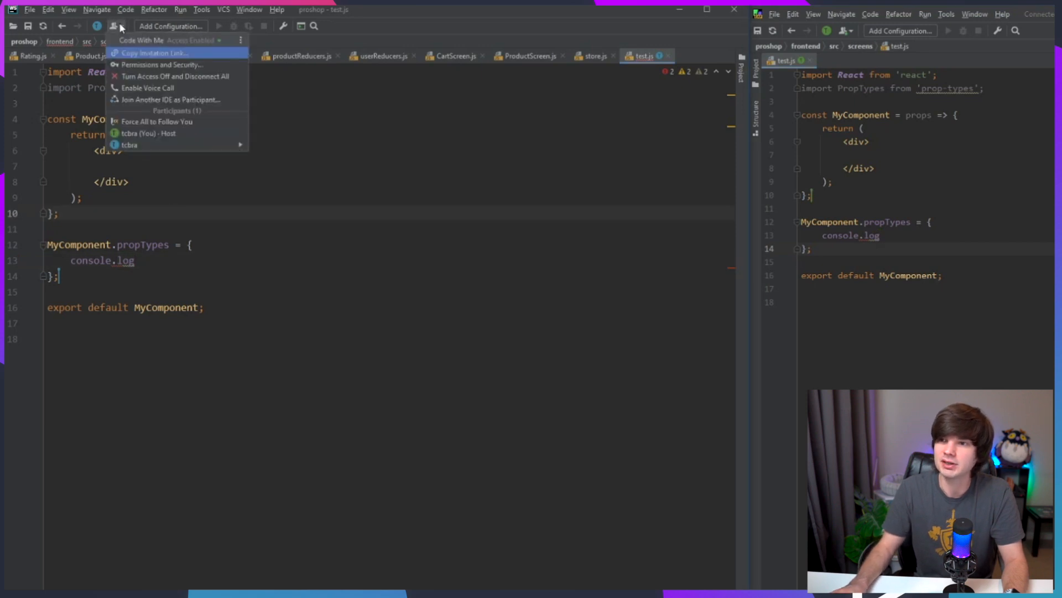
pyautogui.click(166, 65)
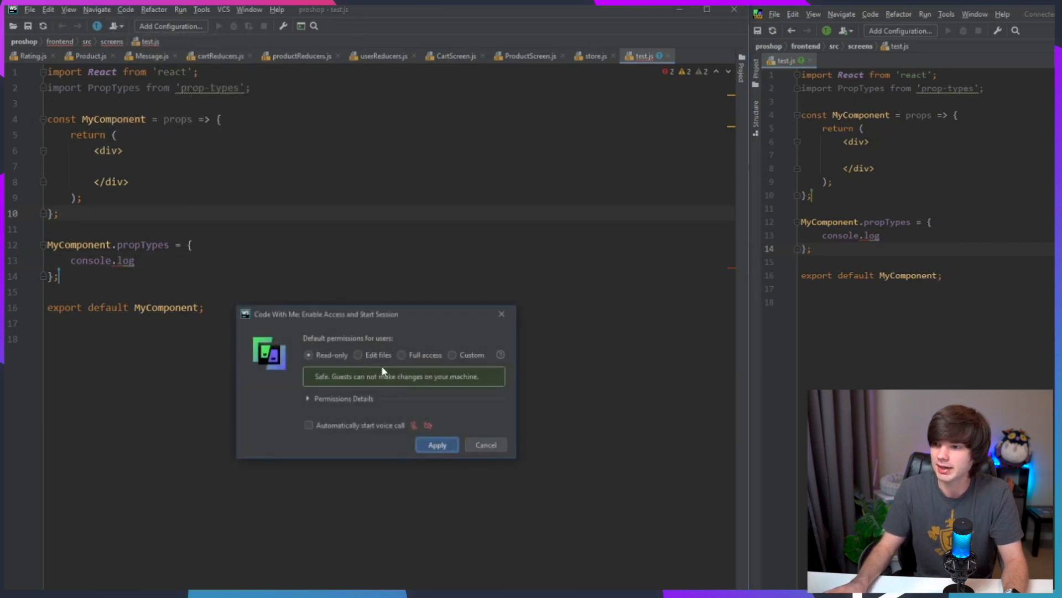
pyautogui.click(485, 444)
pyautogui.write(';')
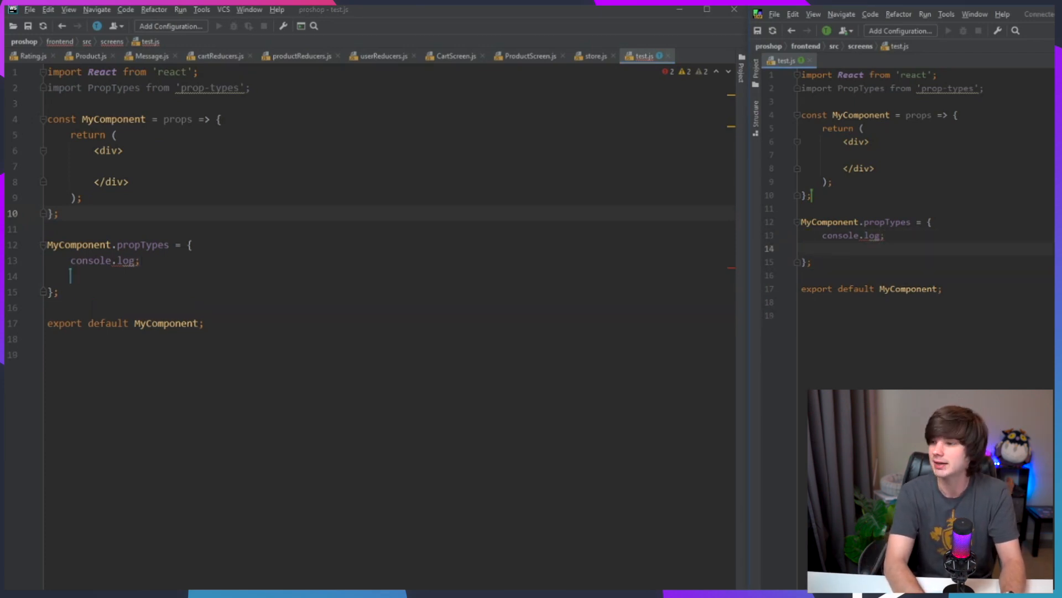
# Step: From the guest, type a console.log line saying 'hello from guest'
pyautogui.write('console.log()')
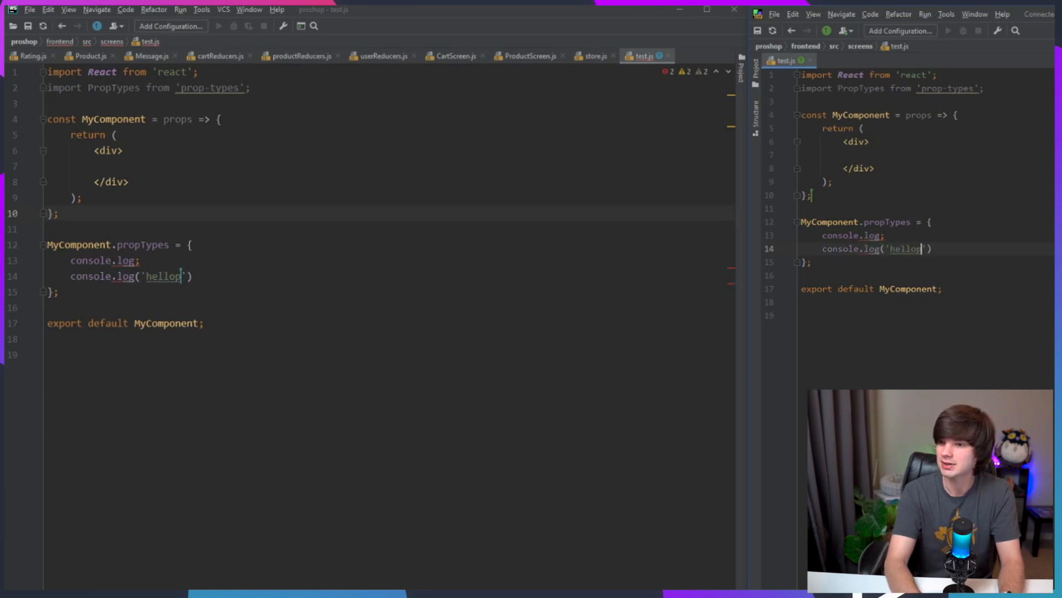
pyautogui.write('from gyues')
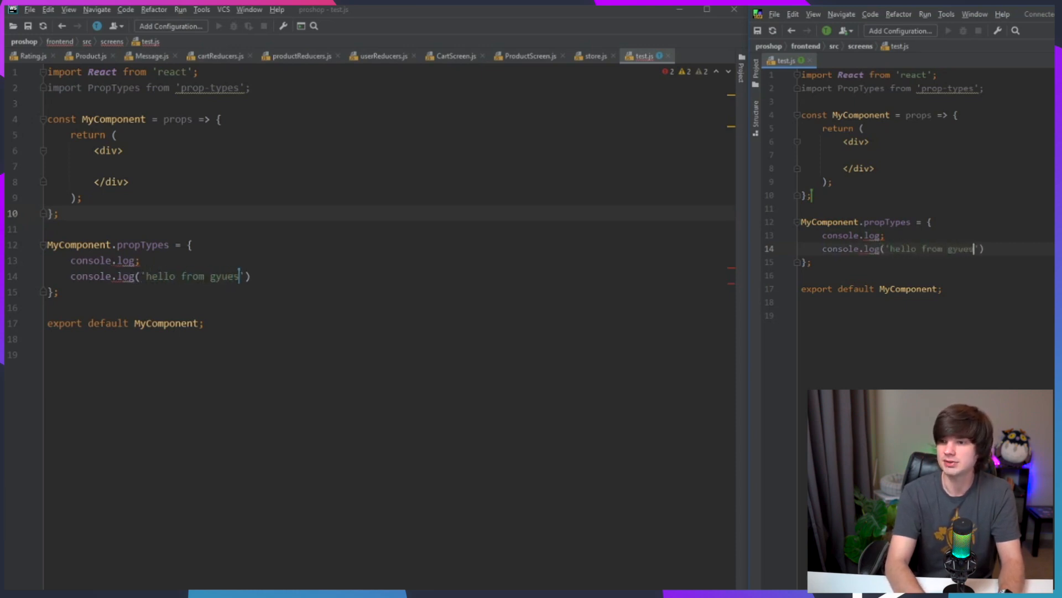
pyautogui.press('Backspace')
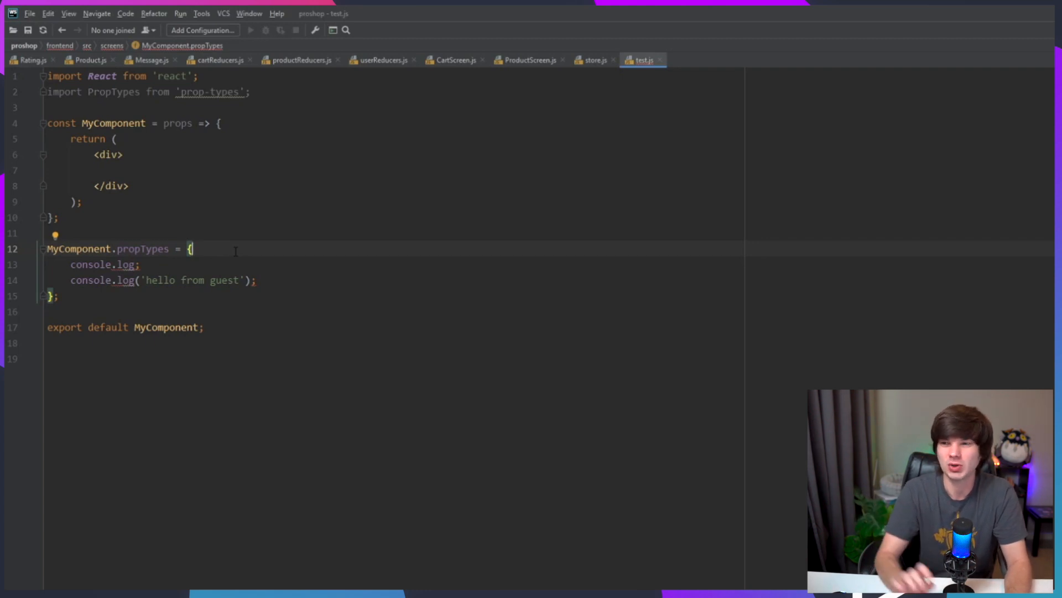
# Step: Open the recent vmabc-api project in a new window
pyautogui.click(48, 13)
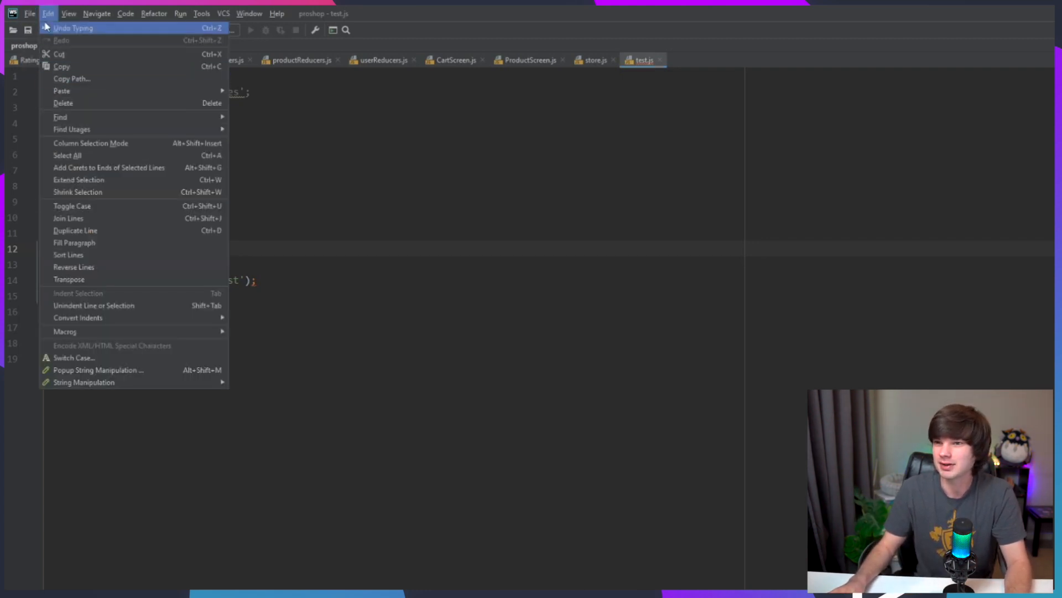
pyautogui.click(29, 13)
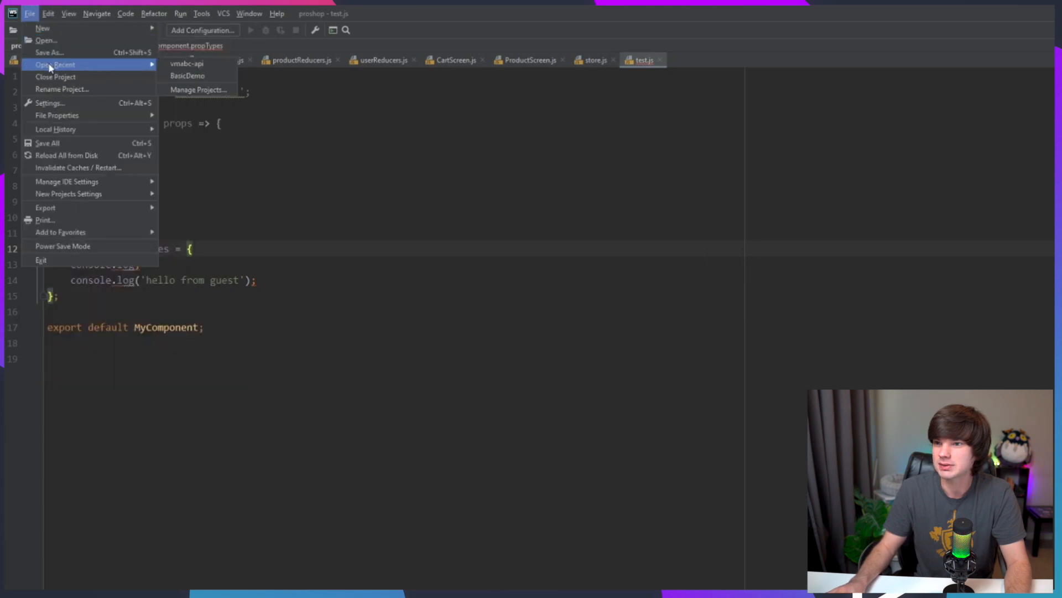
pyautogui.click(188, 63)
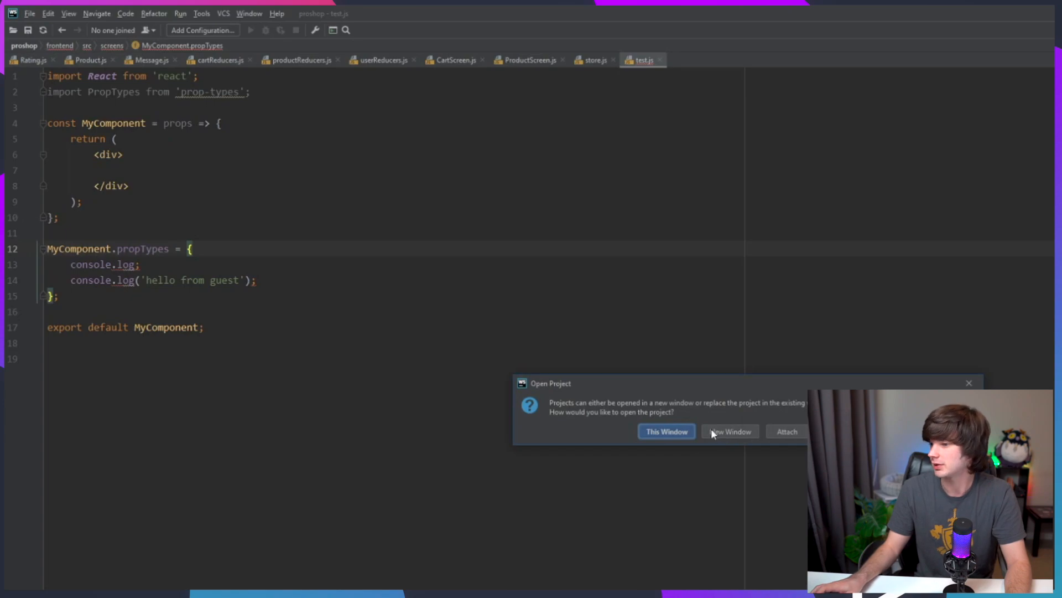
pyautogui.click(665, 431)
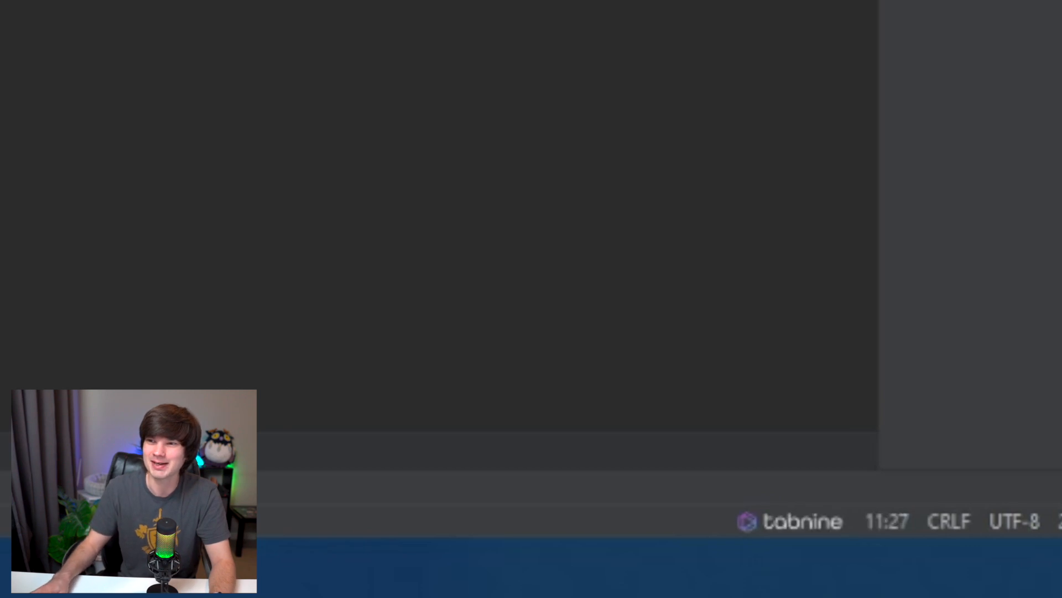
pyautogui.click(13, 13)
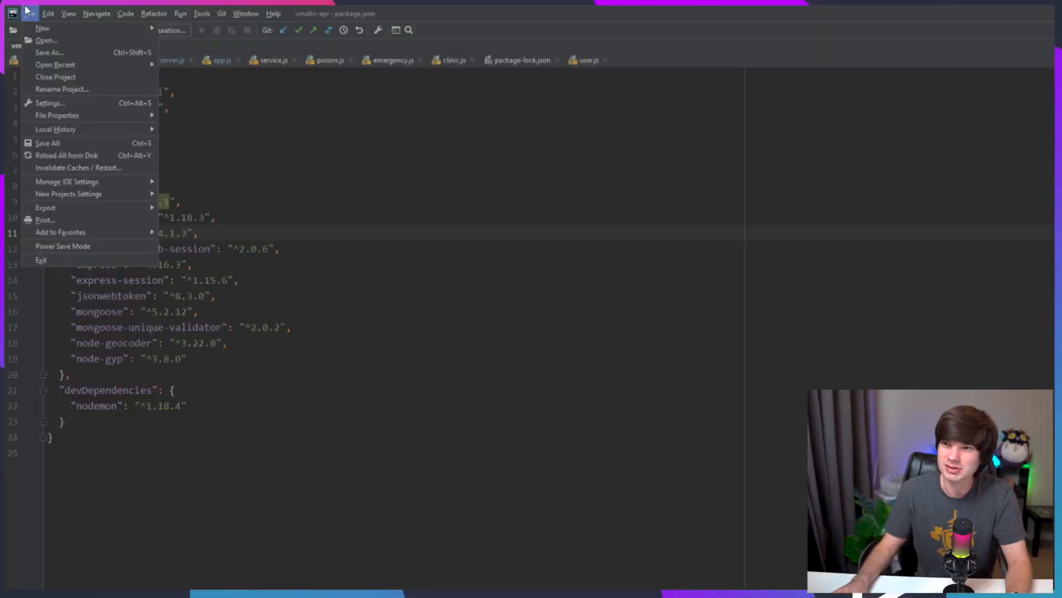
pyautogui.click(49, 102)
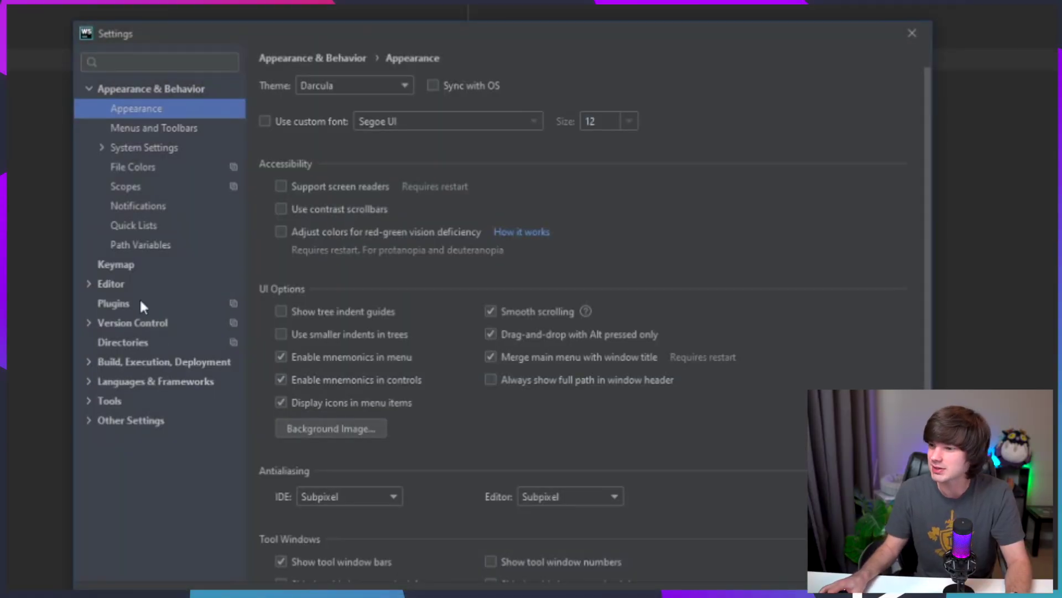
pyautogui.click(114, 303)
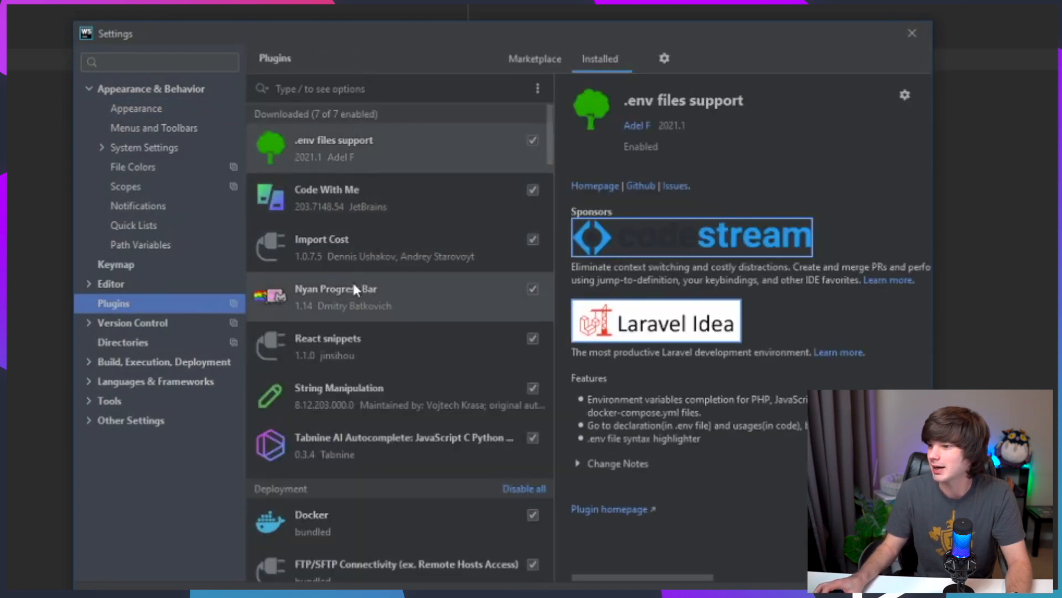
pyautogui.click(336, 296)
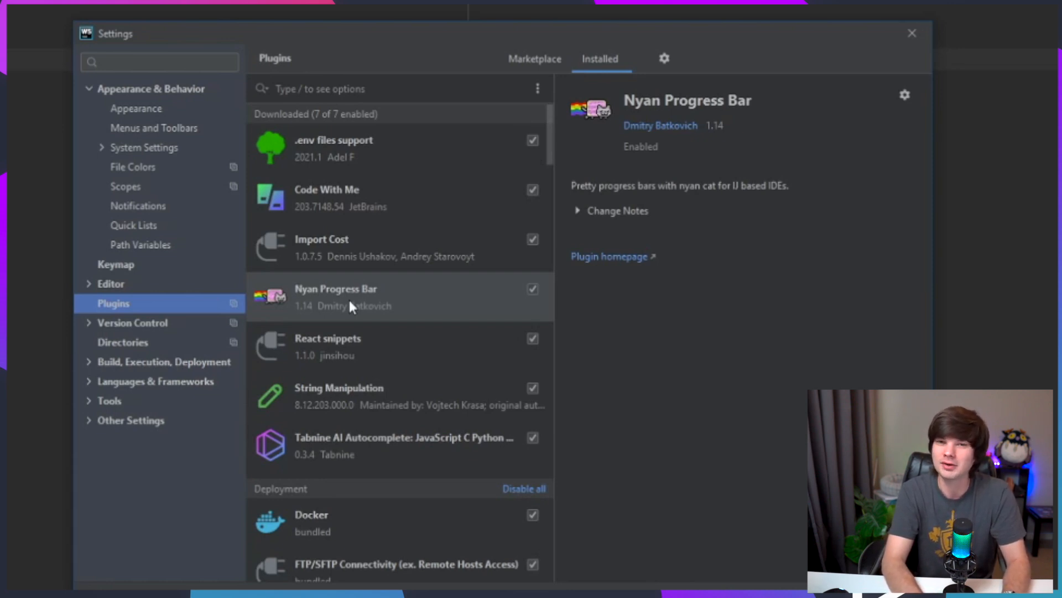
pyautogui.click(911, 33)
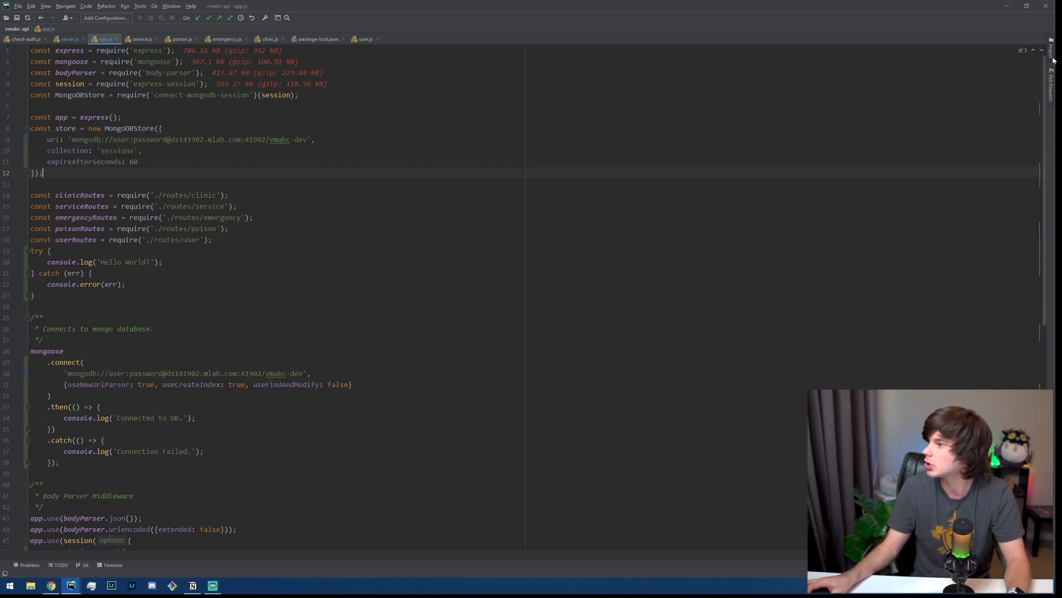
# Step: Open the Project tool window from the right-edge stripe
pyautogui.click(1041, 39)
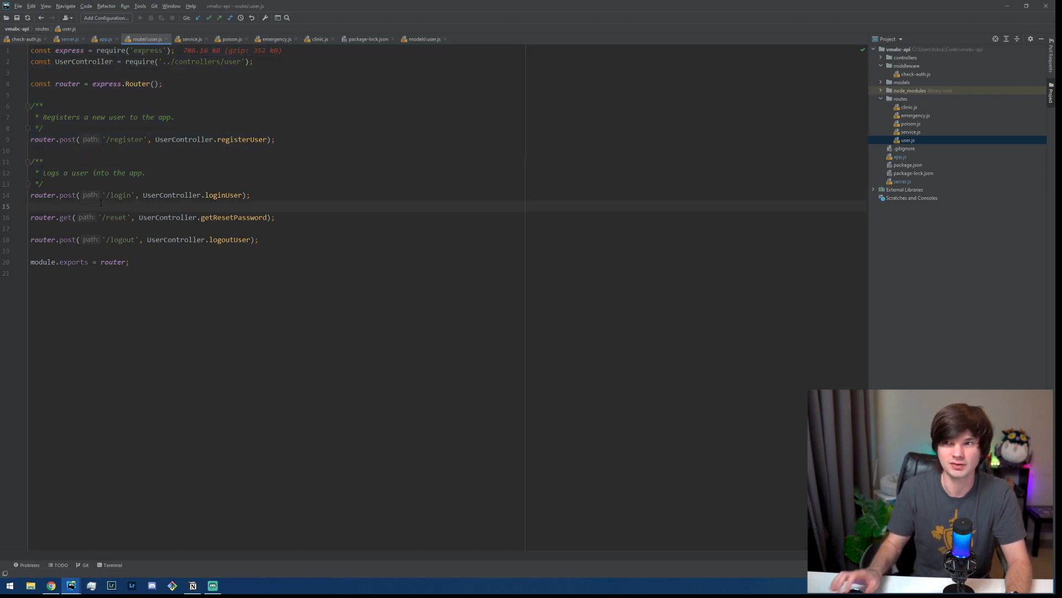
# Step: Open the File menu while routes/user.js remains displayed
pyautogui.click(18, 6)
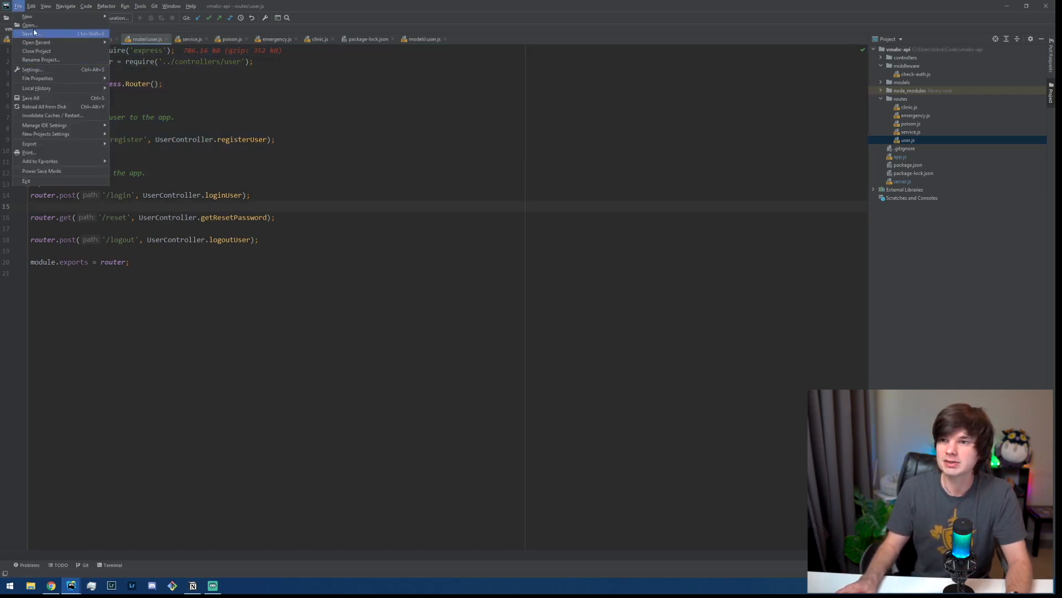
# Step: Go to the Editor Font settings and choose Consolas at size 18
pyautogui.click(32, 69)
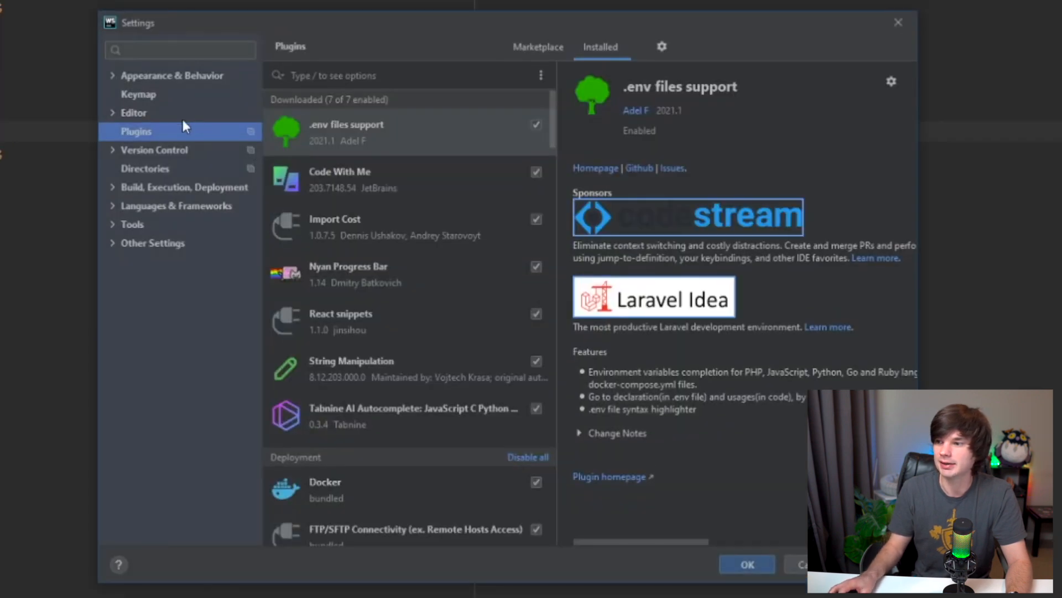
pyautogui.click(172, 76)
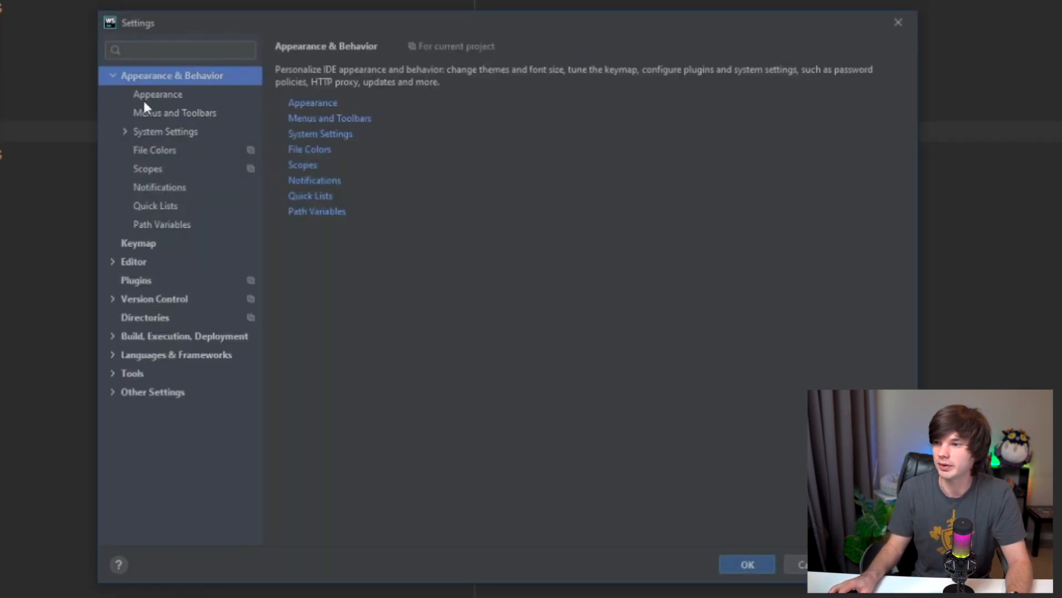
pyautogui.click(157, 94)
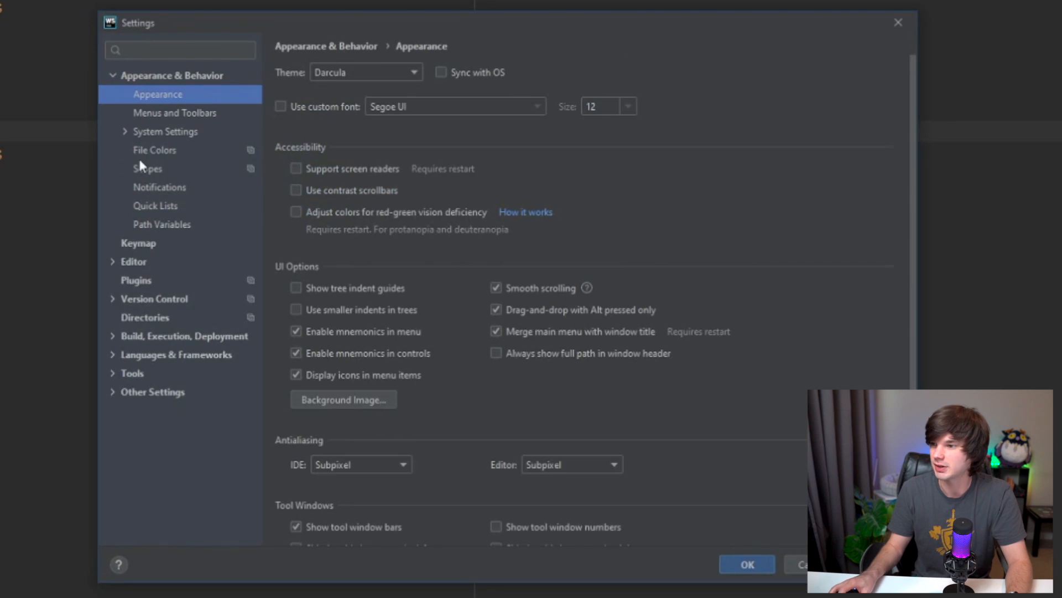
pyautogui.click(134, 262)
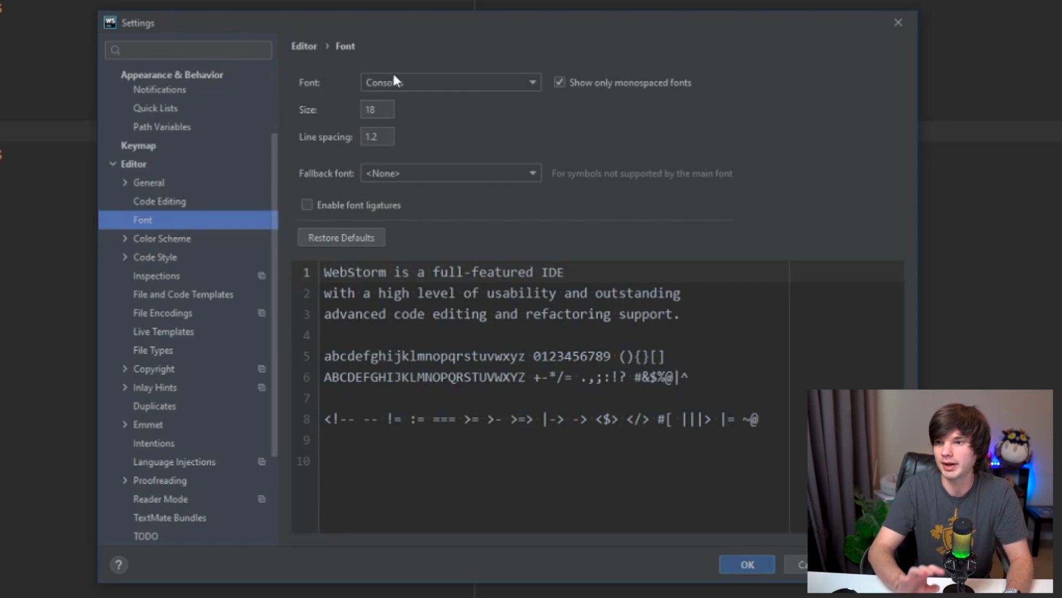
pyautogui.click(377, 109)
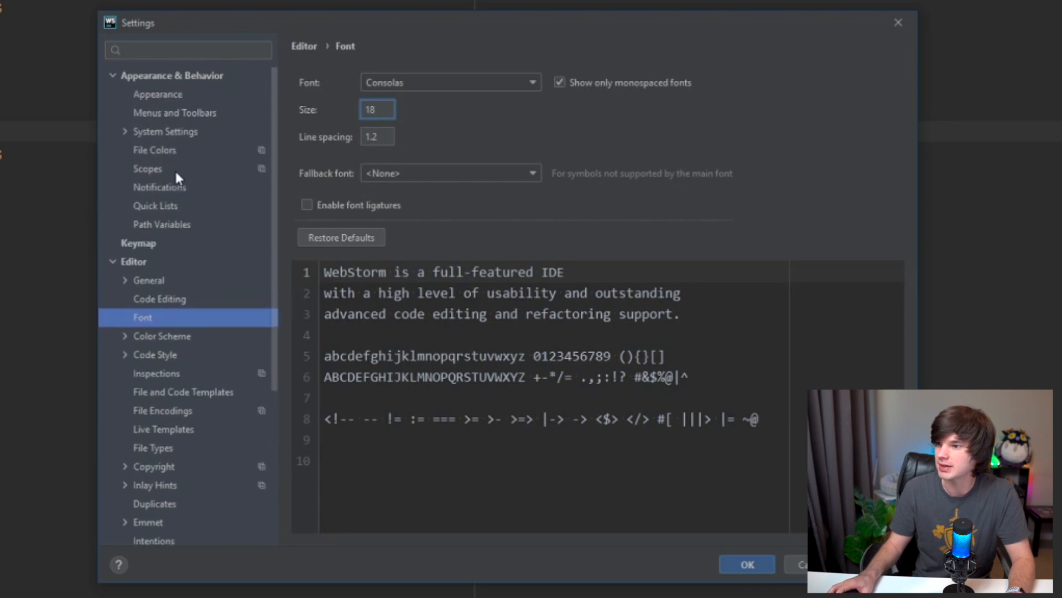
# Step: Open the Appearance settings and scroll down toward the widescreen tool window layout option
pyautogui.click(158, 93)
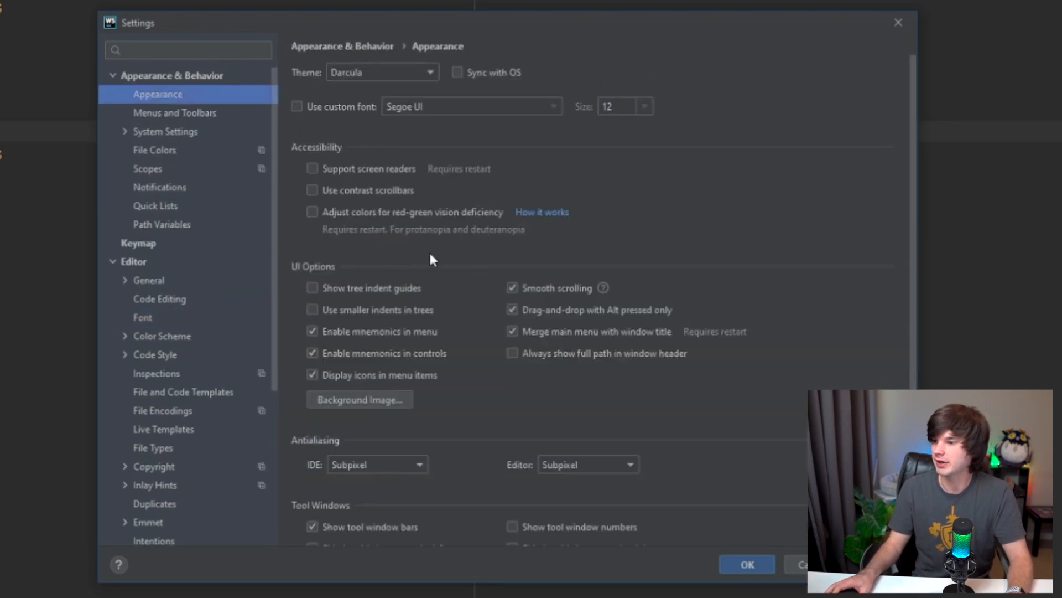
pyautogui.scroll(-3)
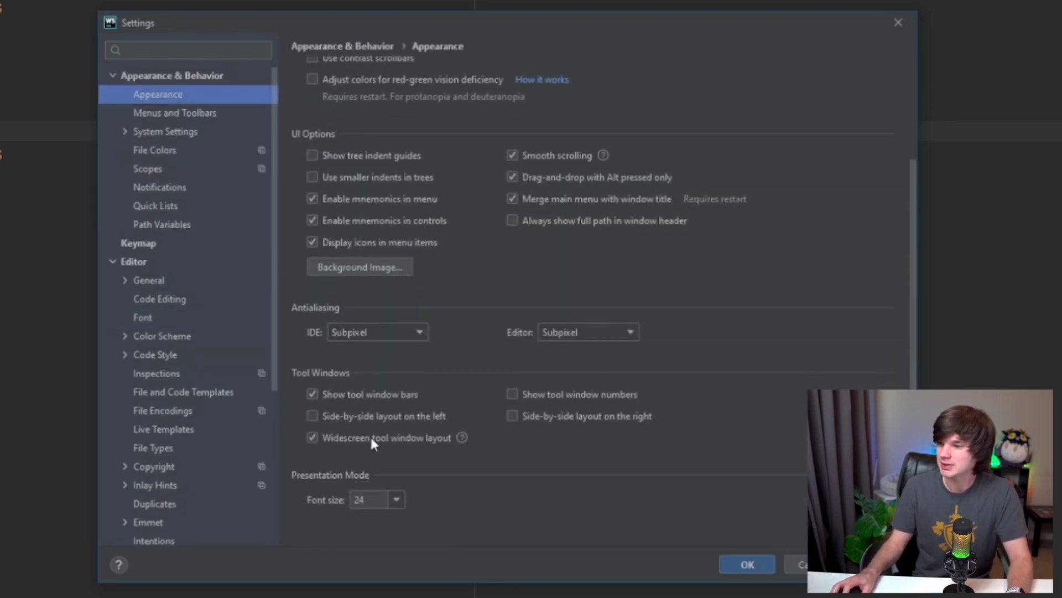
pyautogui.moveTo(426, 441)
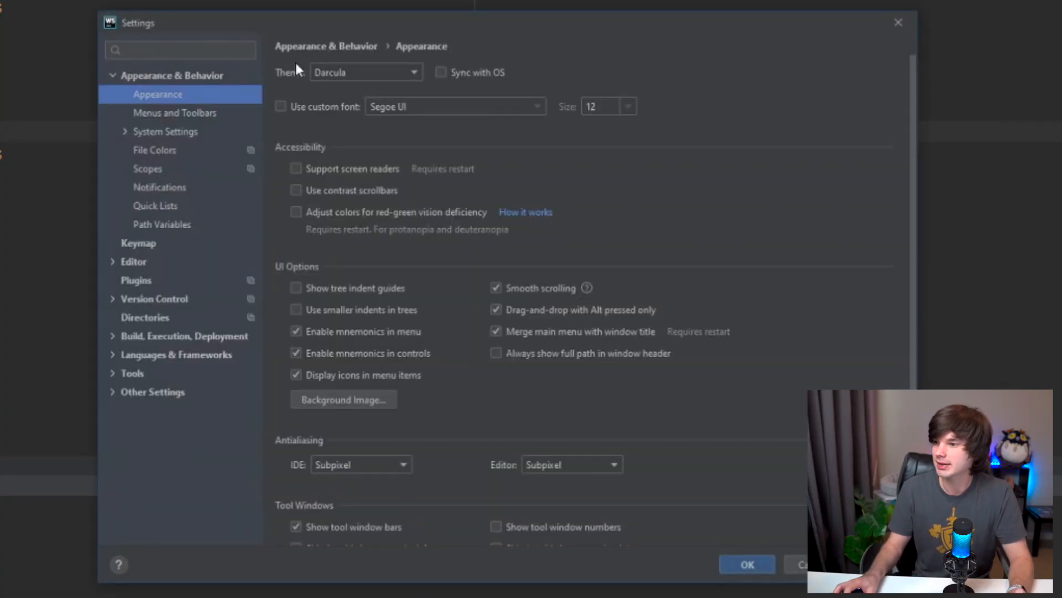
pyautogui.scroll(-3)
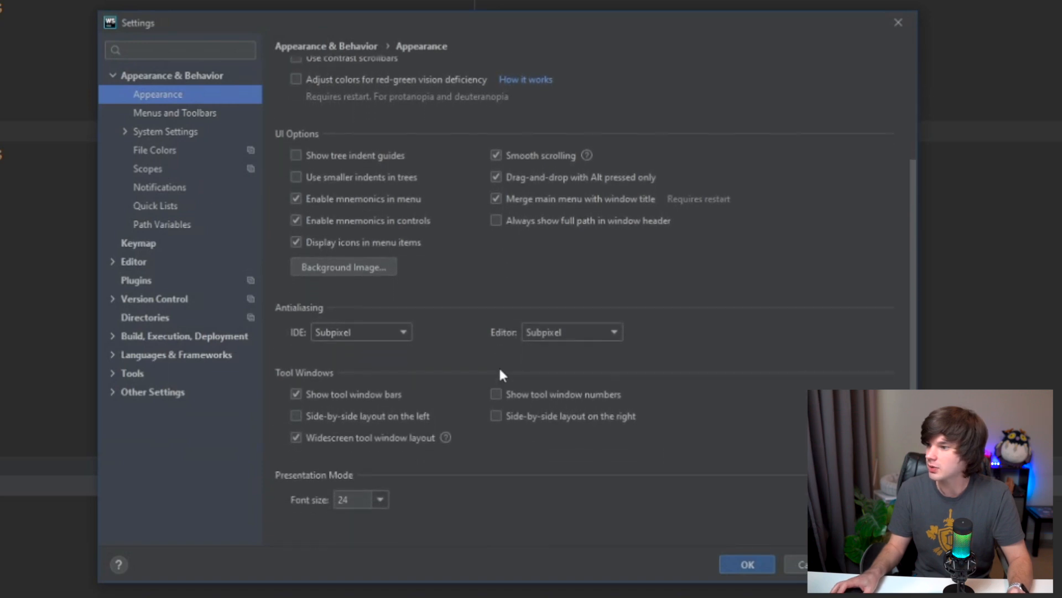
# Step: Check the HTML, TypeScript and JavaScript Code Style pages for tab-character indentation, then close Settings
pyautogui.click(154, 219)
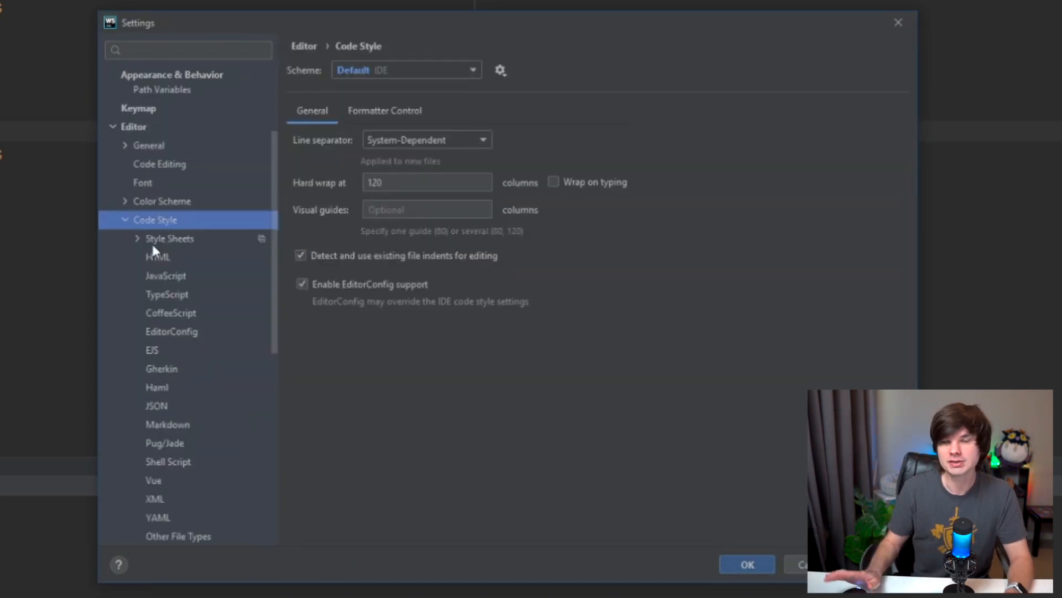
pyautogui.click(158, 257)
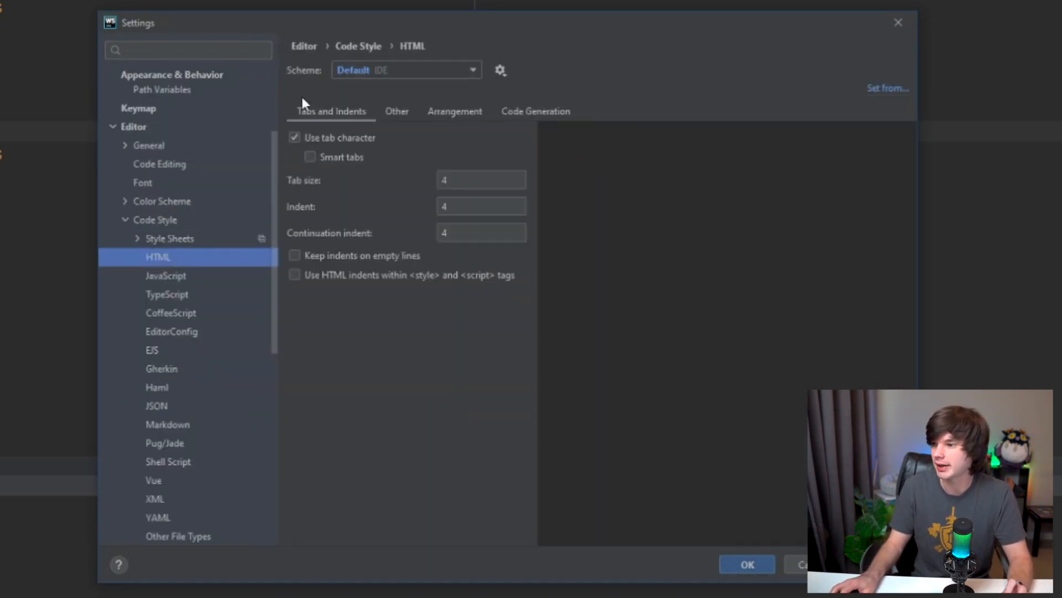
pyautogui.click(166, 275)
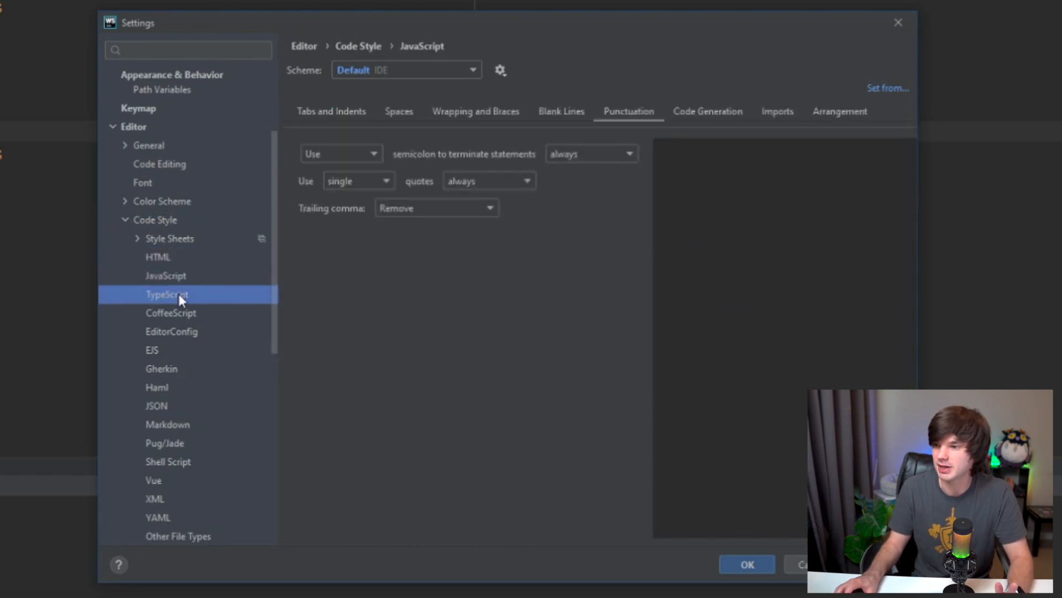
pyautogui.click(158, 257)
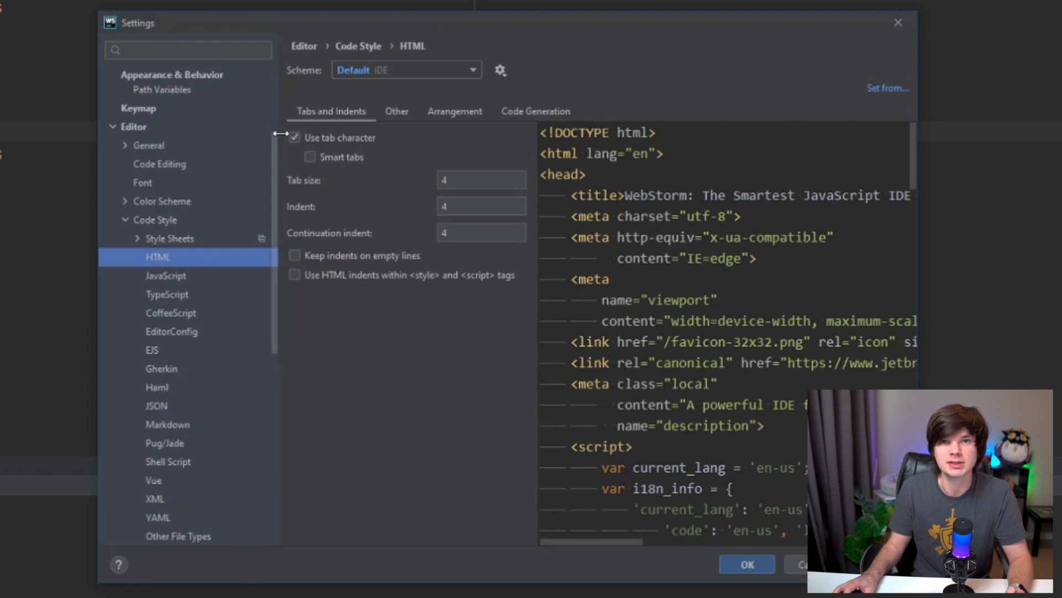
pyautogui.click(166, 276)
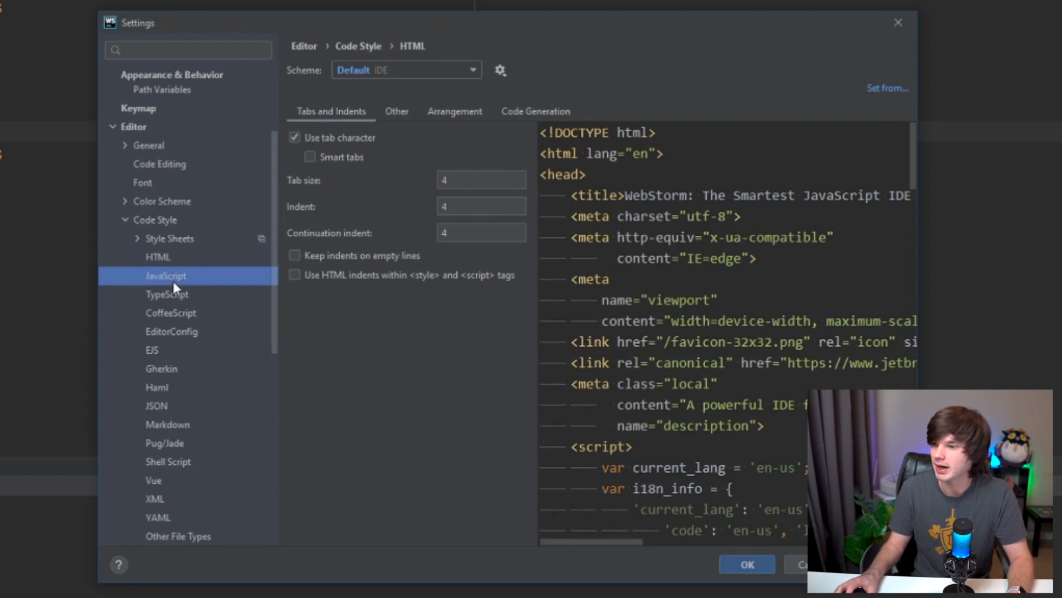
pyautogui.click(167, 293)
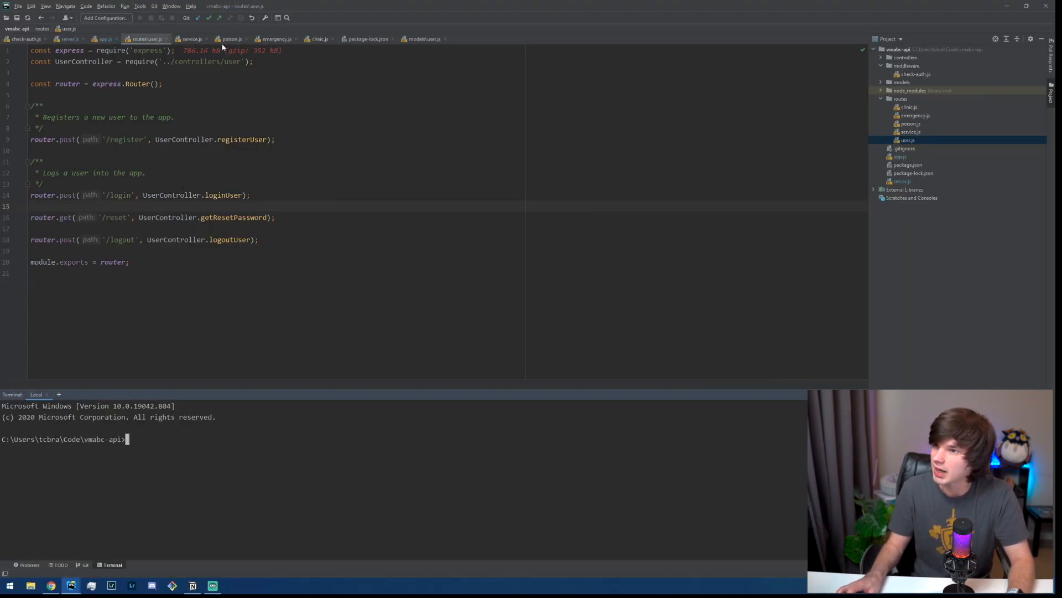
# Step: Look through service.js and clinic.js, then reformat check-auth.js to the tab-based style
pyautogui.click(192, 39)
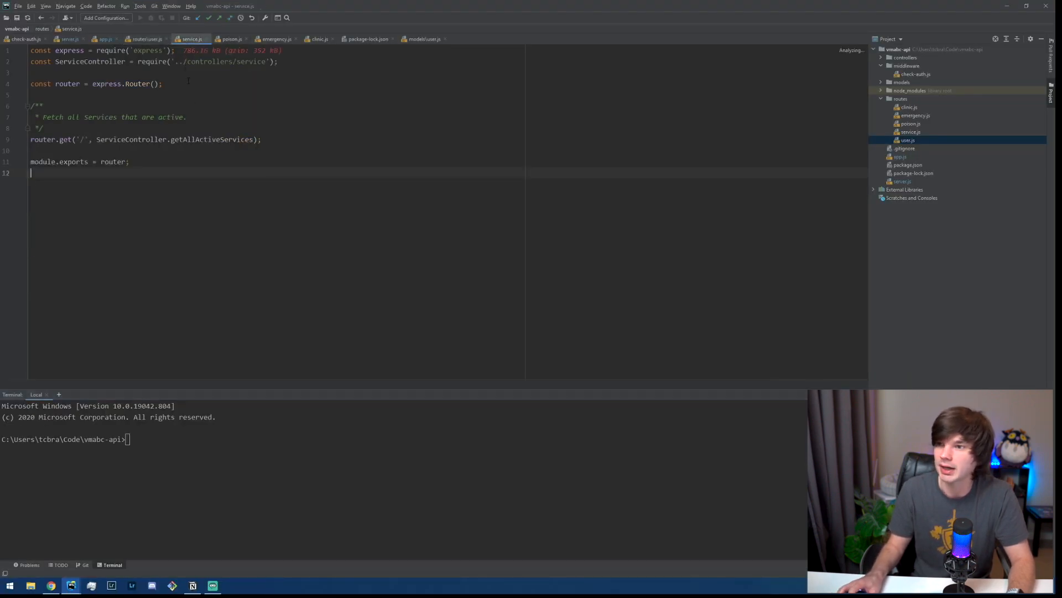
pyautogui.click(319, 39)
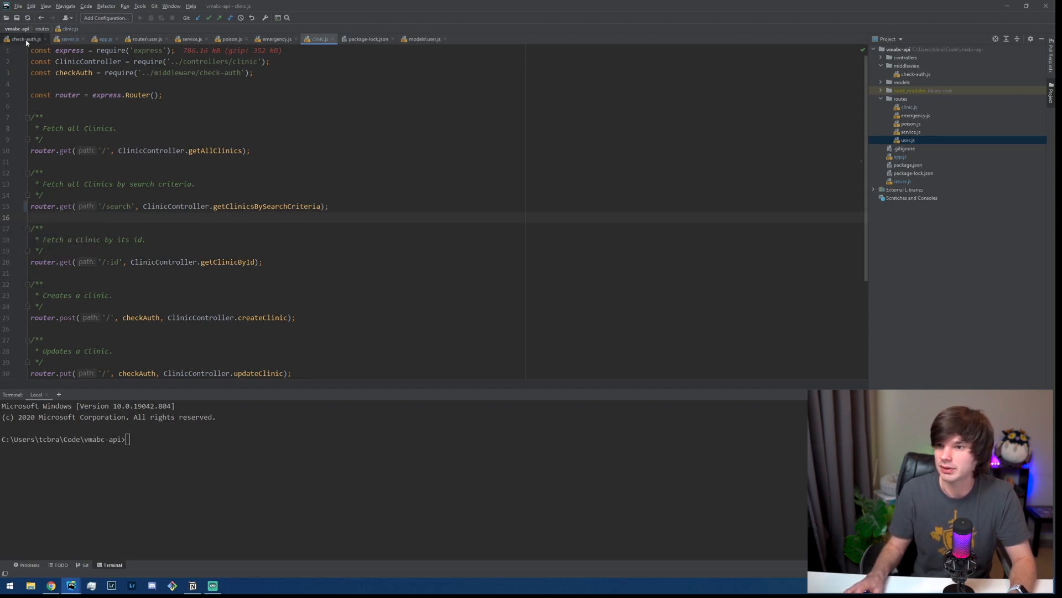
pyautogui.click(27, 39)
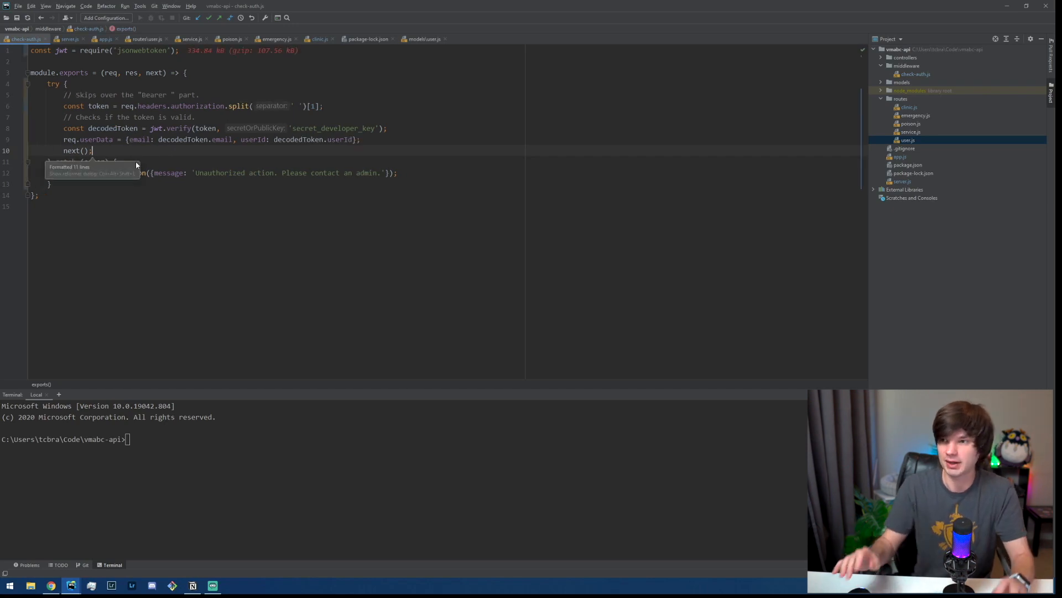
pyautogui.click(17, 6)
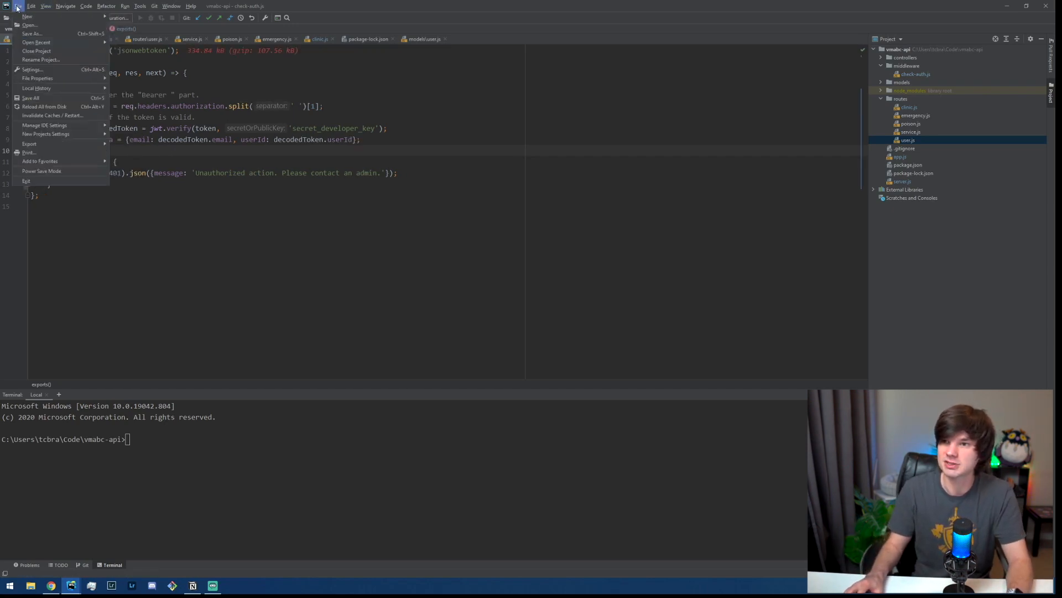
# Step: Set JavaScript punctuation to always semicolons, always single quotes, remove trailing commas, and save
pyautogui.click(32, 70)
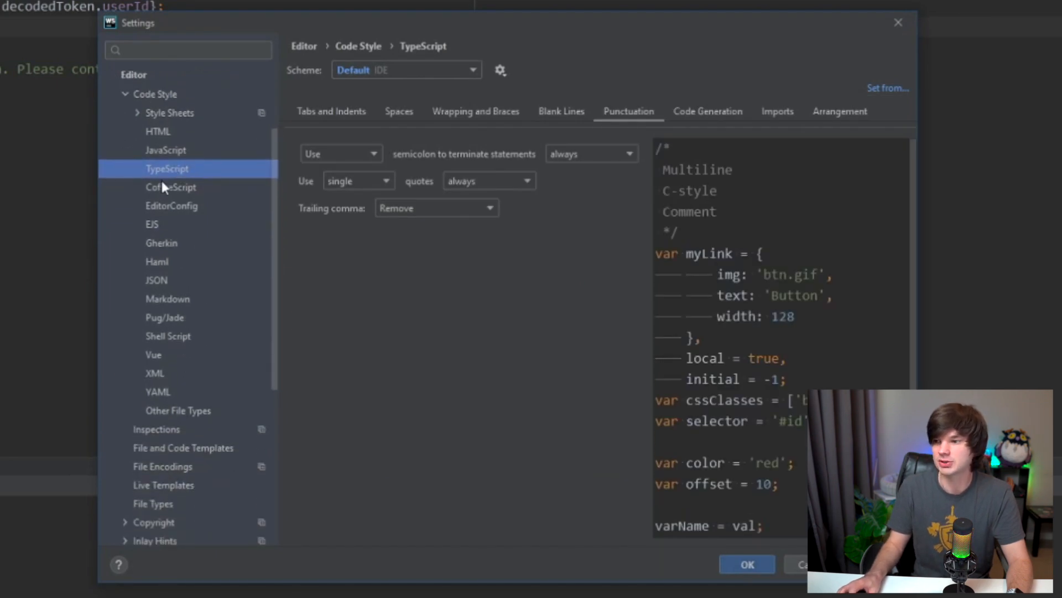
pyautogui.click(152, 224)
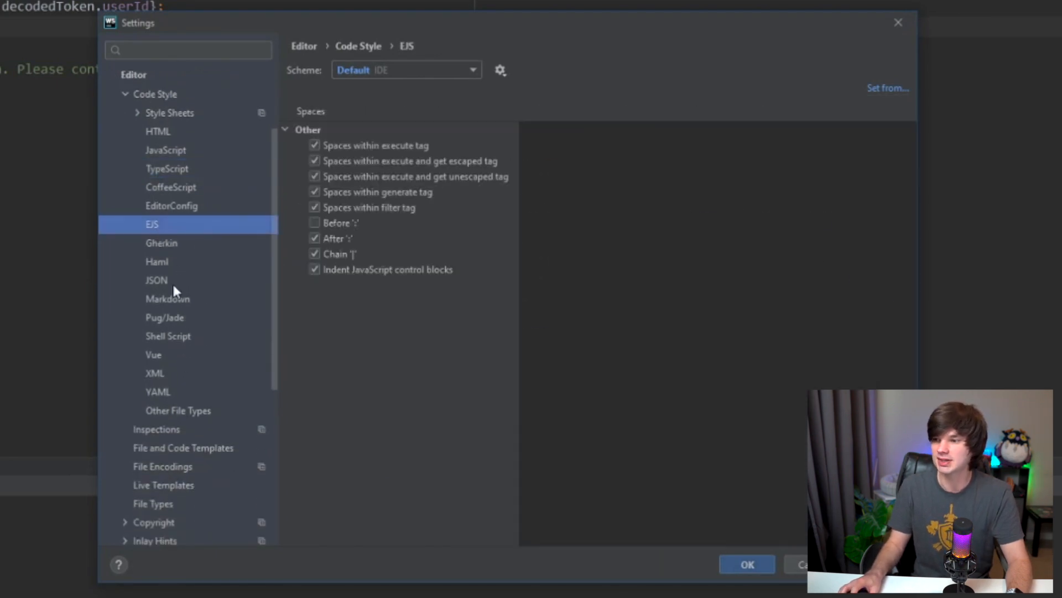
pyautogui.click(167, 298)
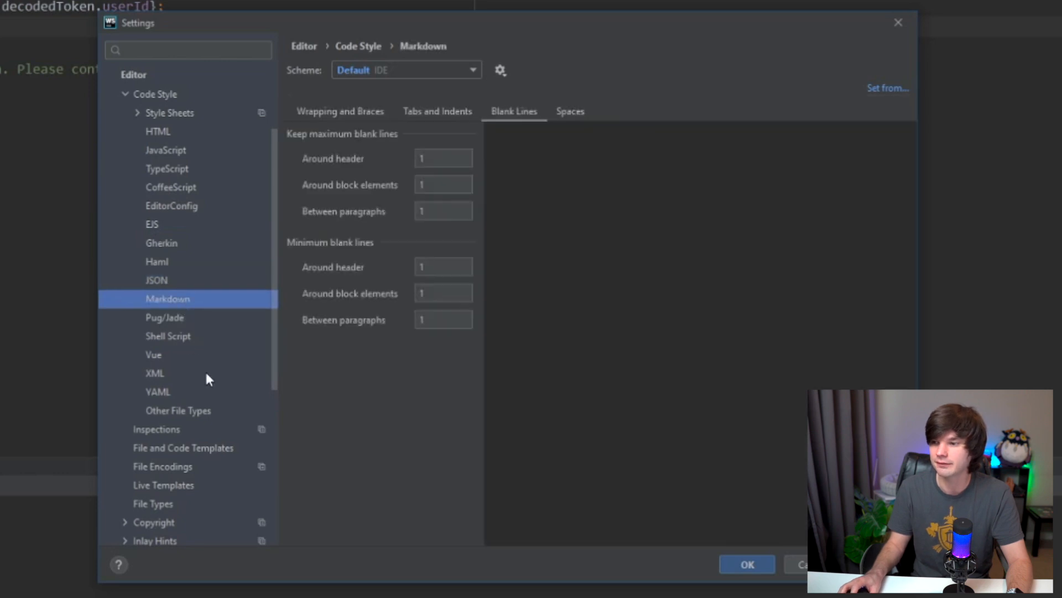
pyautogui.click(158, 391)
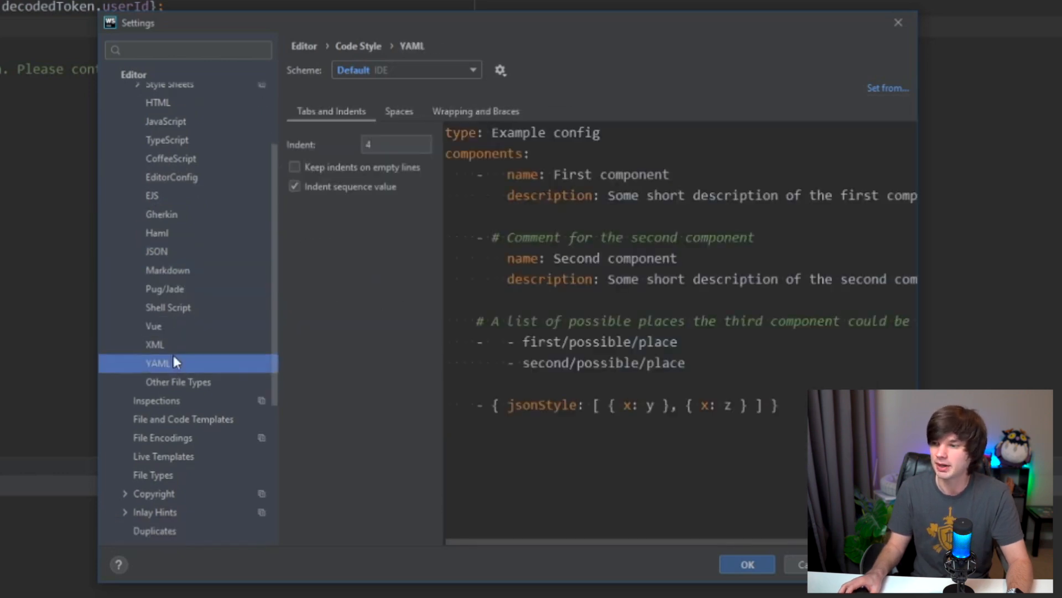
pyautogui.scroll(3)
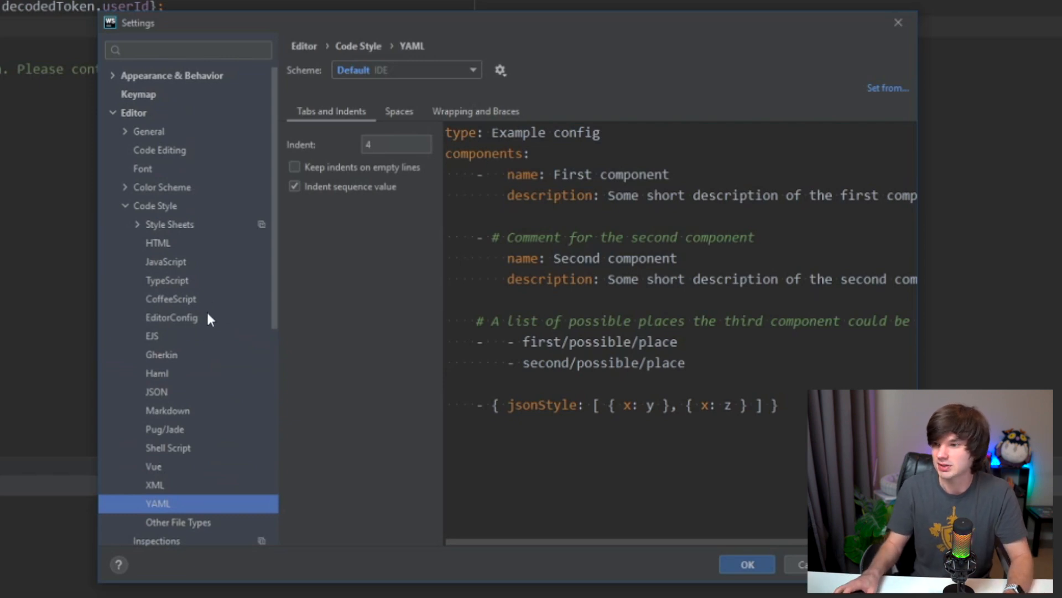
pyautogui.click(165, 262)
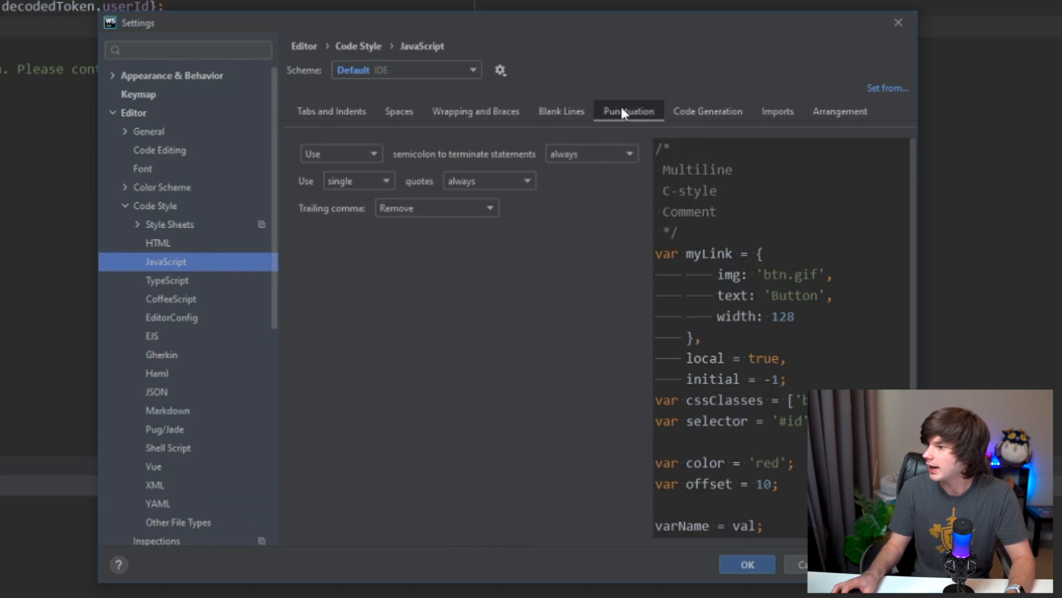
pyautogui.moveTo(325, 217)
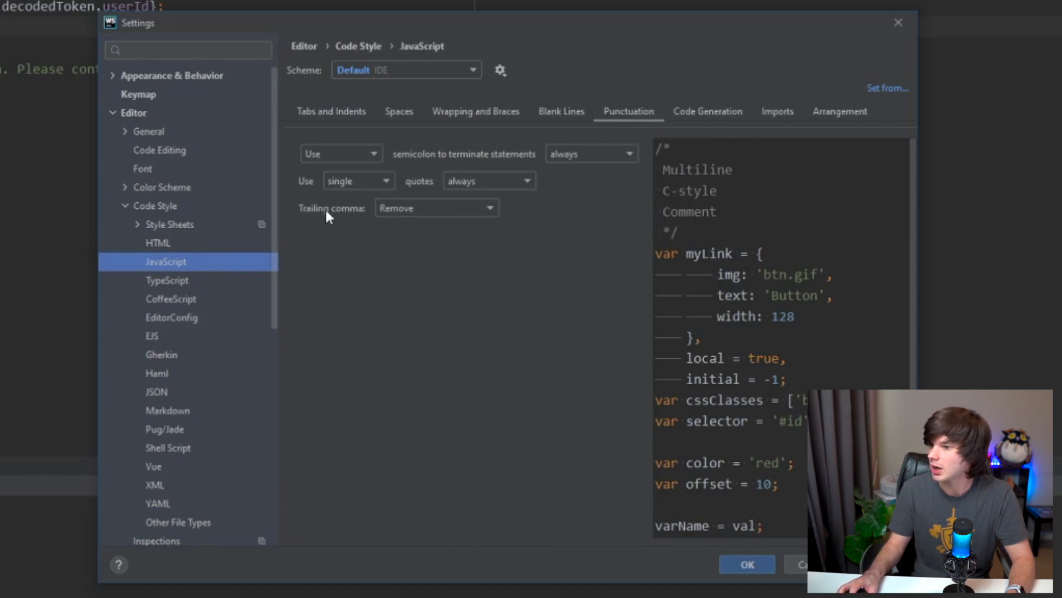
pyautogui.moveTo(481, 212)
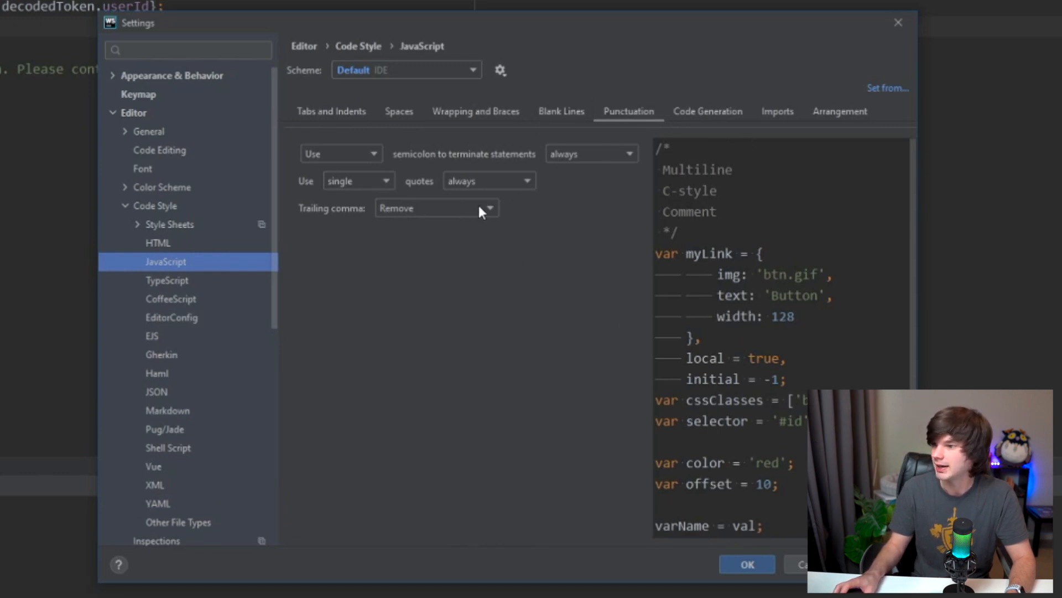
pyautogui.moveTo(495, 161)
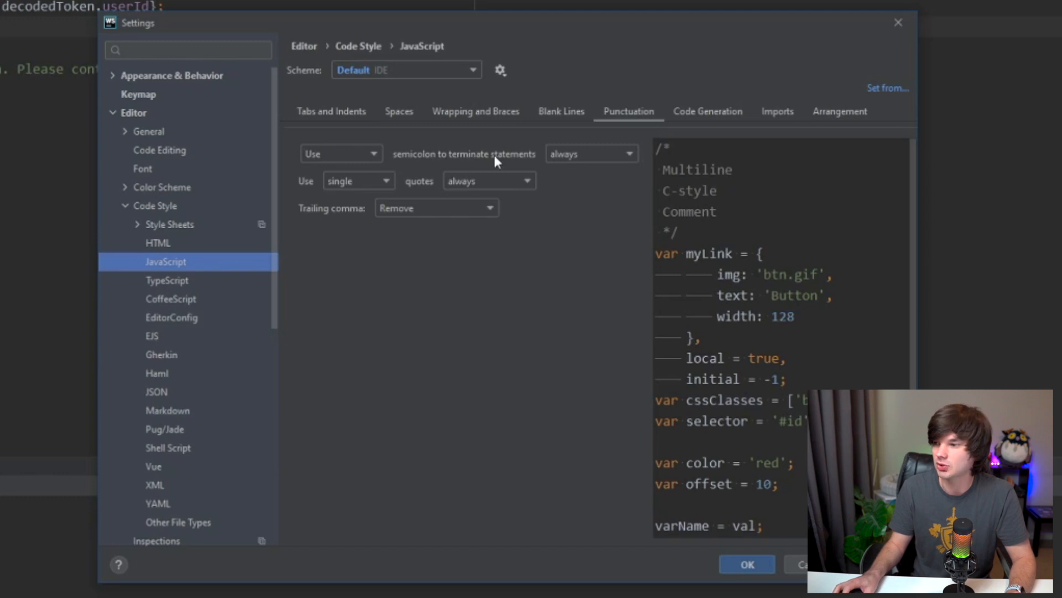
pyautogui.moveTo(576, 156)
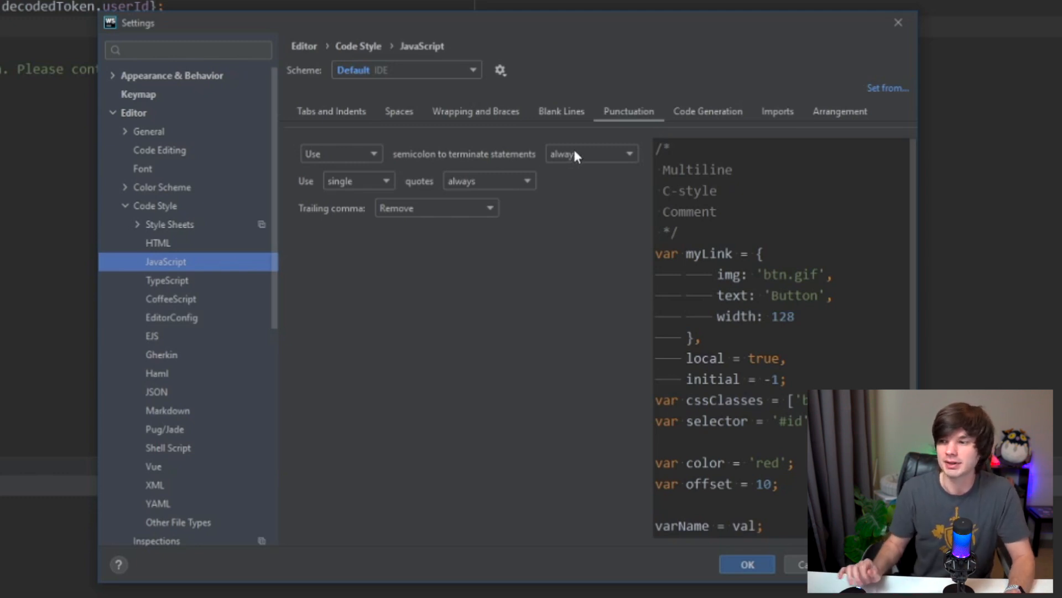
pyautogui.moveTo(240, 230)
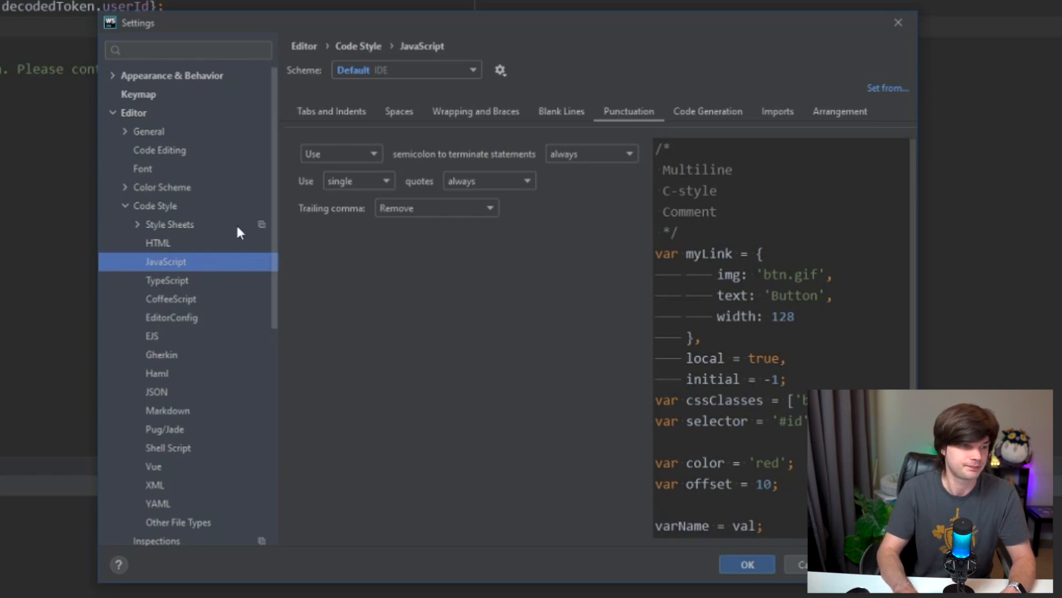
pyautogui.click(745, 564)
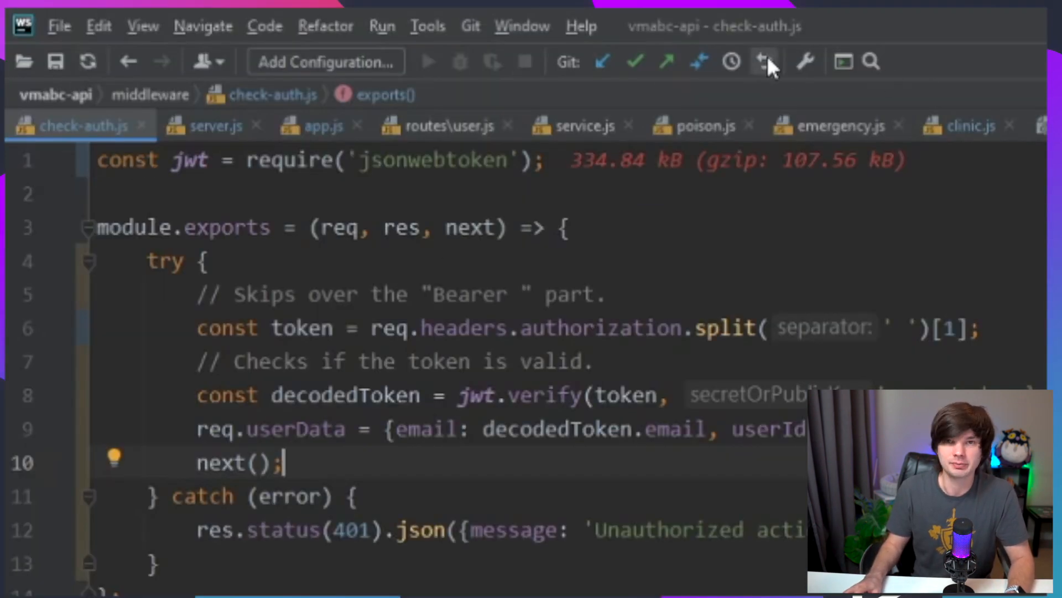
pyautogui.moveTo(607, 65)
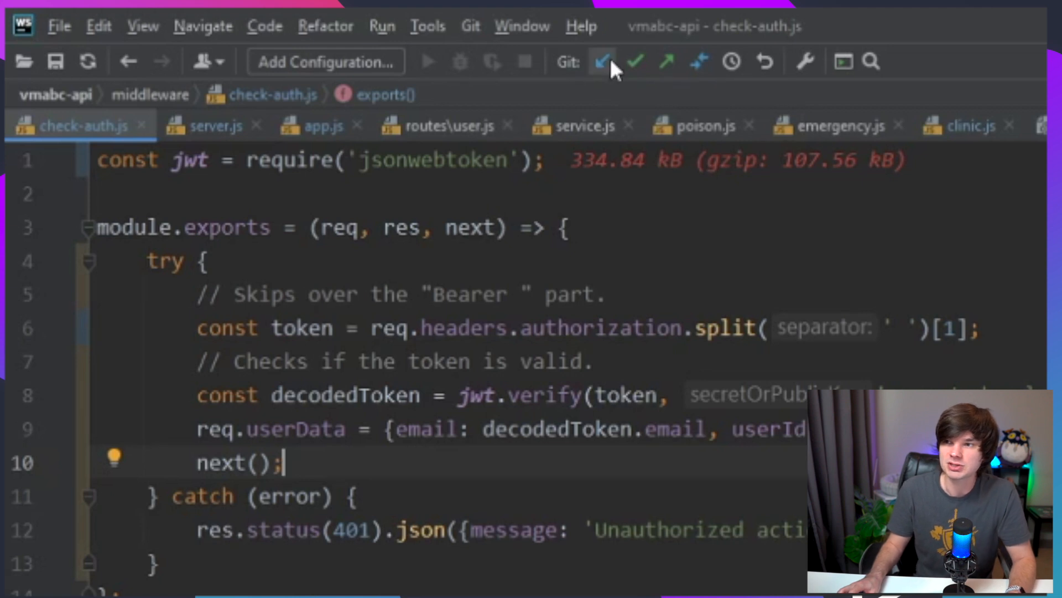
pyautogui.moveTo(601, 62)
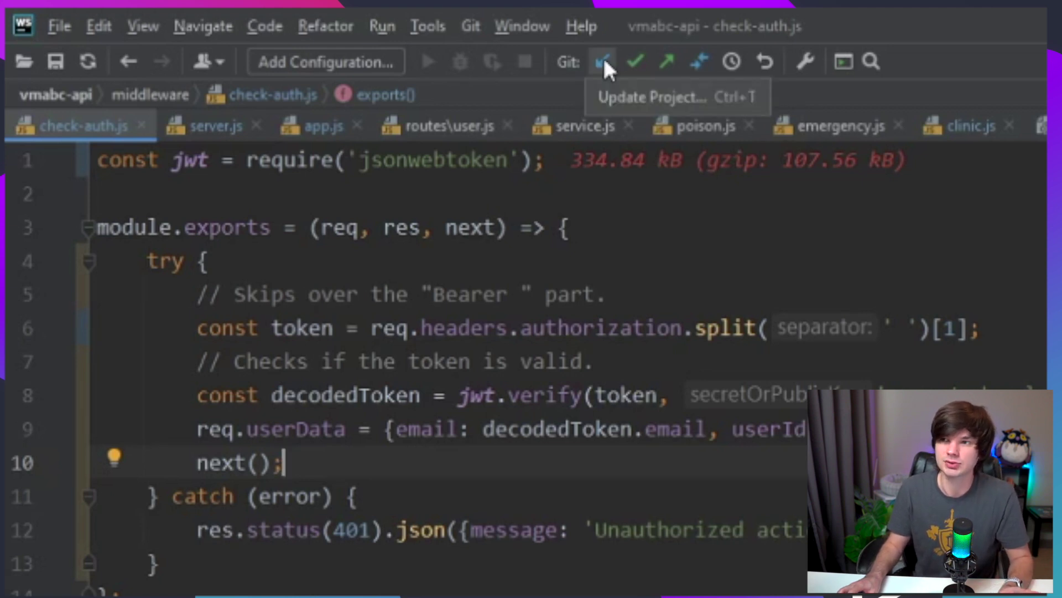
pyautogui.moveTo(617, 72)
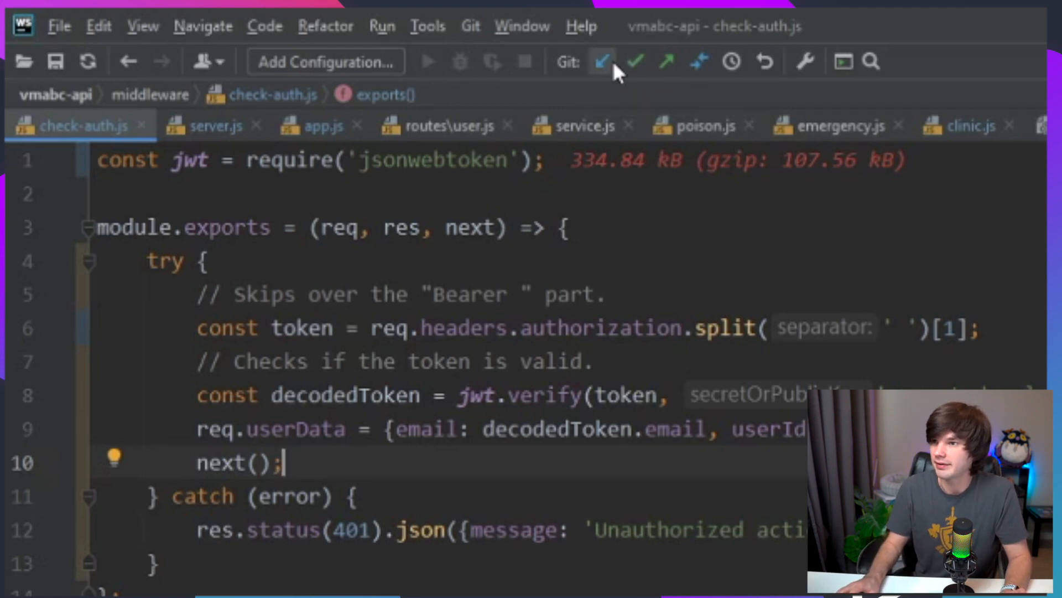
pyautogui.moveTo(634, 61)
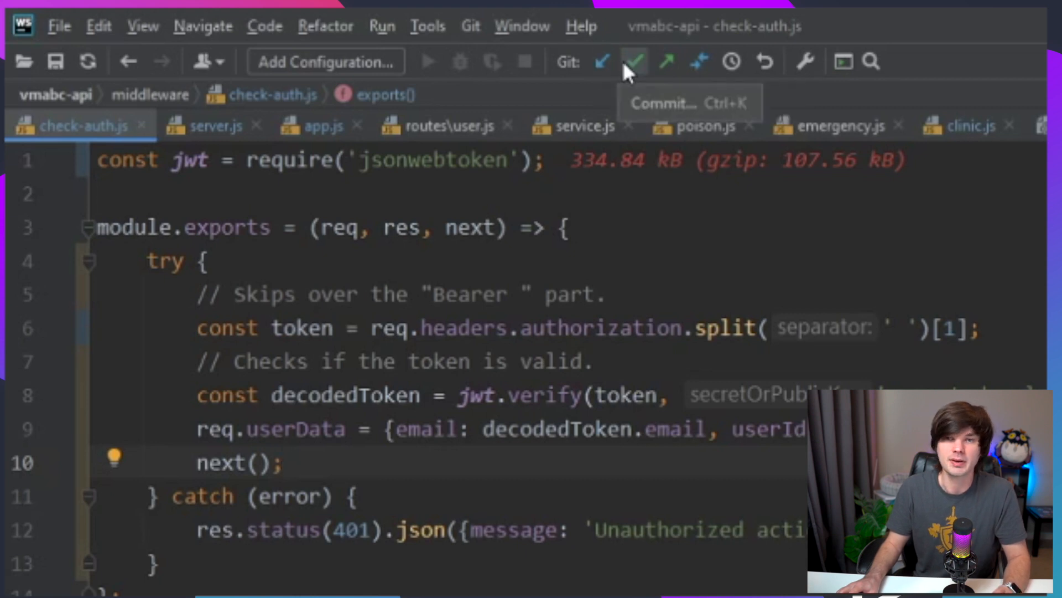
pyautogui.click(99, 26)
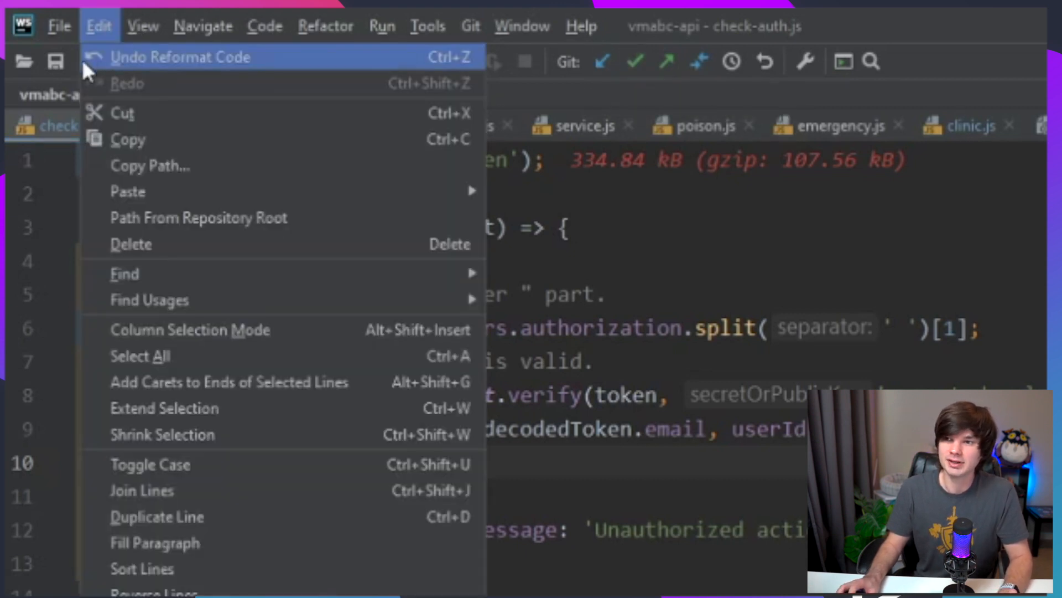
pyautogui.click(142, 26)
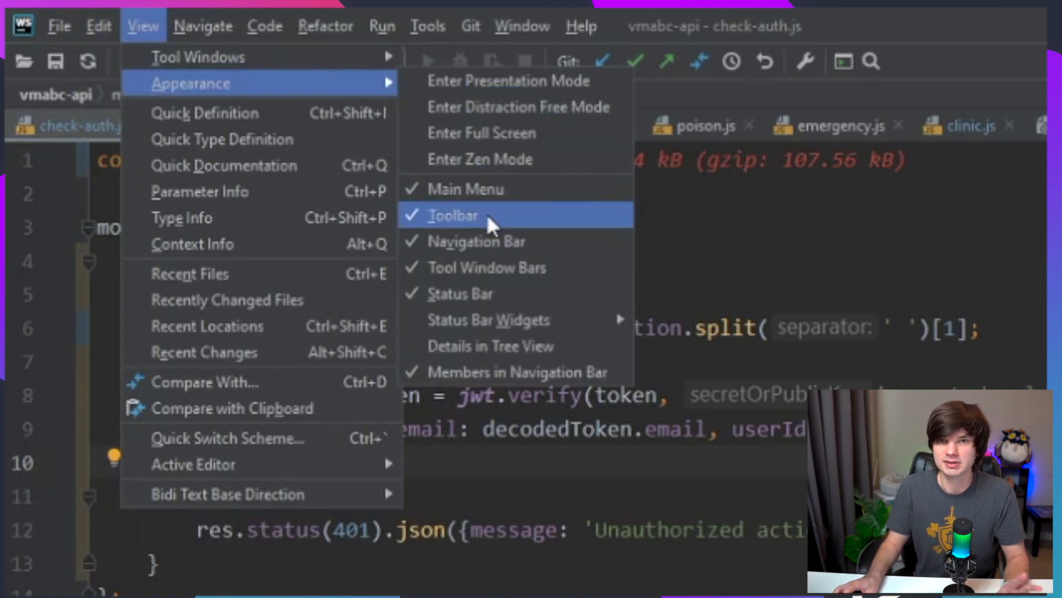
pyautogui.click(451, 215)
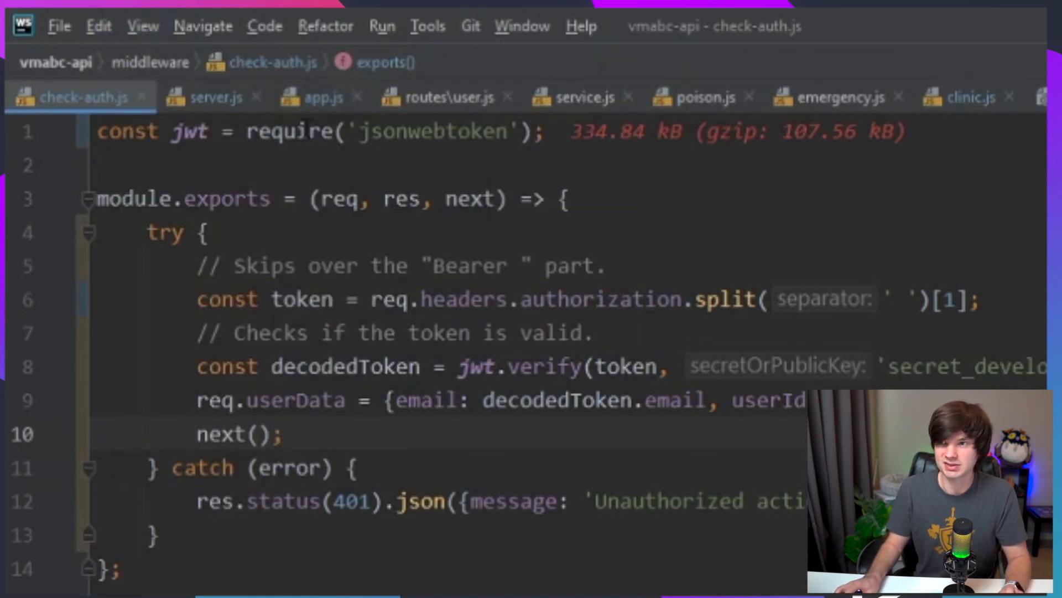
pyautogui.click(142, 26)
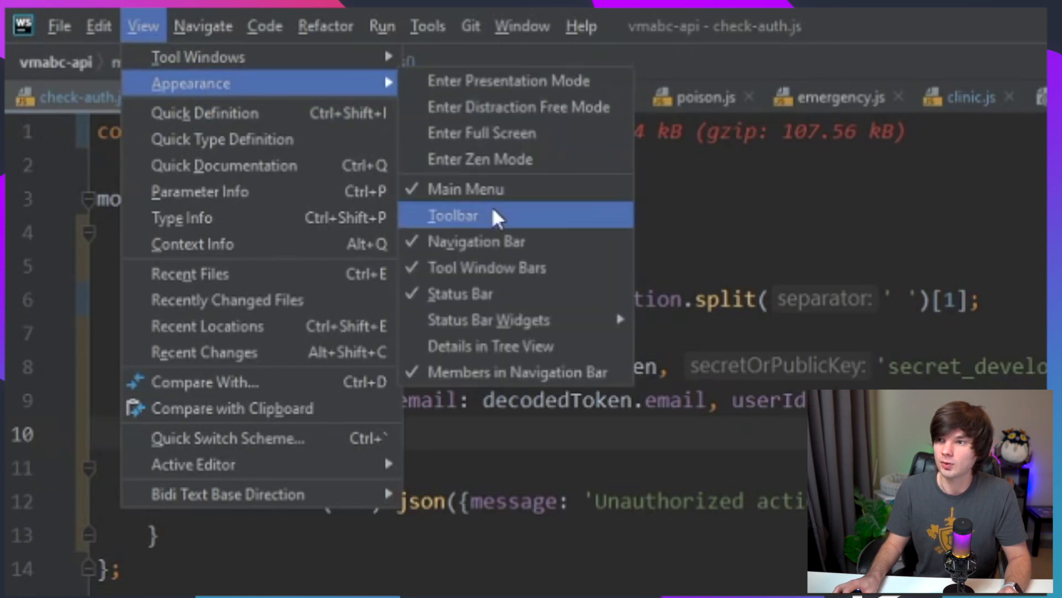
pyautogui.click(452, 215)
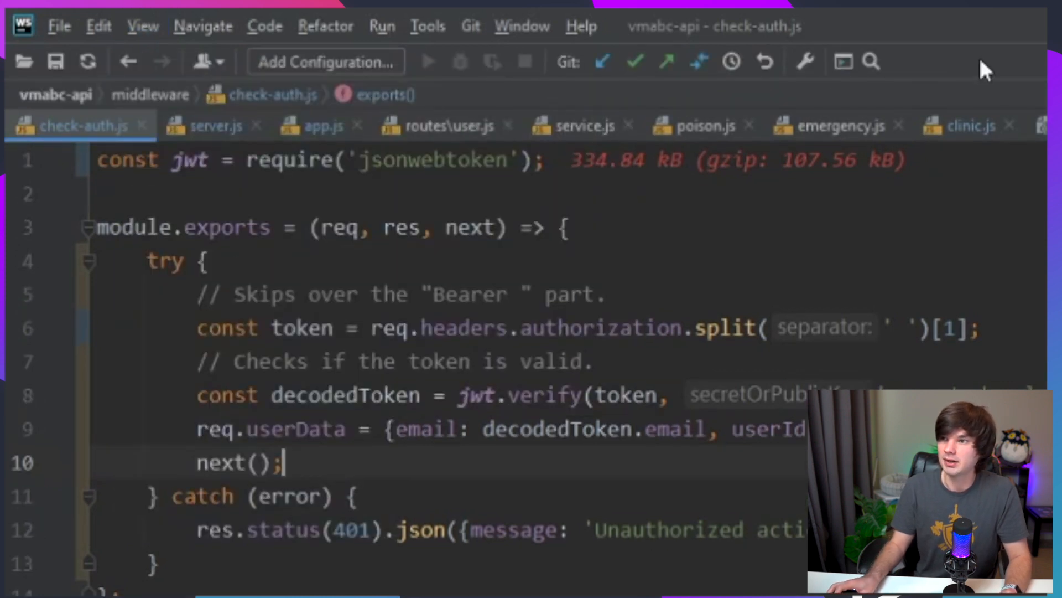
pyautogui.moveTo(858, 109)
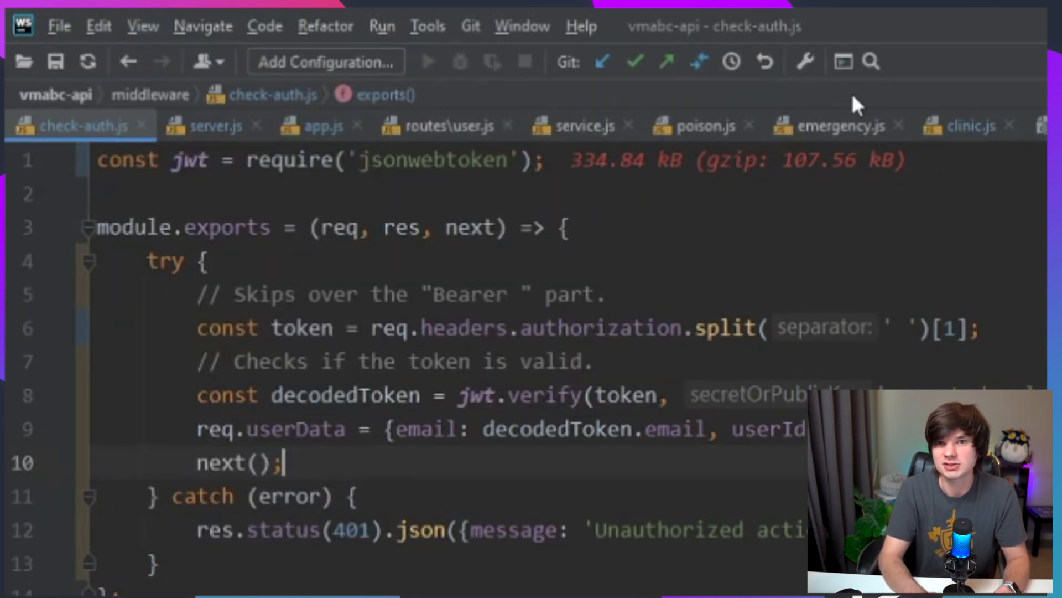